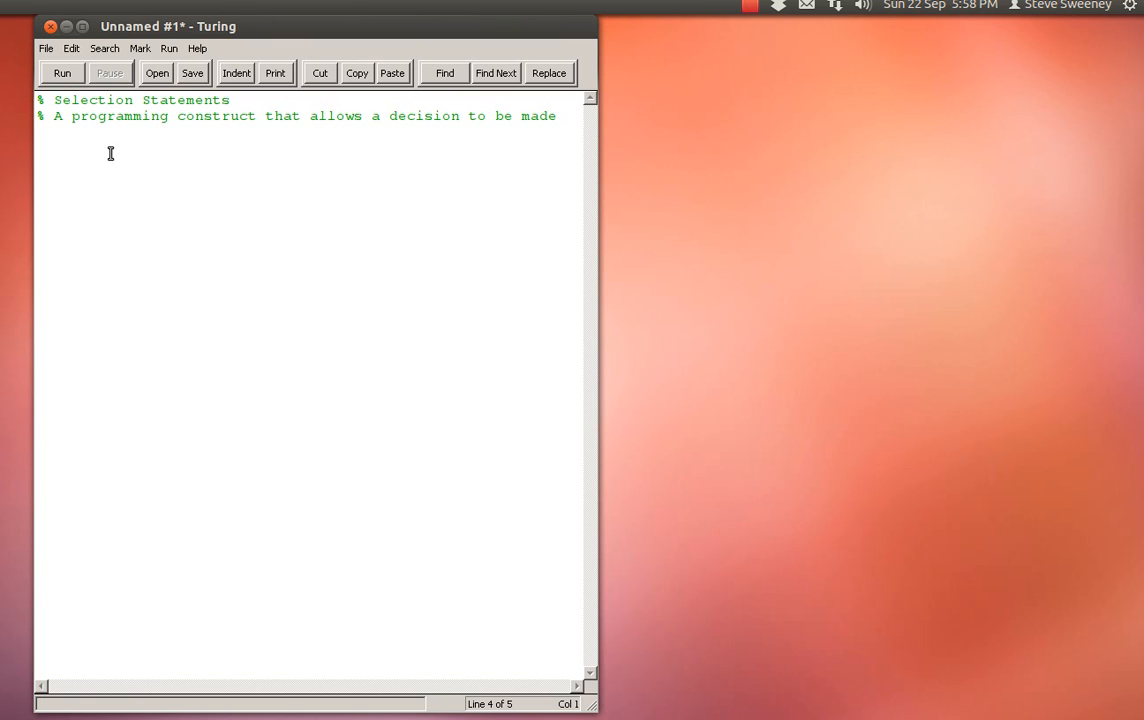
Declare var age : int, prompt "What...?" and read the reply with get age.
type("var age :")
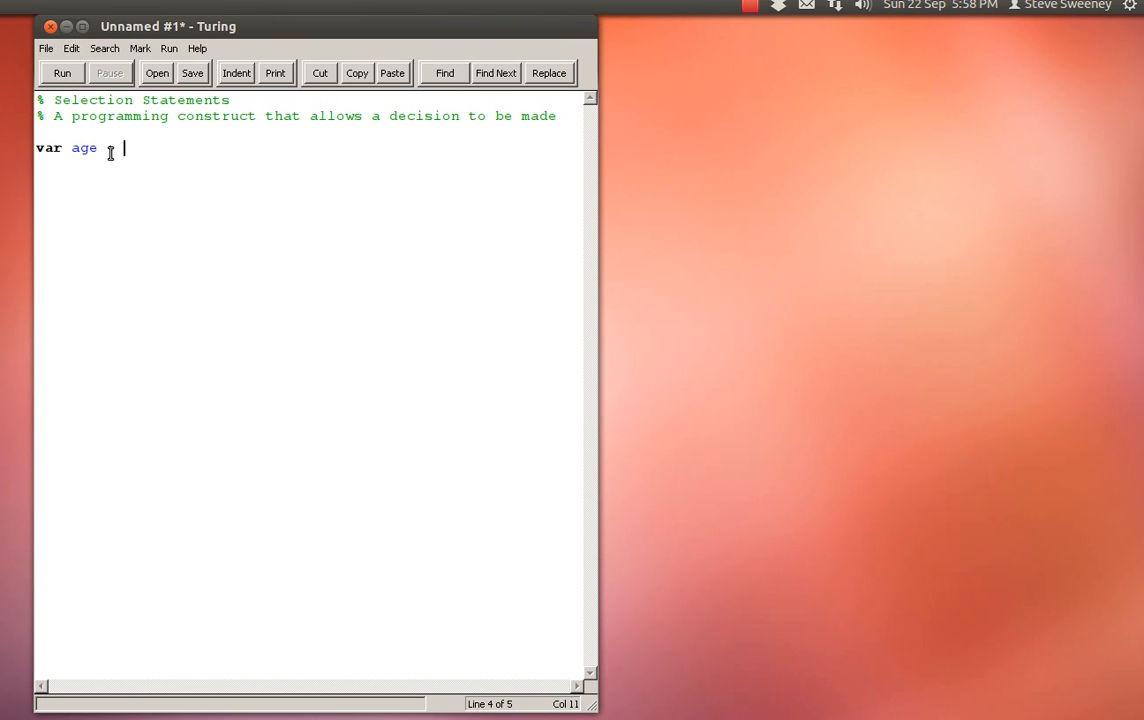
type("int")
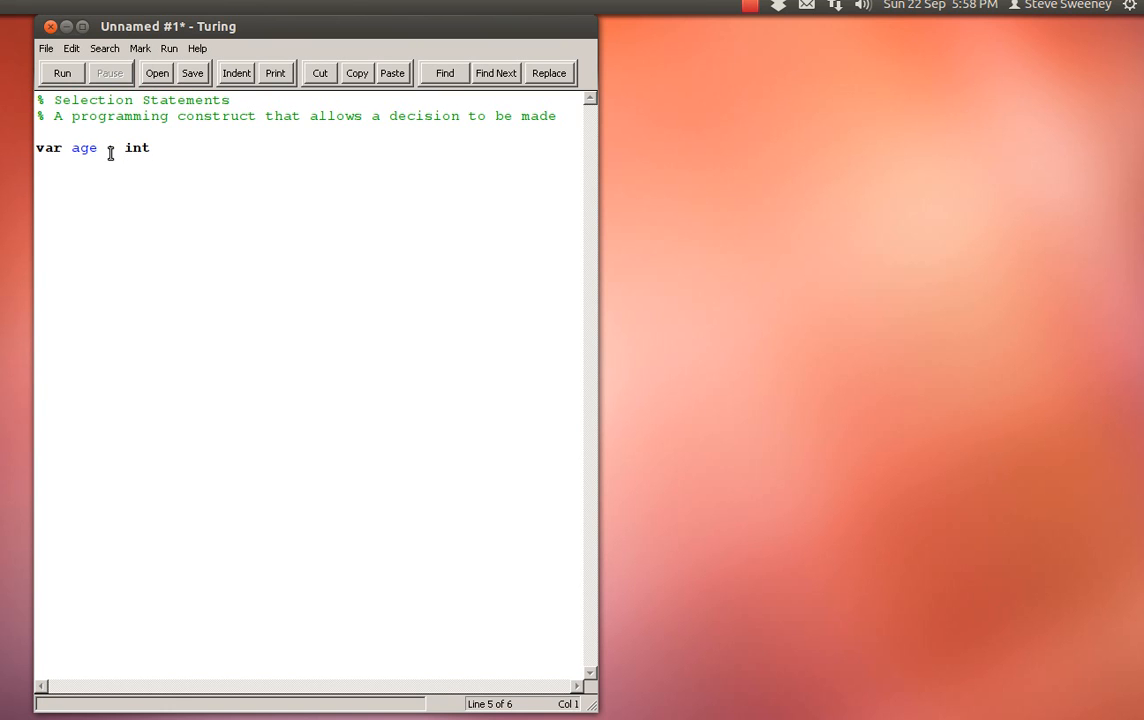
type("put \"What is your age")
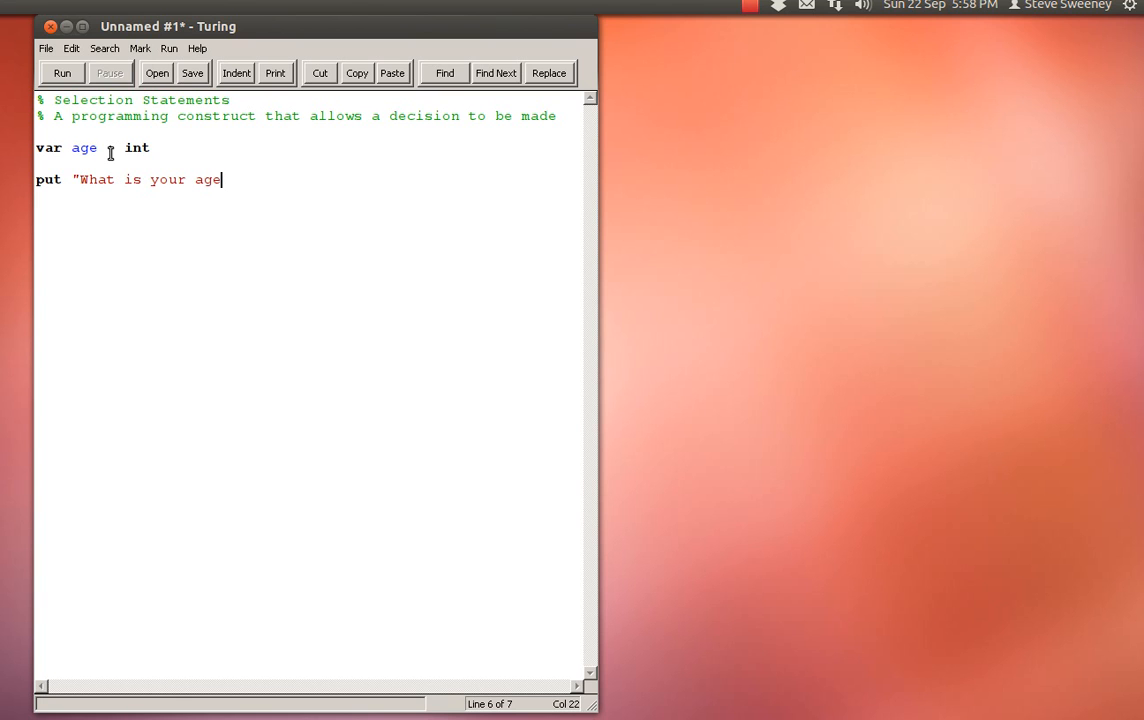
type("?\"")
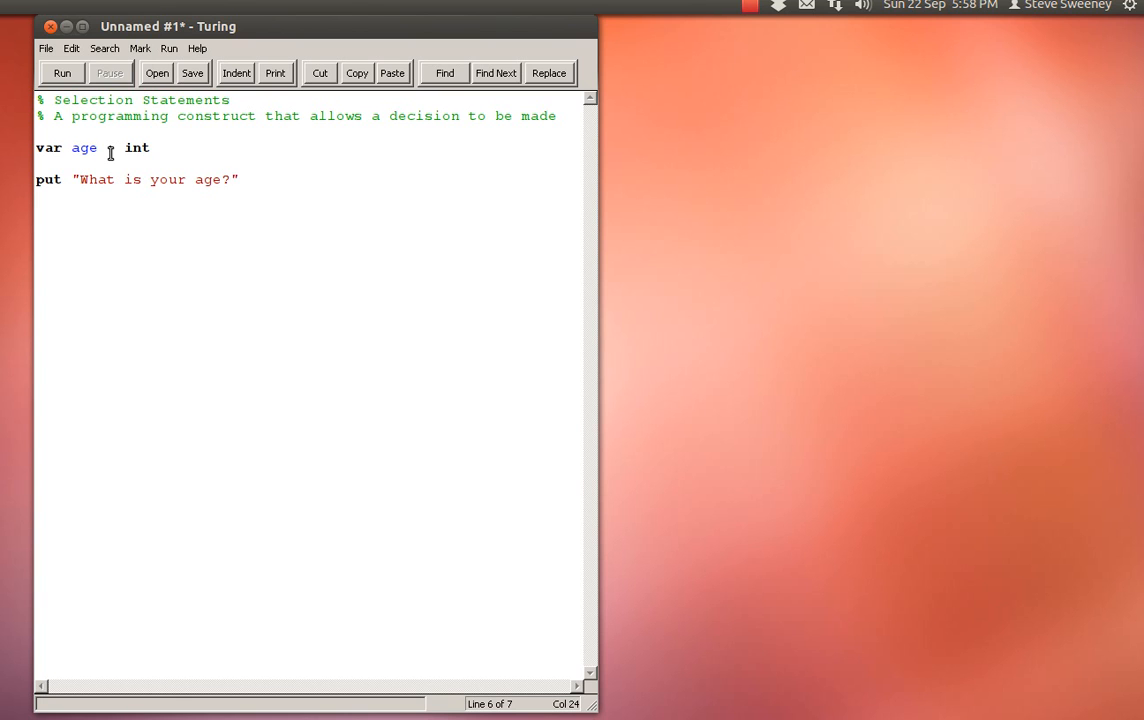
type("..")
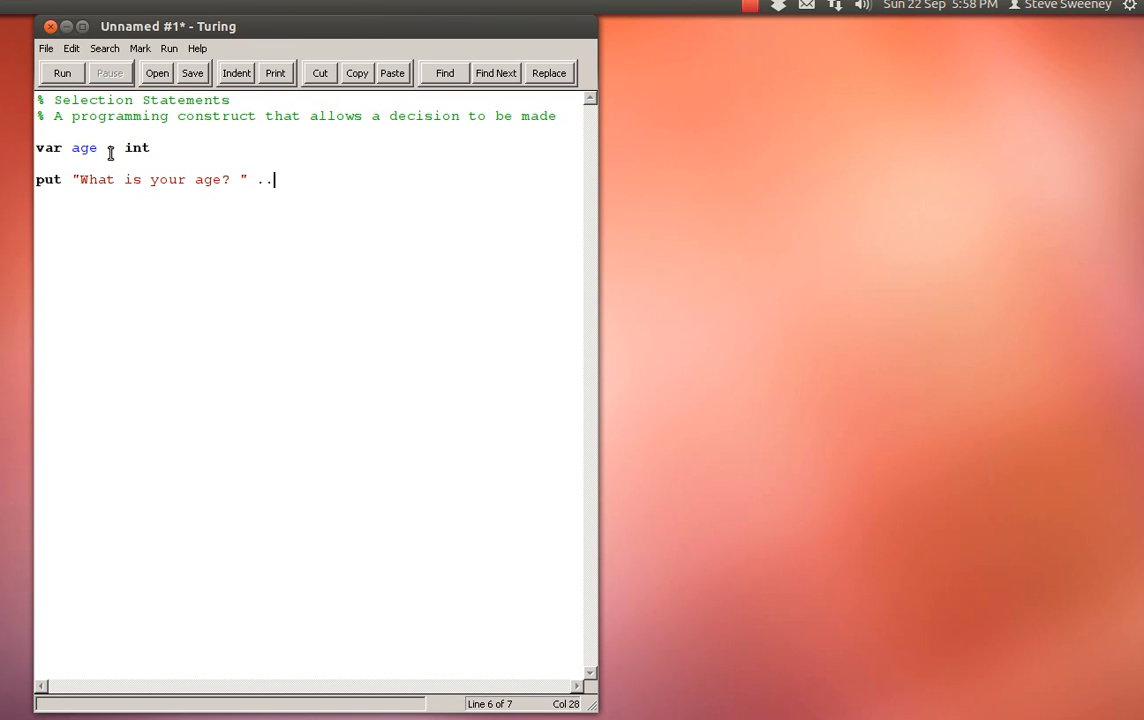
type("get age")
type("if")
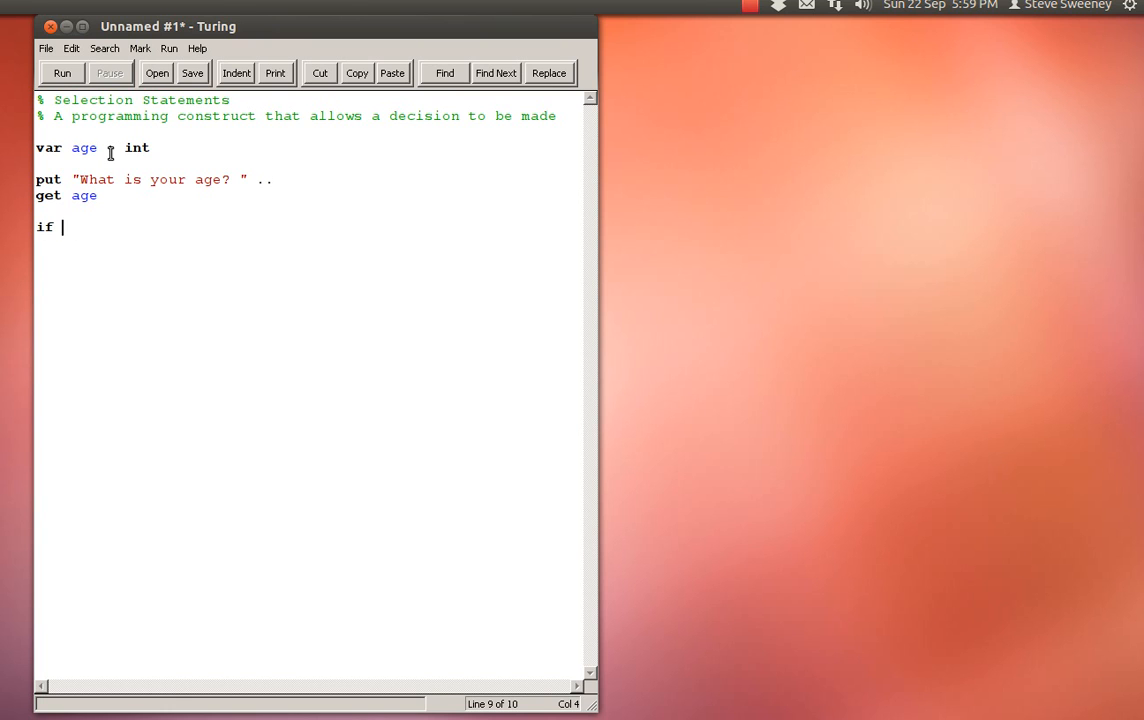
Add an if (age >= 18) block printing "You can vote" or "You cannot vote".
type("(age >")
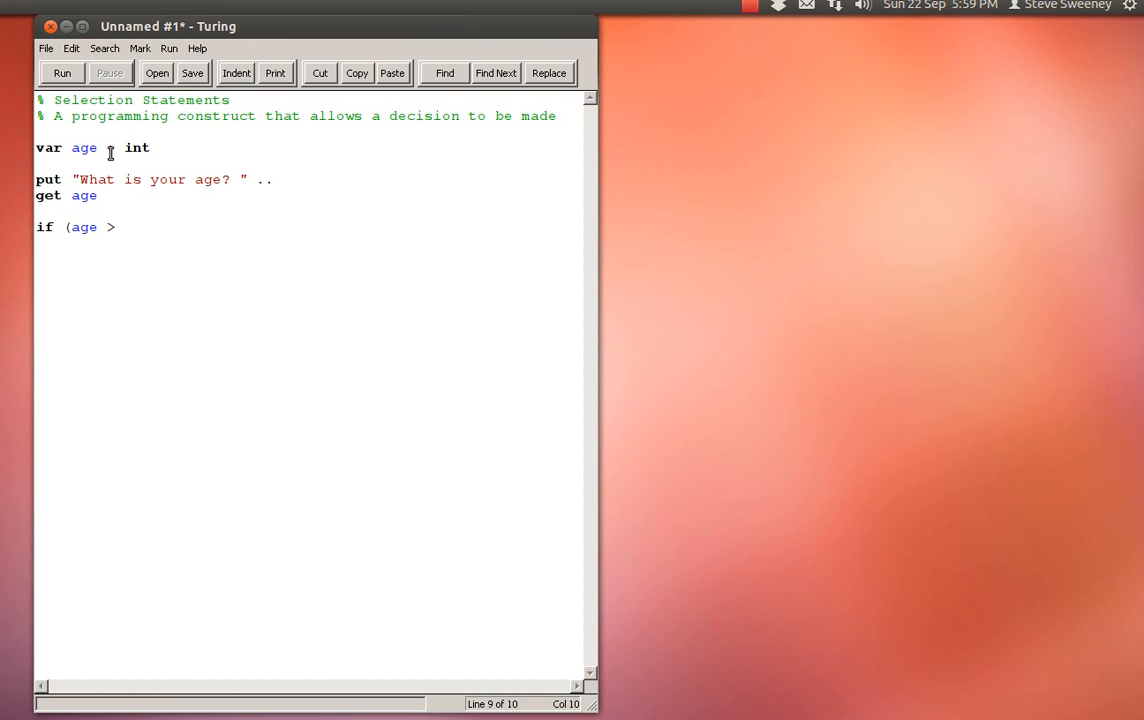
type("= 18) then")
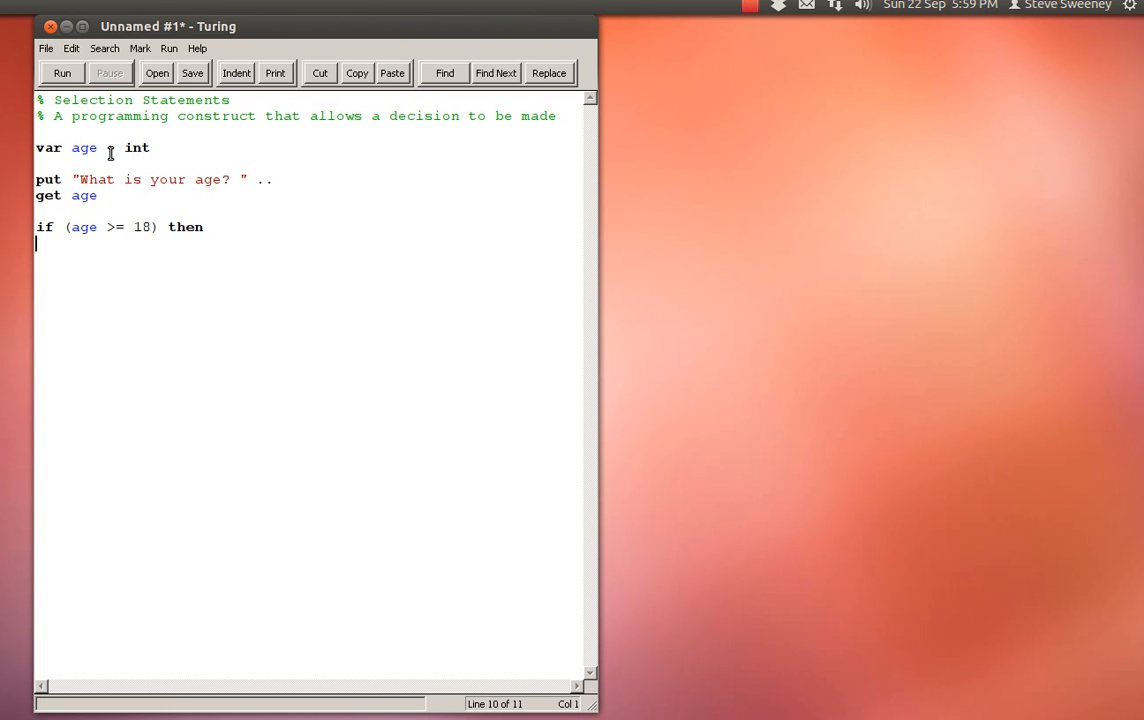
type("put")
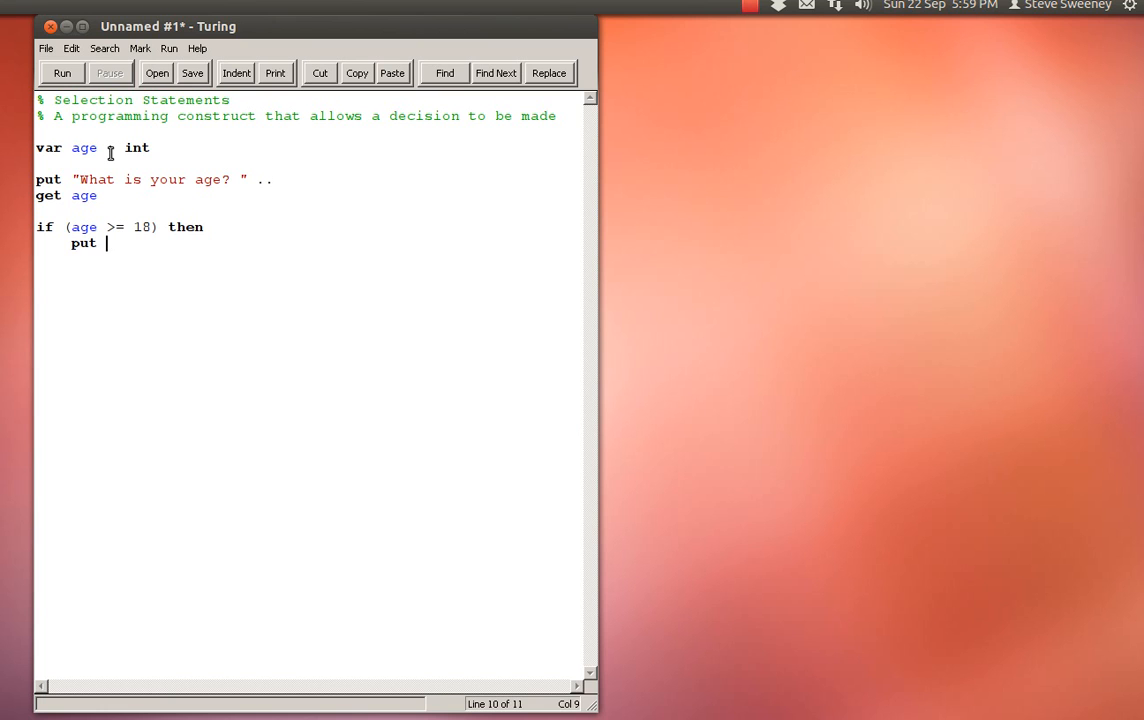
type("\"You can vote")
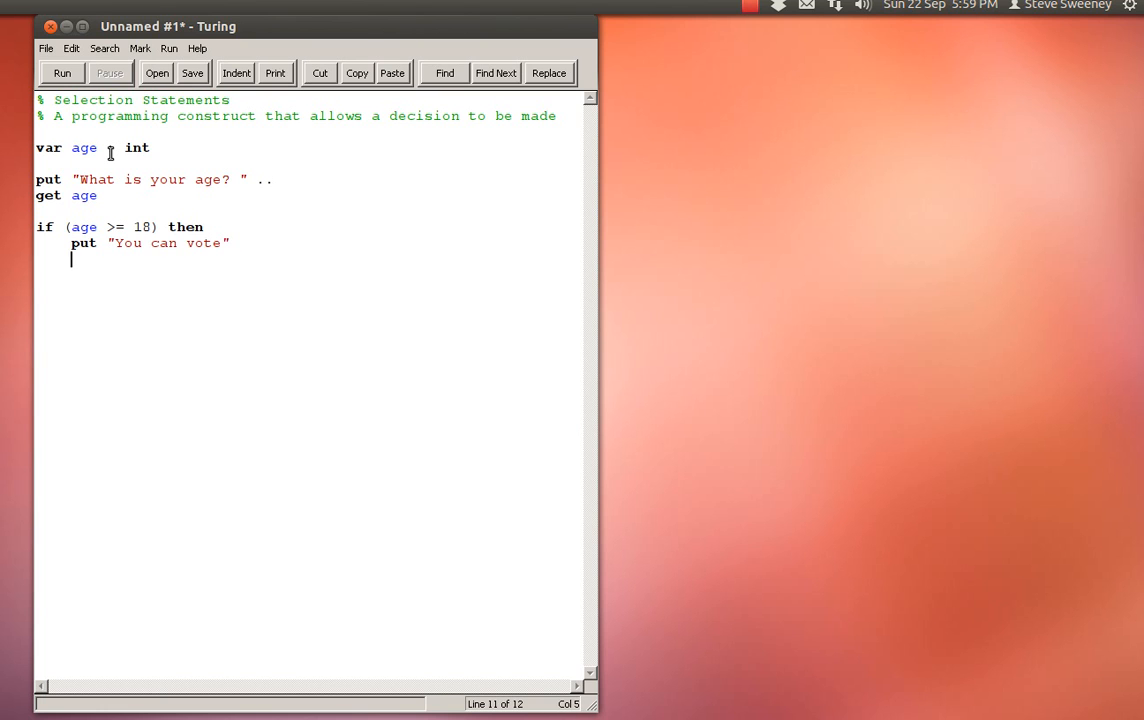
type("else")
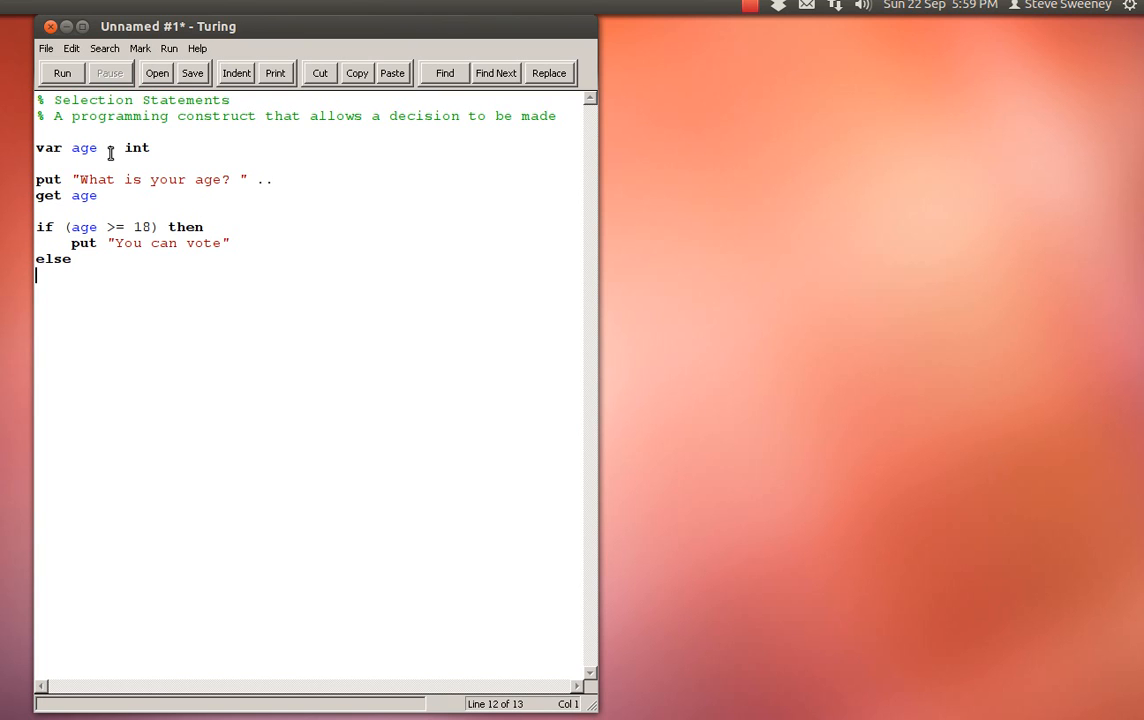
type("put \"Y")
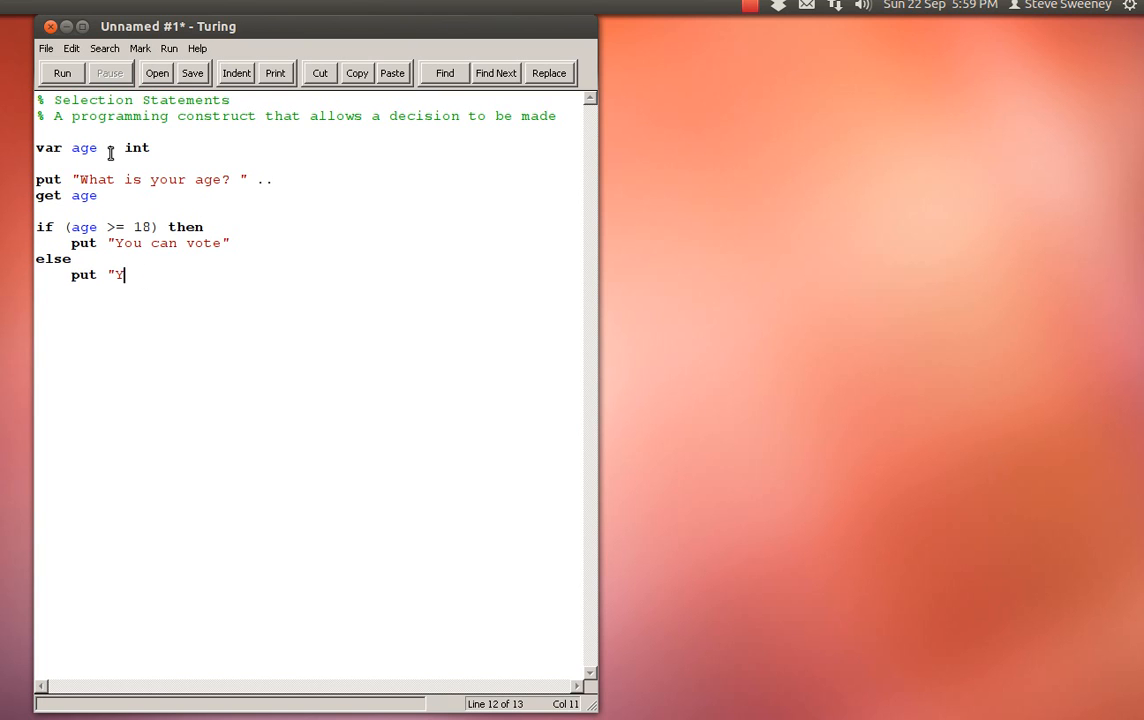
type("ou cannot vote\"")
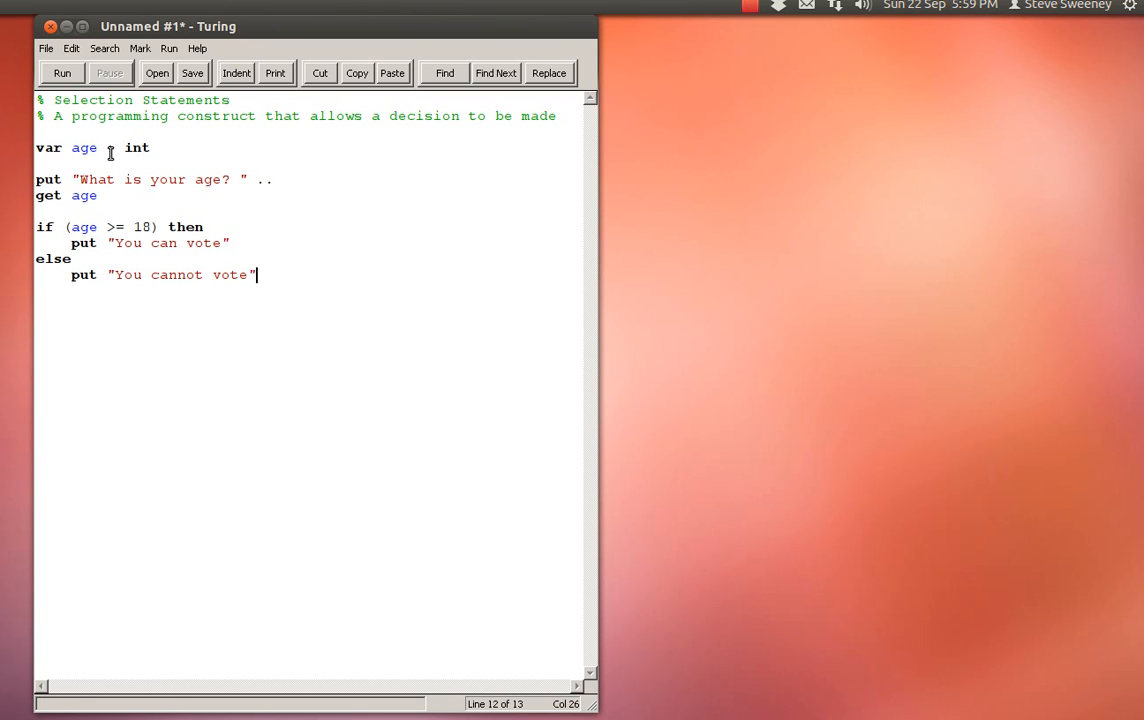
type("e")
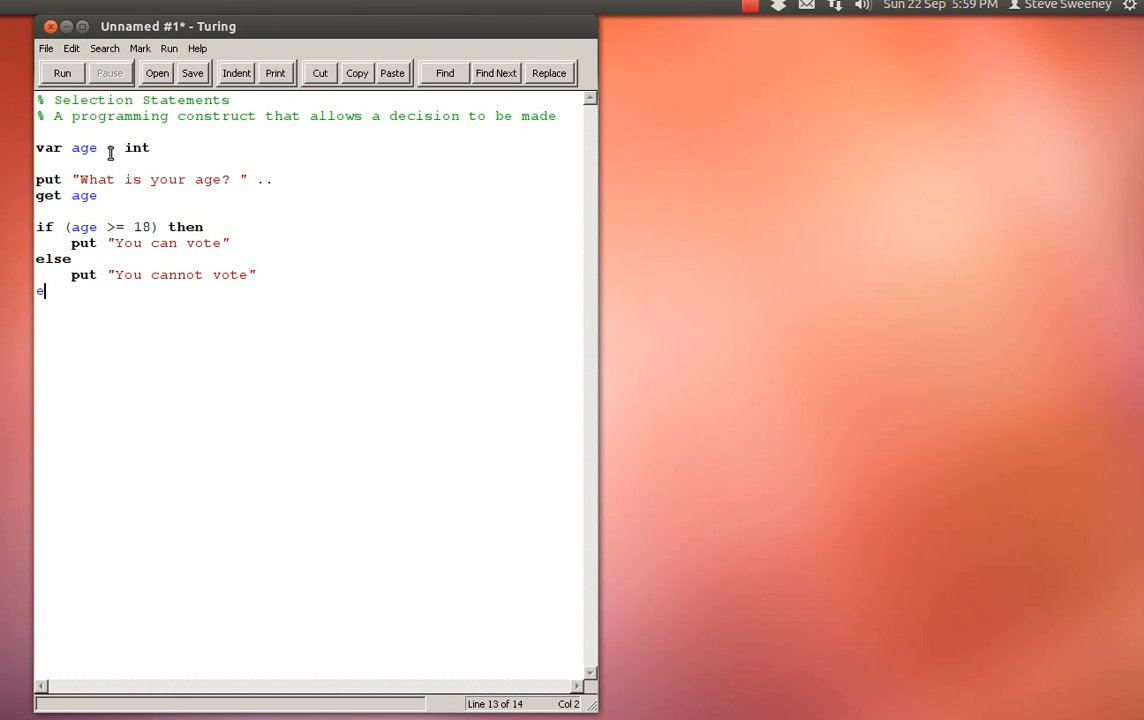
type("nd if")
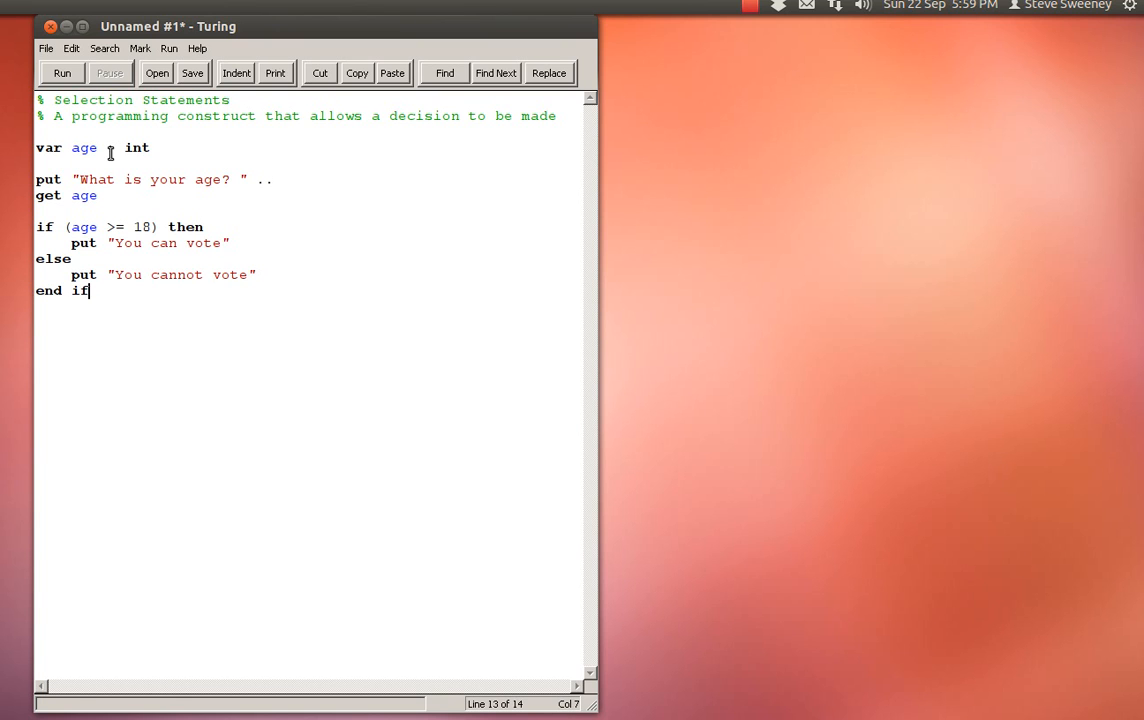
type(":")
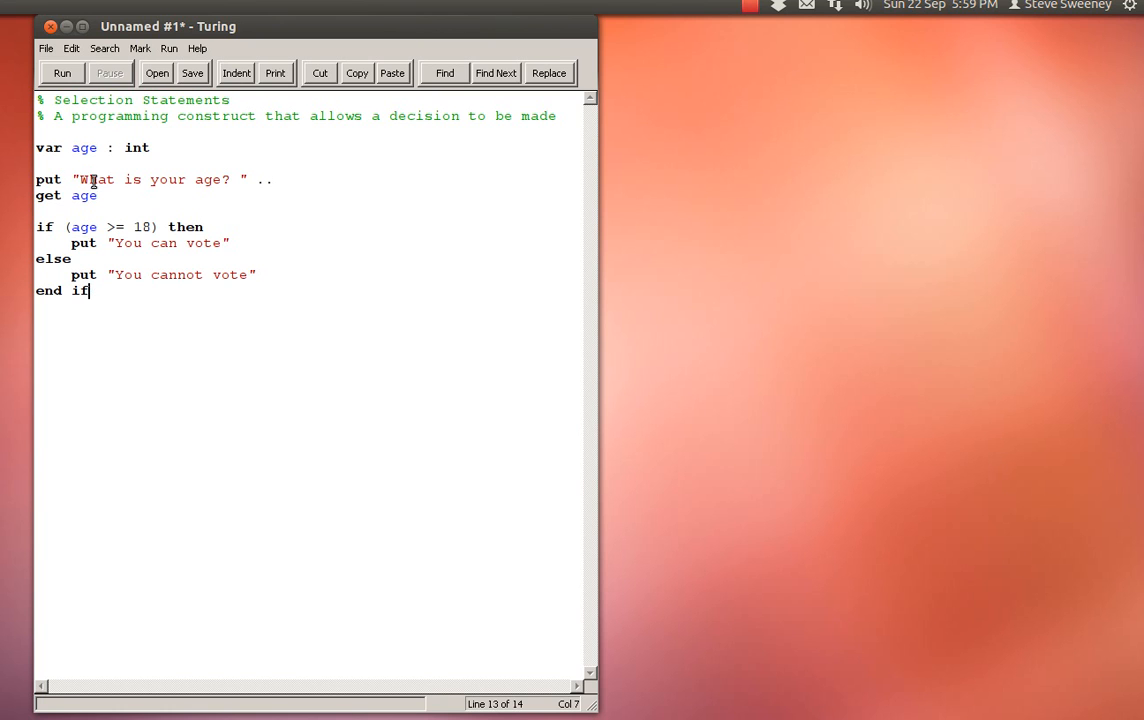
mouse_move(78, 195)
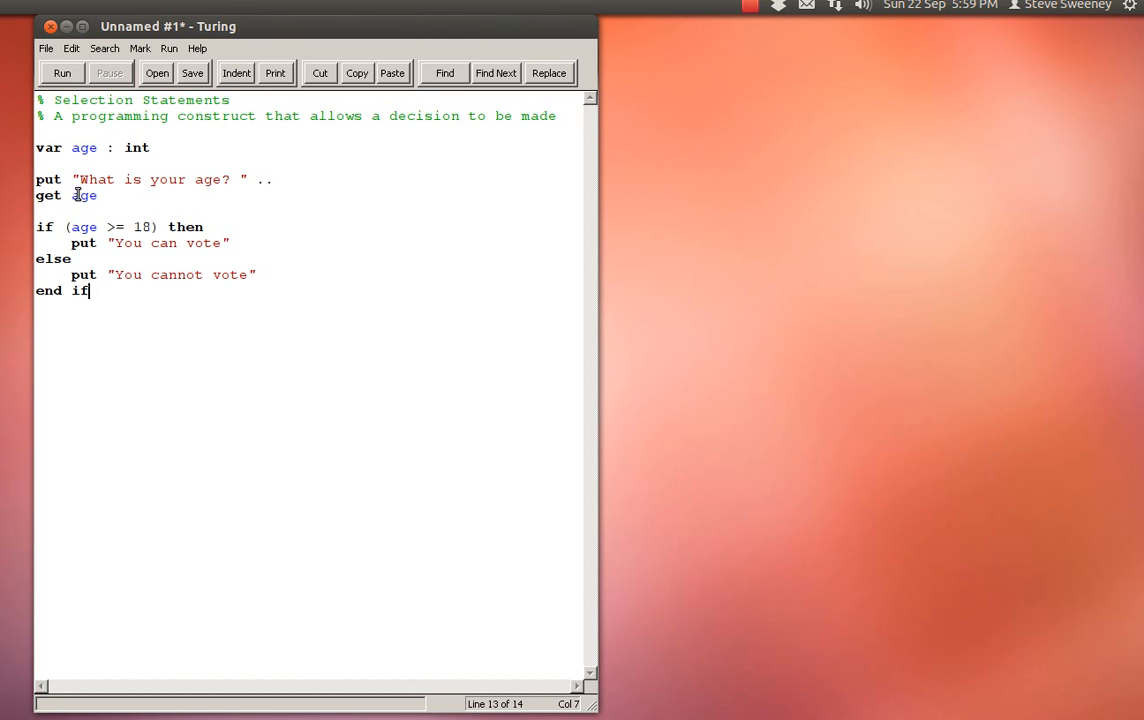
double_click(84, 195)
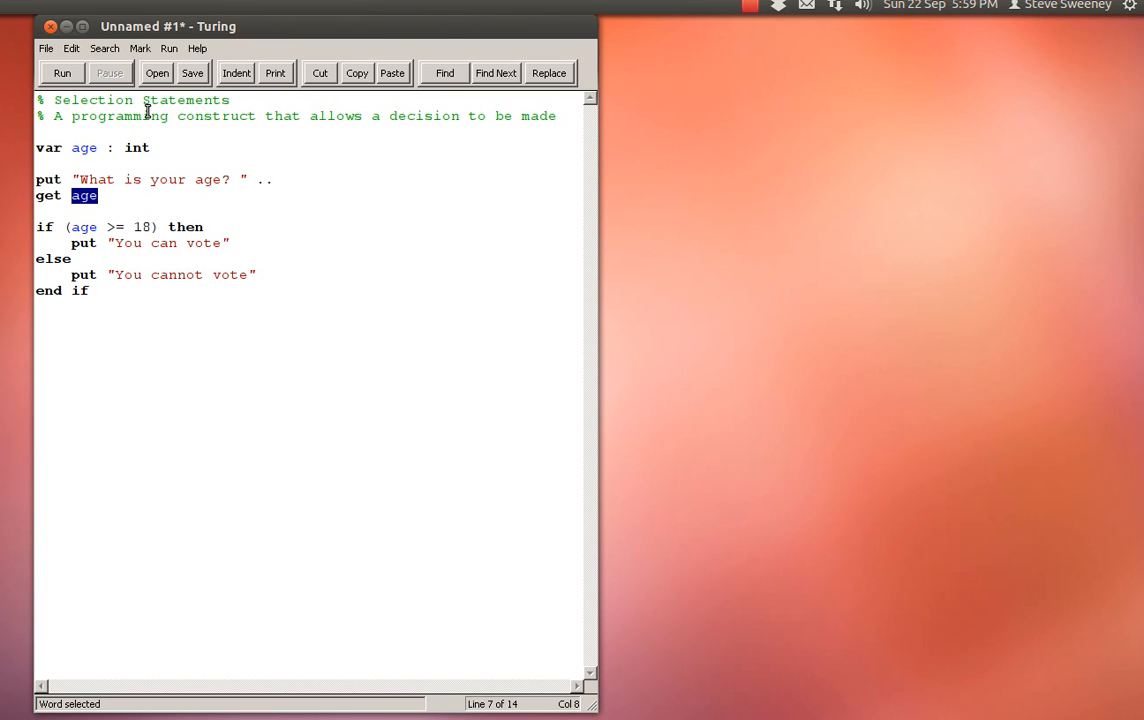
Run the program with age 21, then again with age 16.
left_click(62, 72)
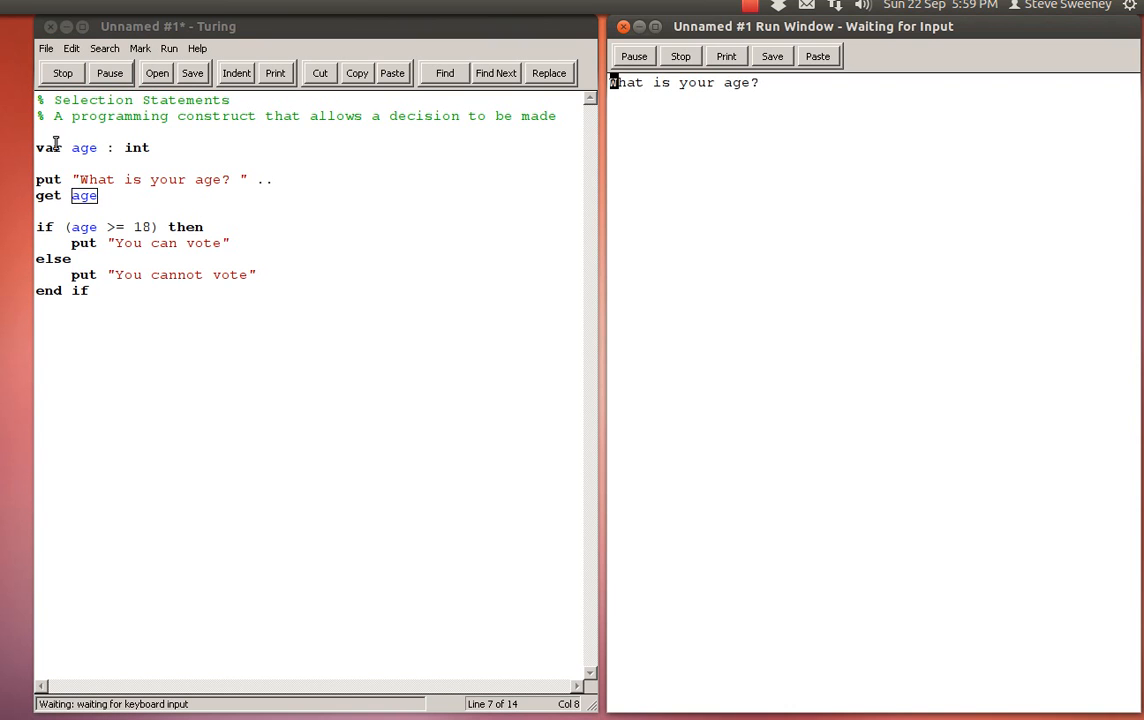
mouse_move(780, 167)
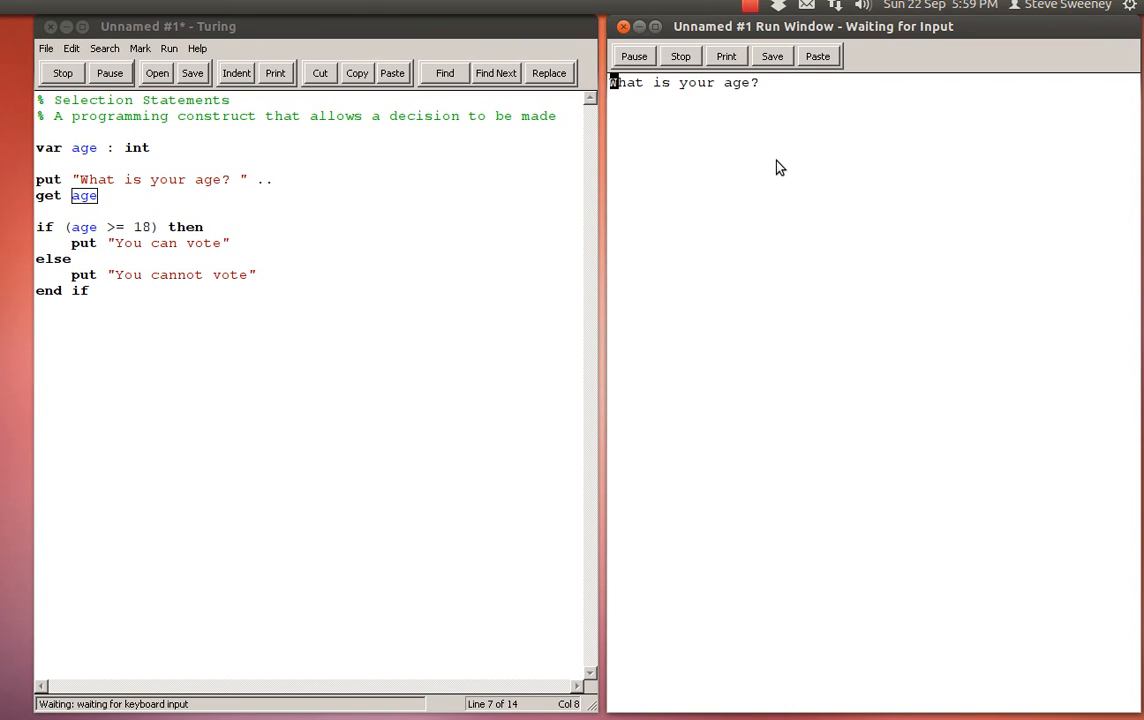
type("21")
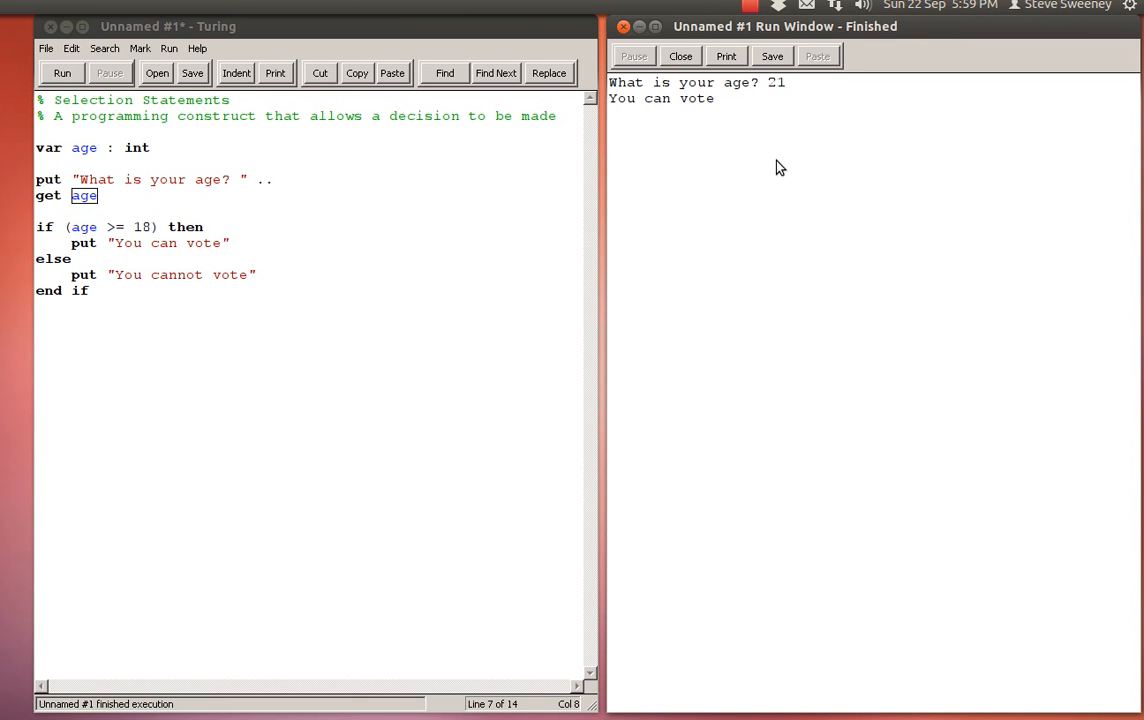
left_click(62, 73)
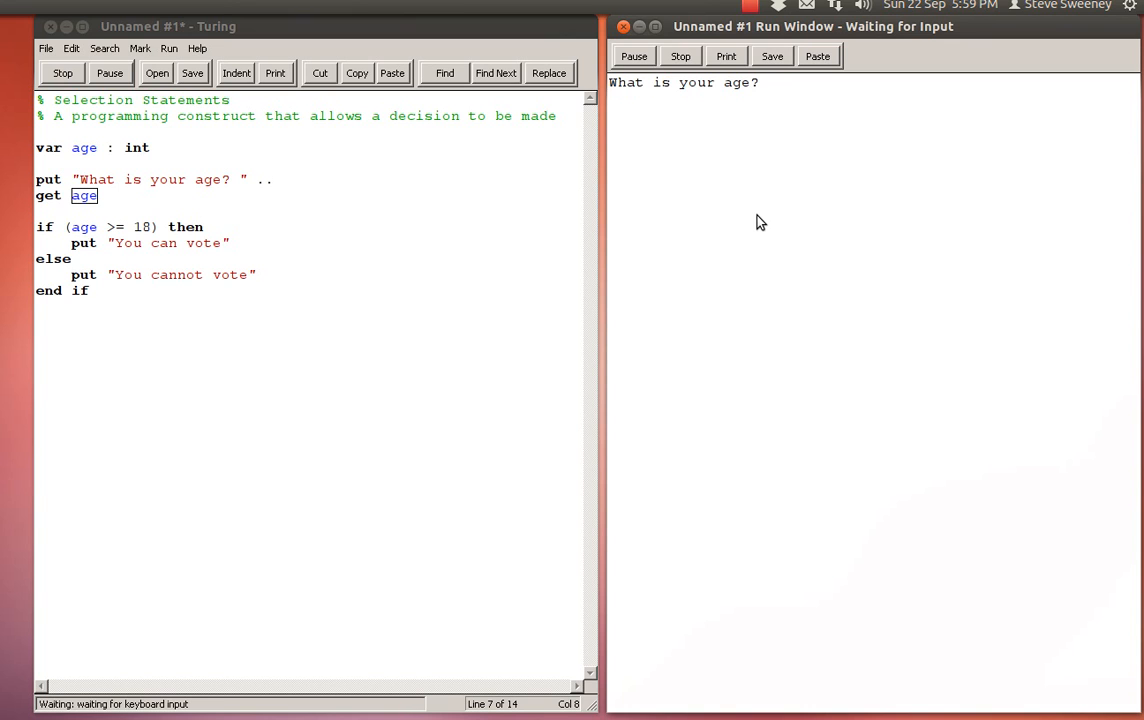
type("16")
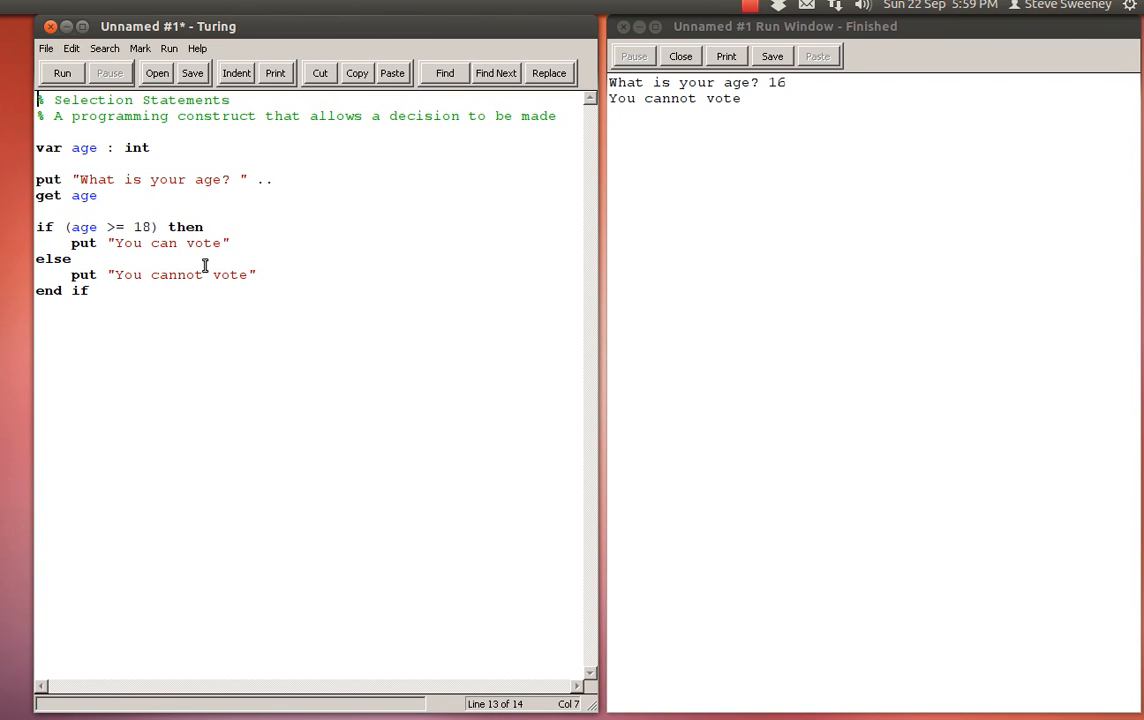
double_click(84, 195)
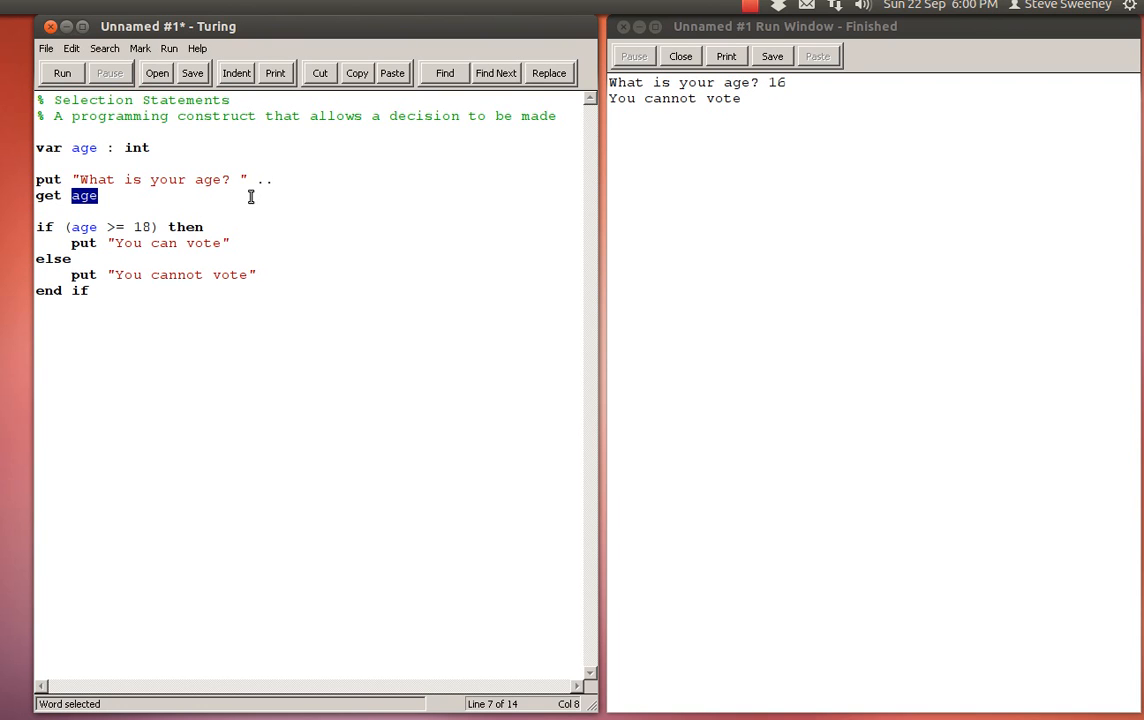
Declare var citizen : string below the age declaration.
left_click(151, 147)
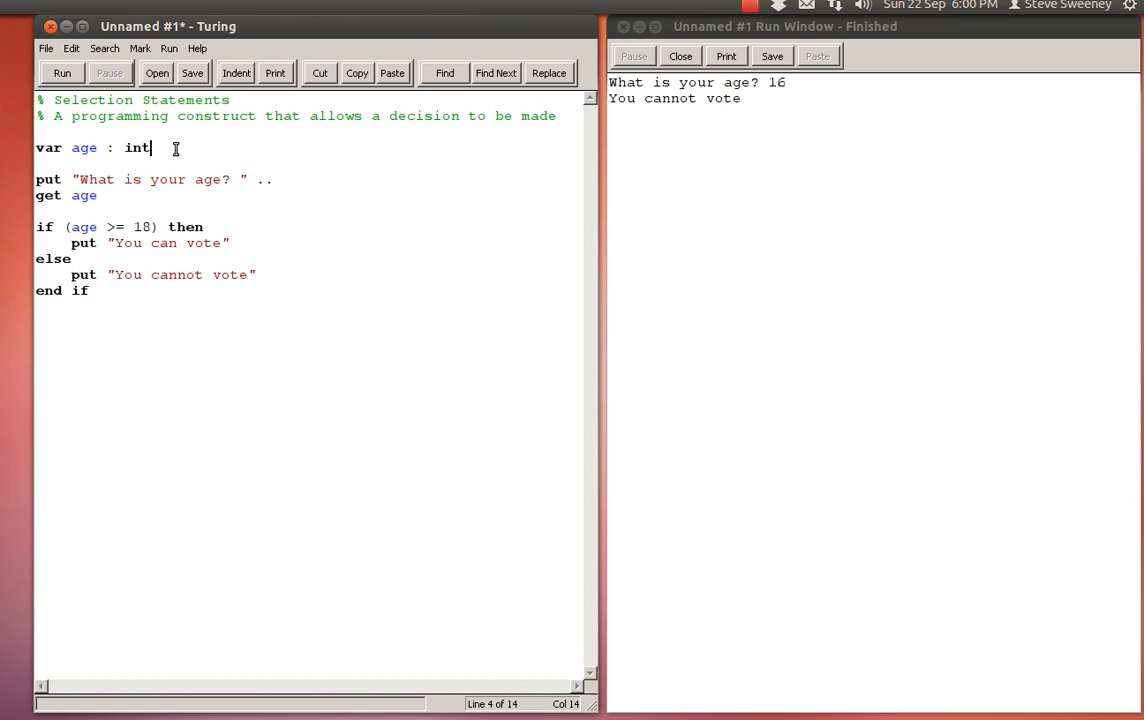
type("v")
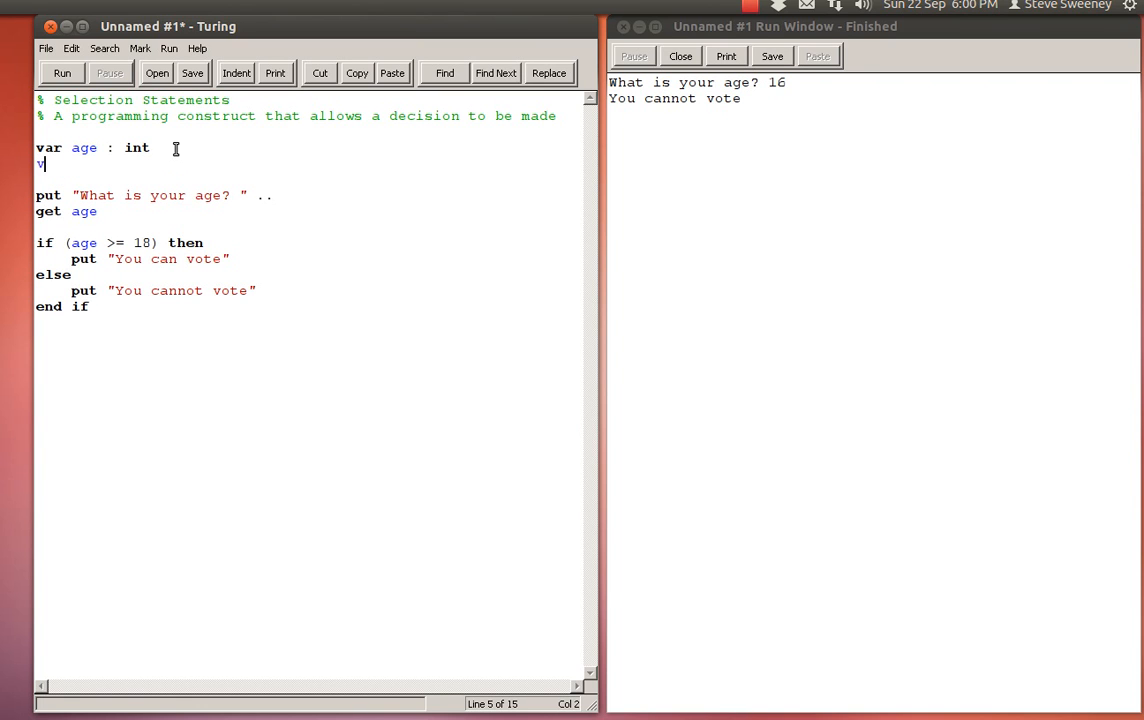
type("ar citizen")
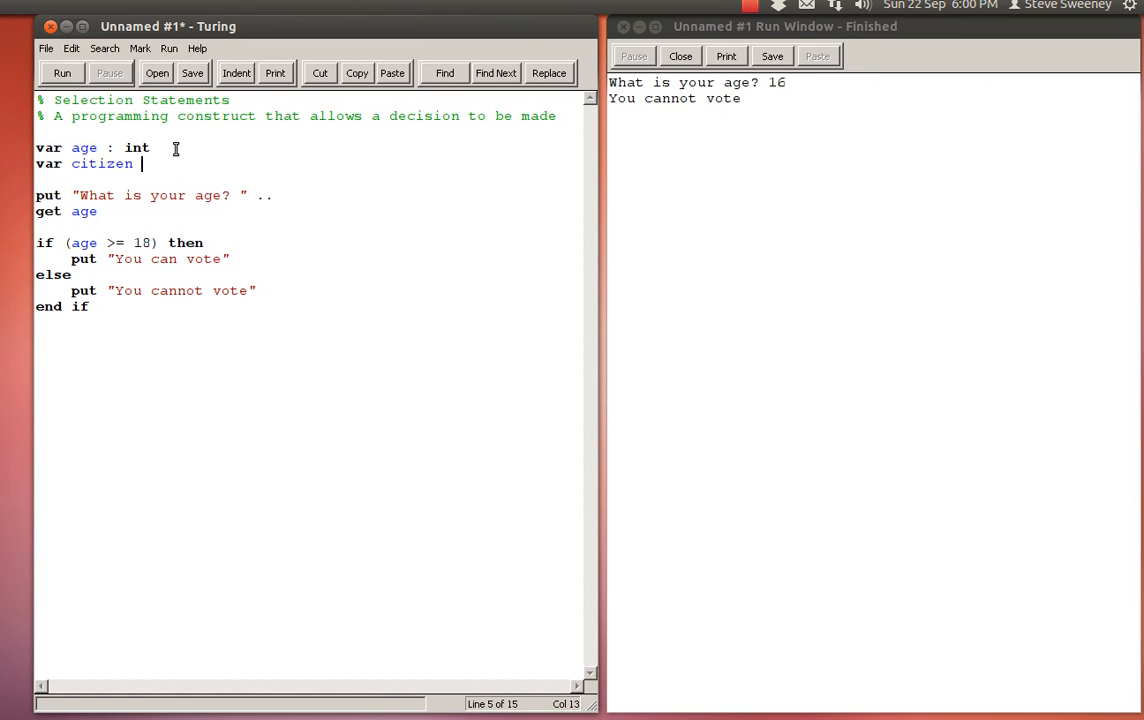
type(": stri")
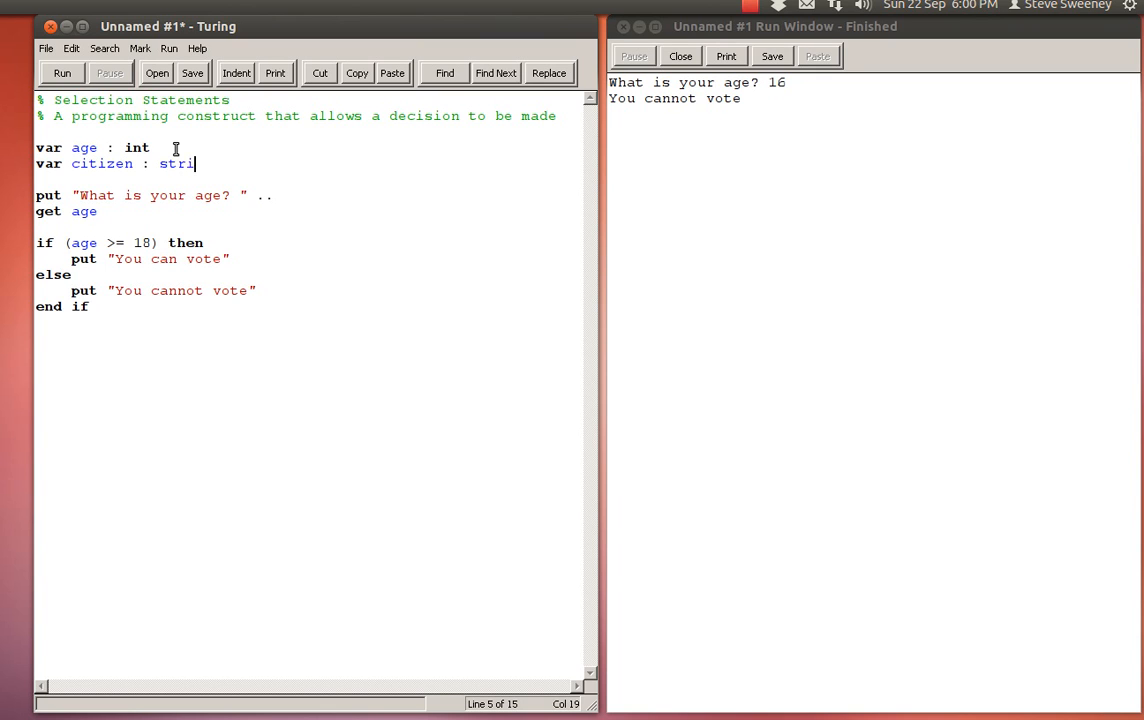
type("ng")
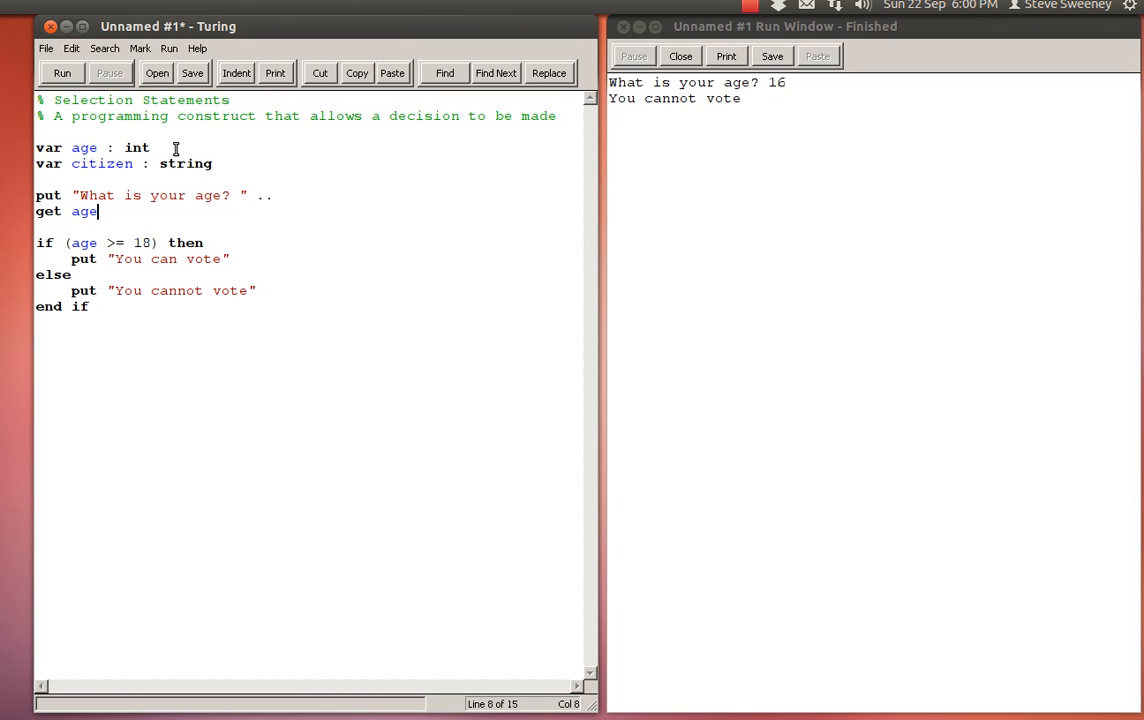
Add the prompt "Are you a Canadian citizen (yes/no)?" to the program.
type("put")
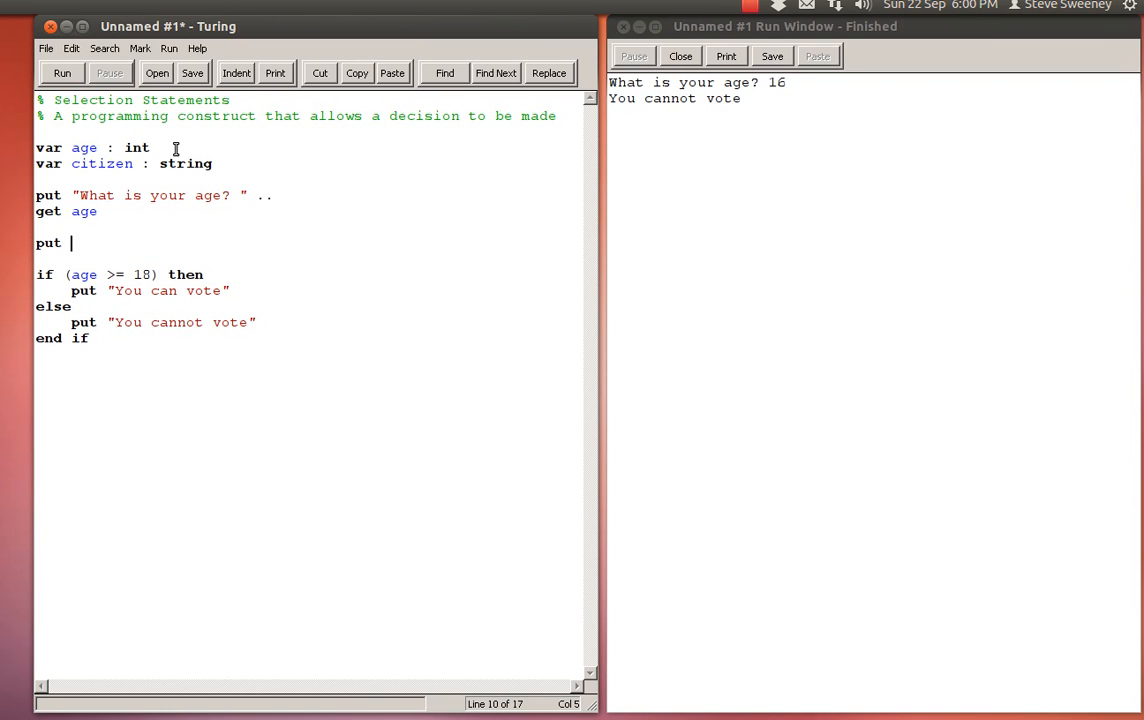
type("\"What")
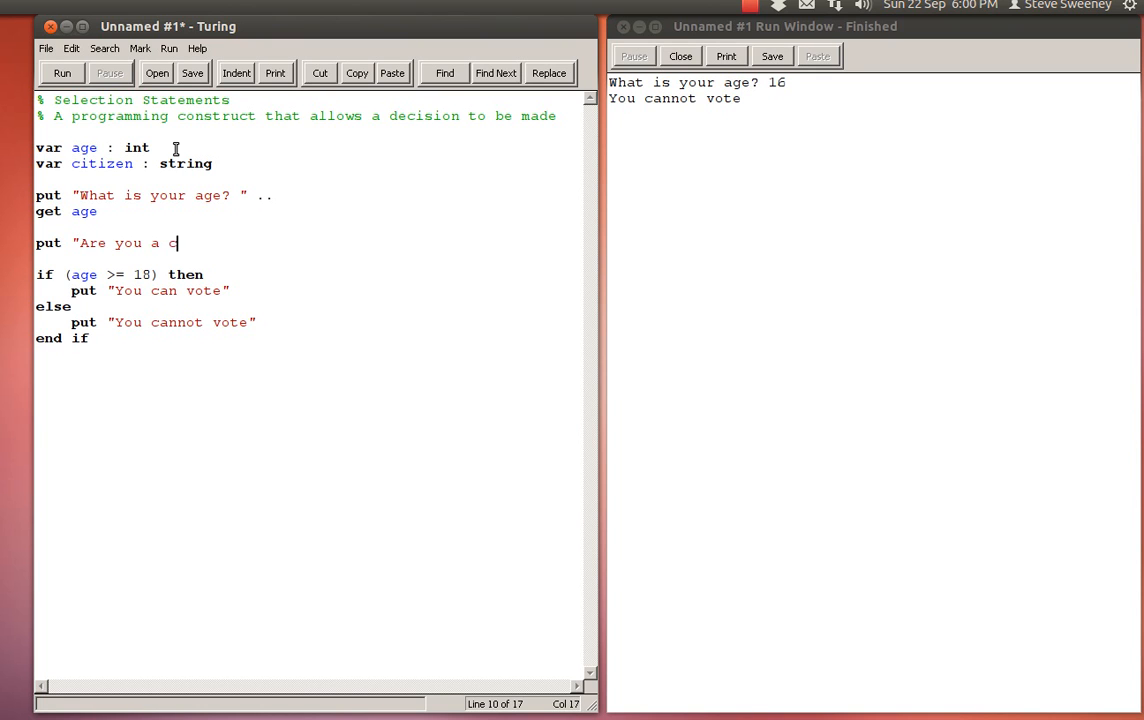
type("itizen")
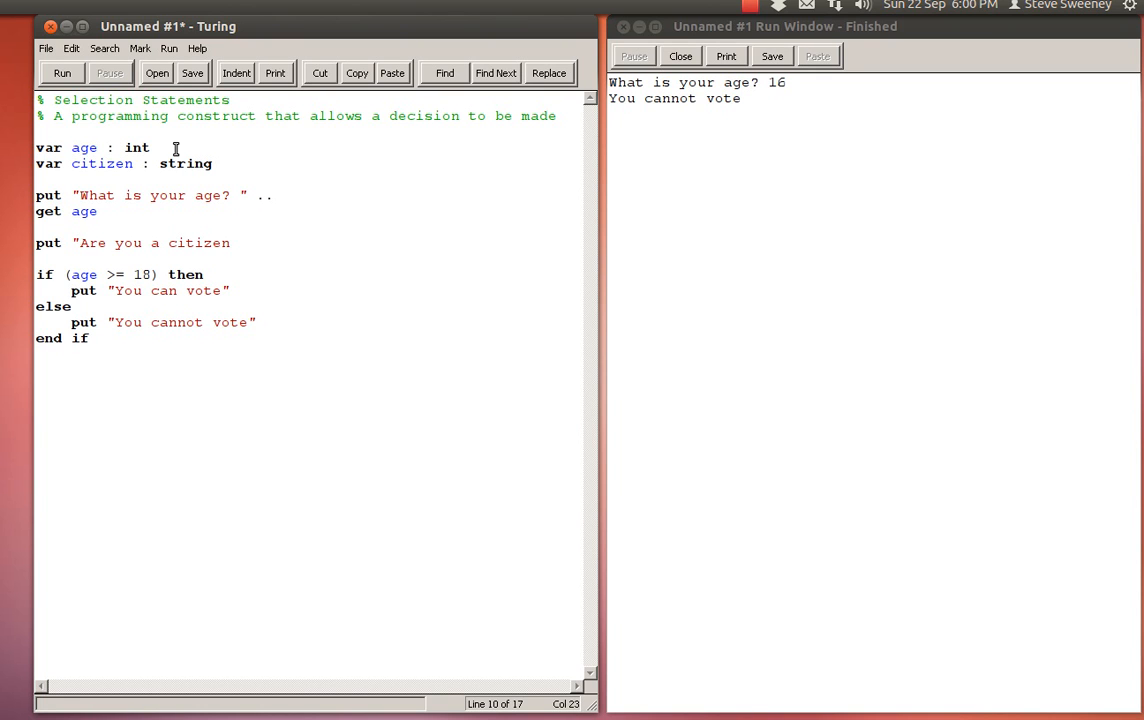
type("?\"")
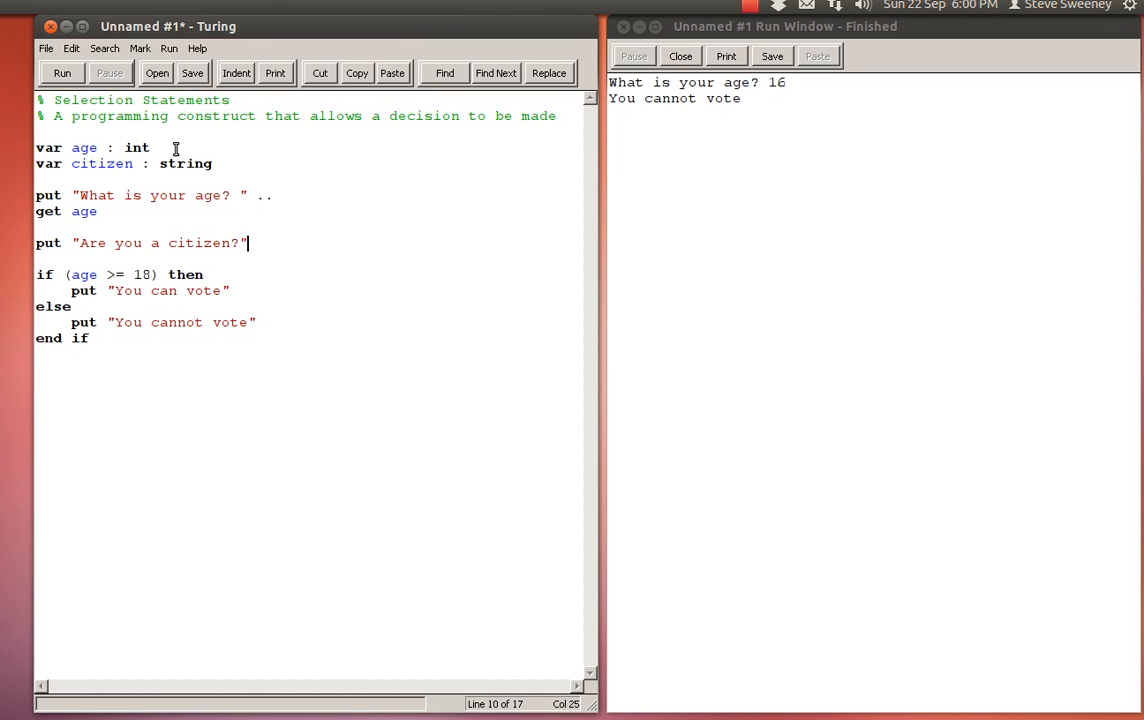
key("BackSpace")
type("Cad")
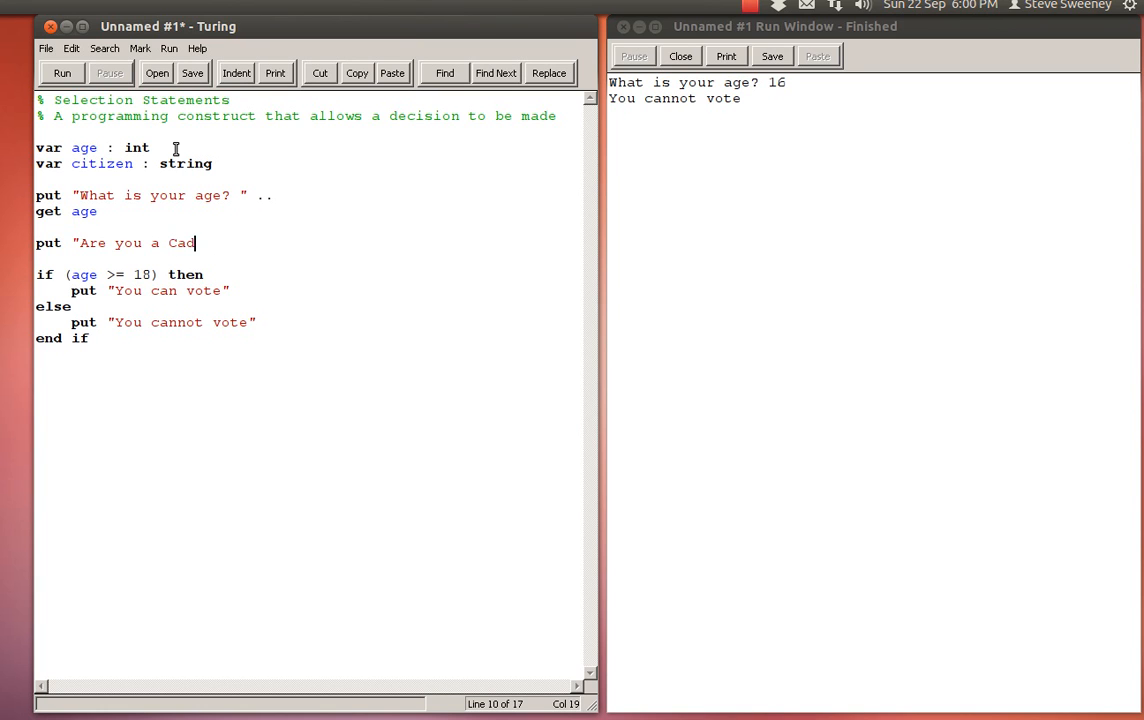
type("na")
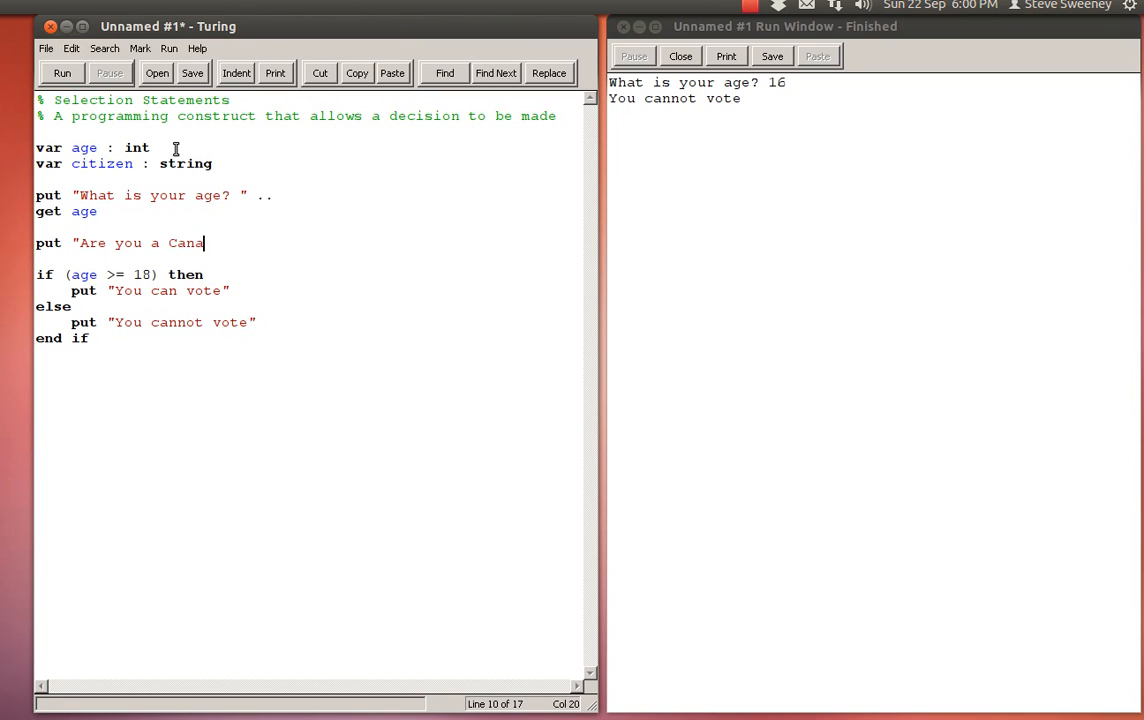
type("dian citiz")
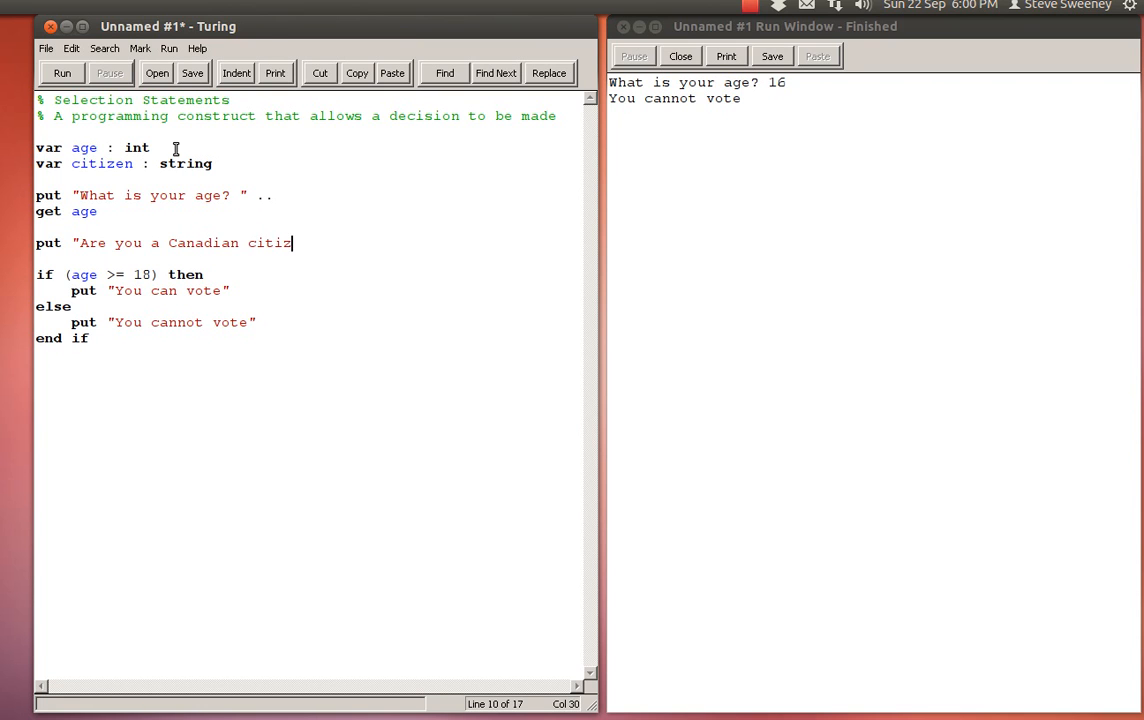
type("en?\"")
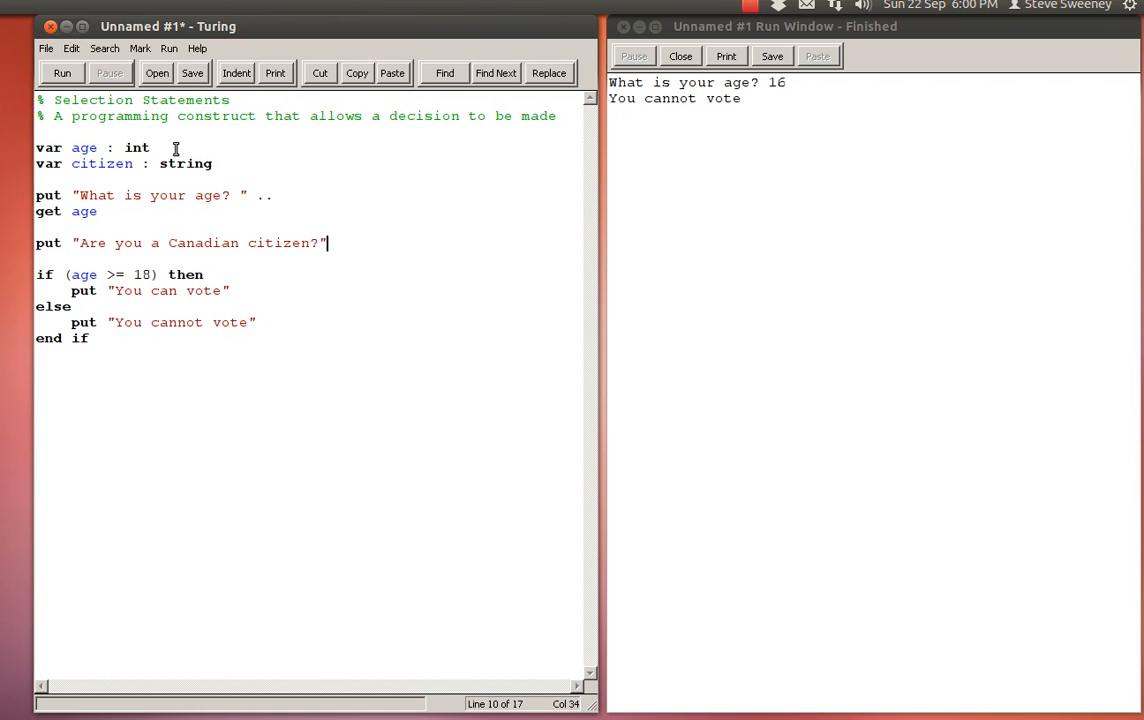
type("yes/")
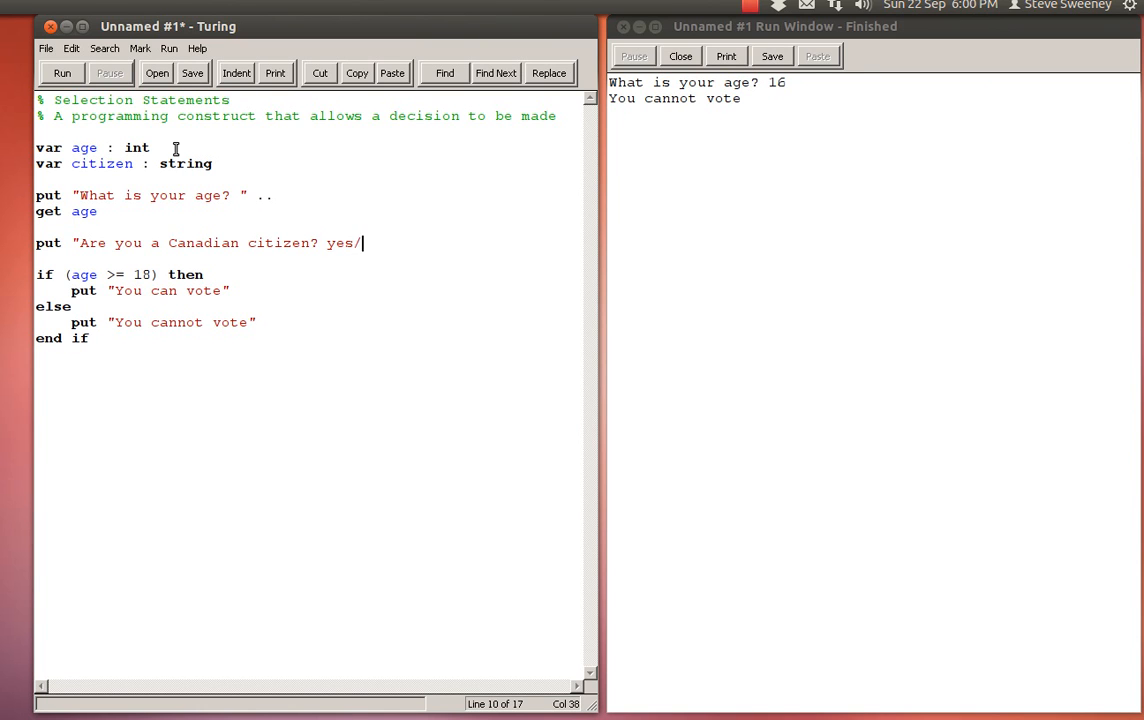
type("no")
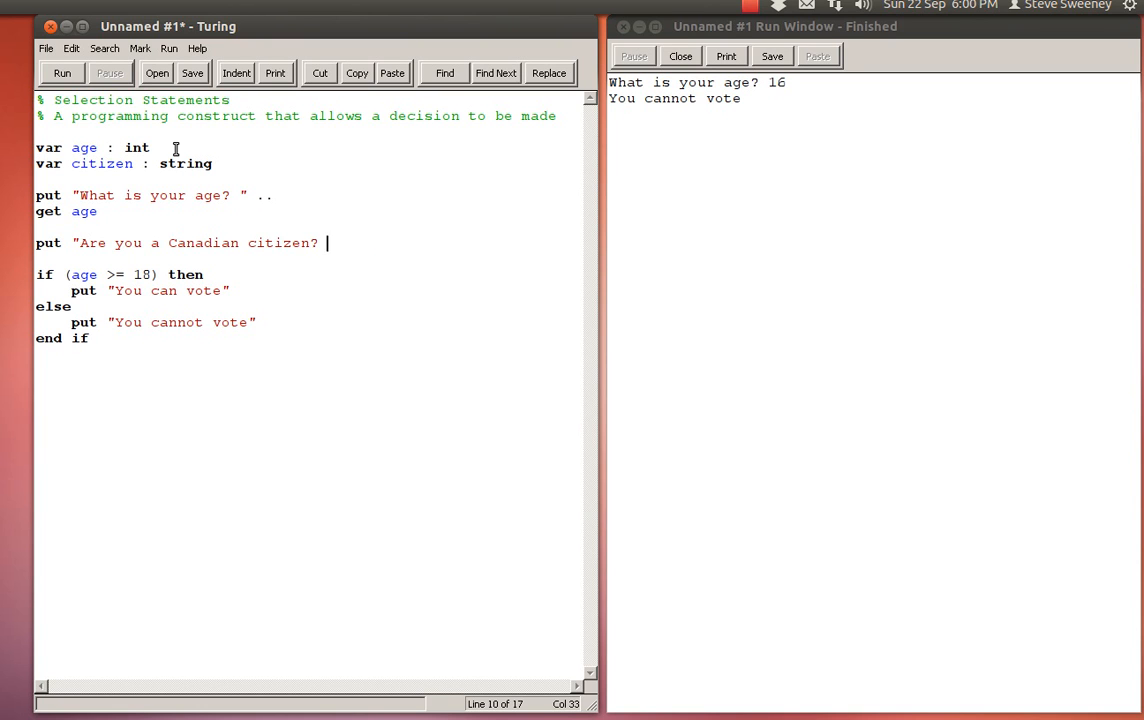
type("(yes/")
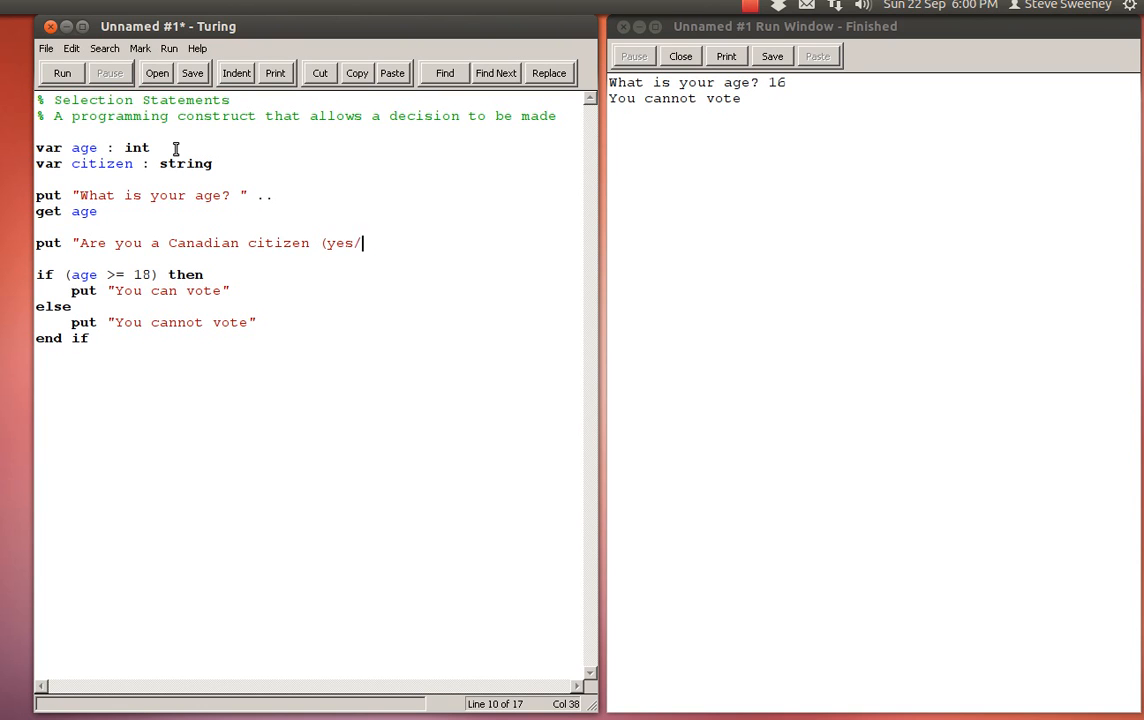
type("no)? \"..")
type("get citizen")
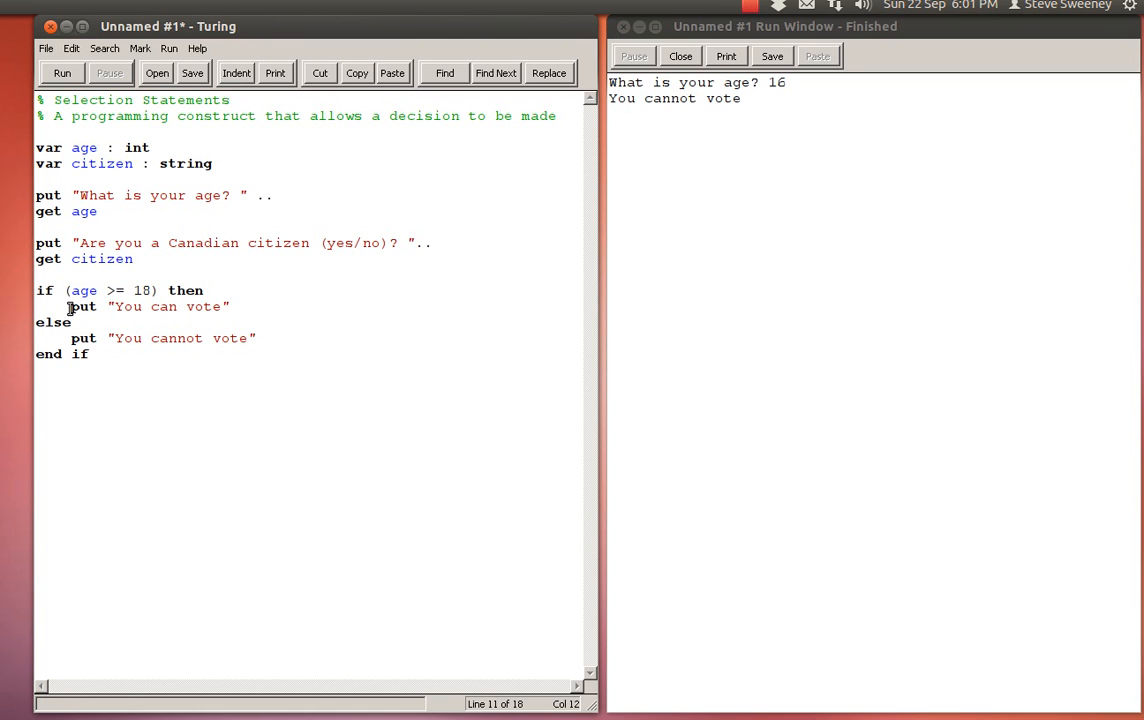
left_click_drag(71, 306, 229, 306)
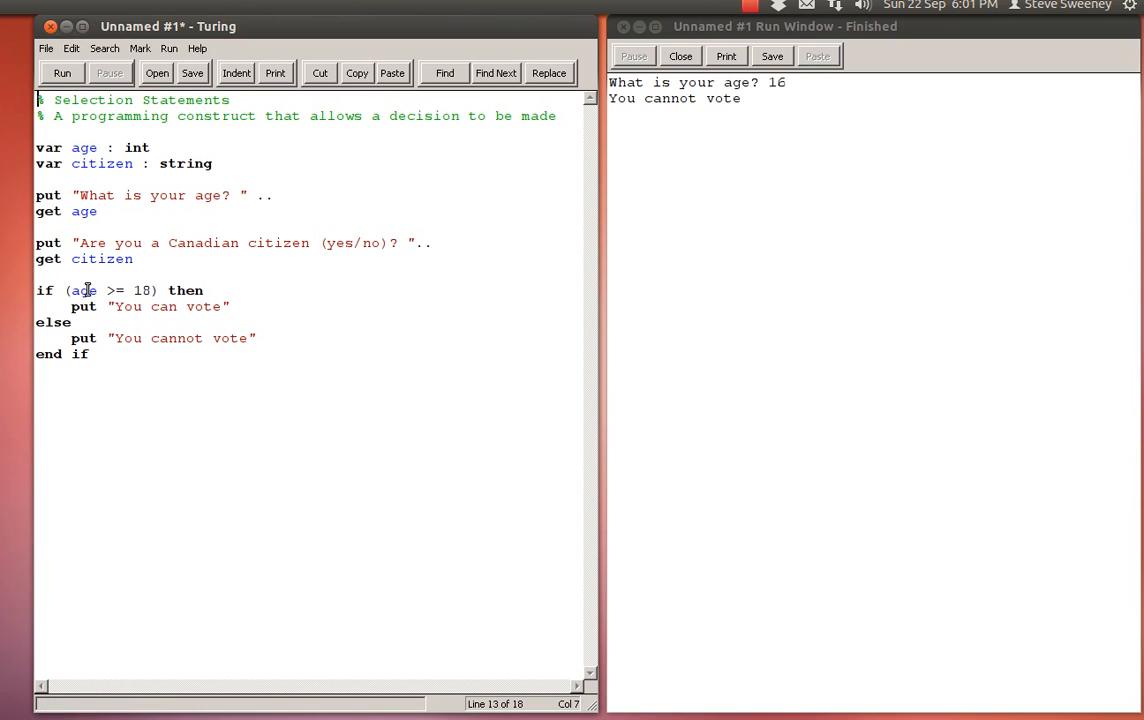
Add if (citizen = "yes") printing "You can vote", else "You cannot vote".
double_click(84, 290)
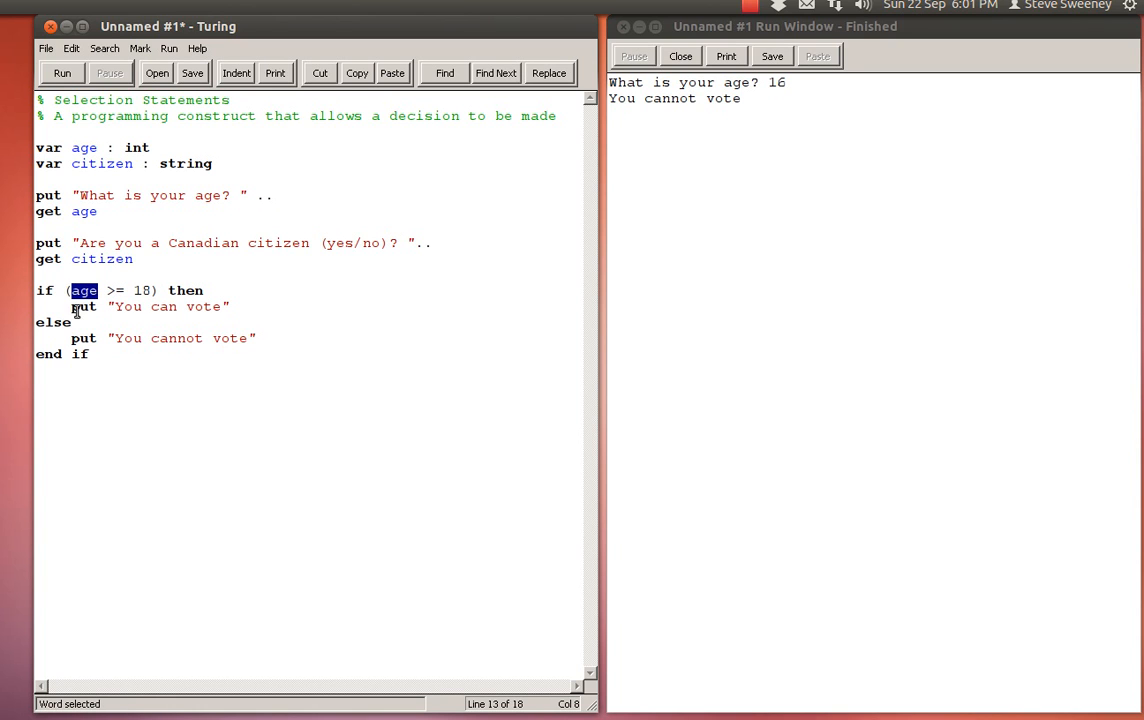
mouse_move(139, 393)
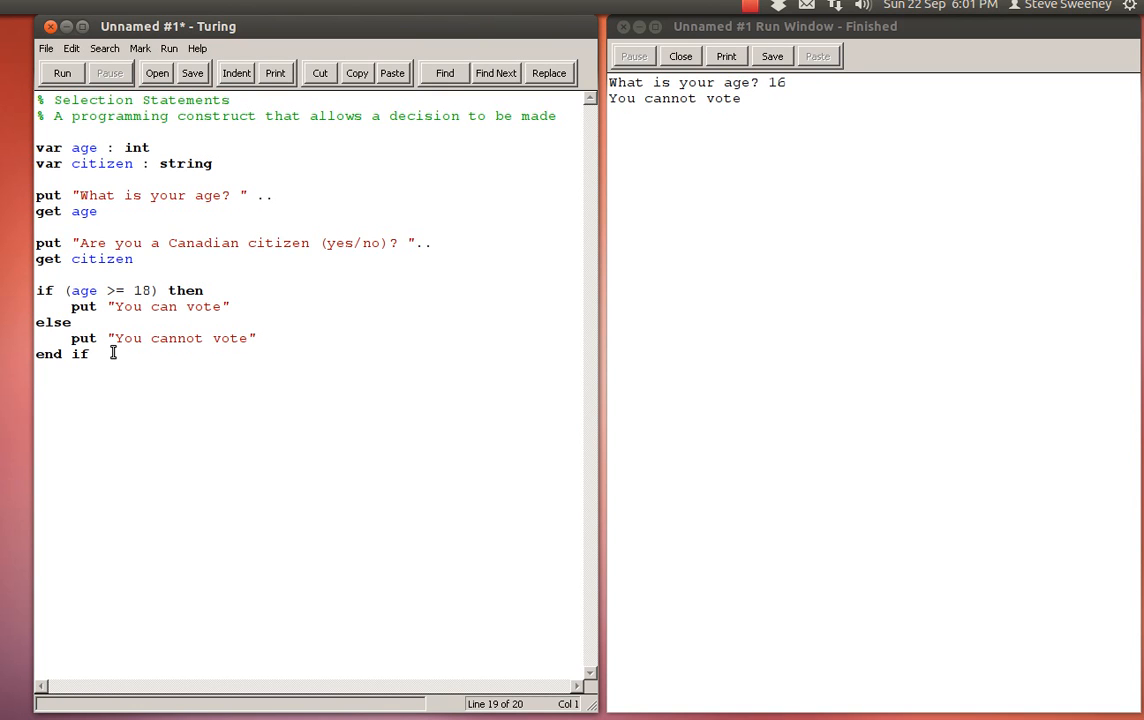
type("if (citiz")
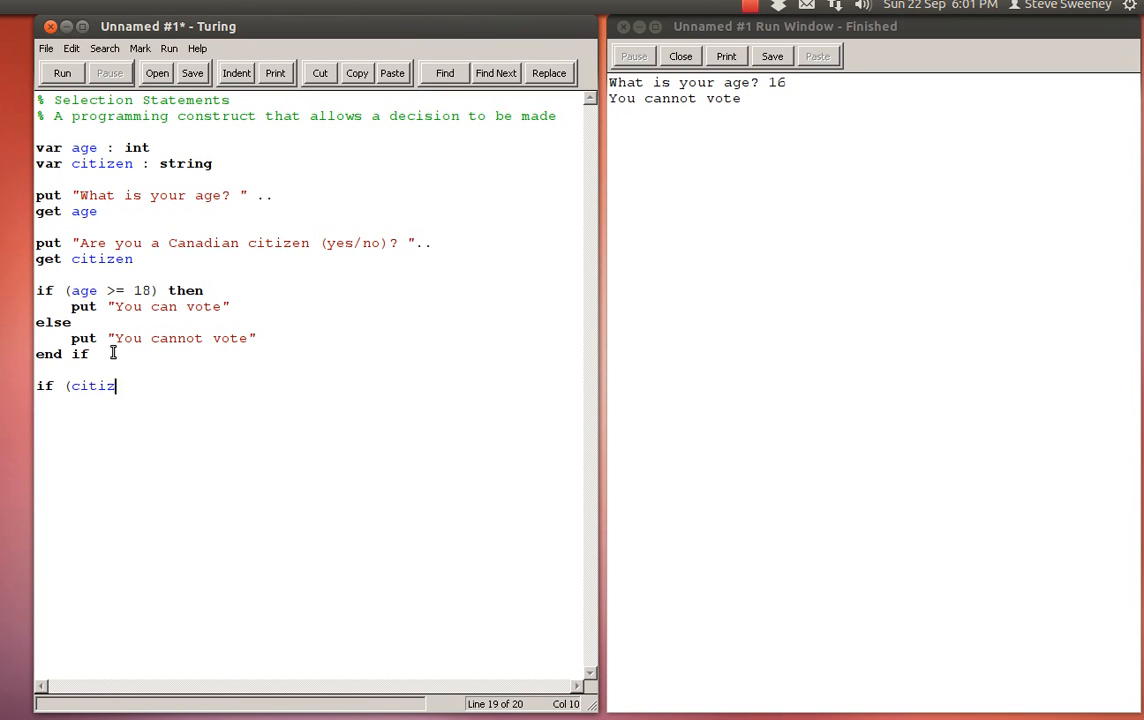
type("en =")
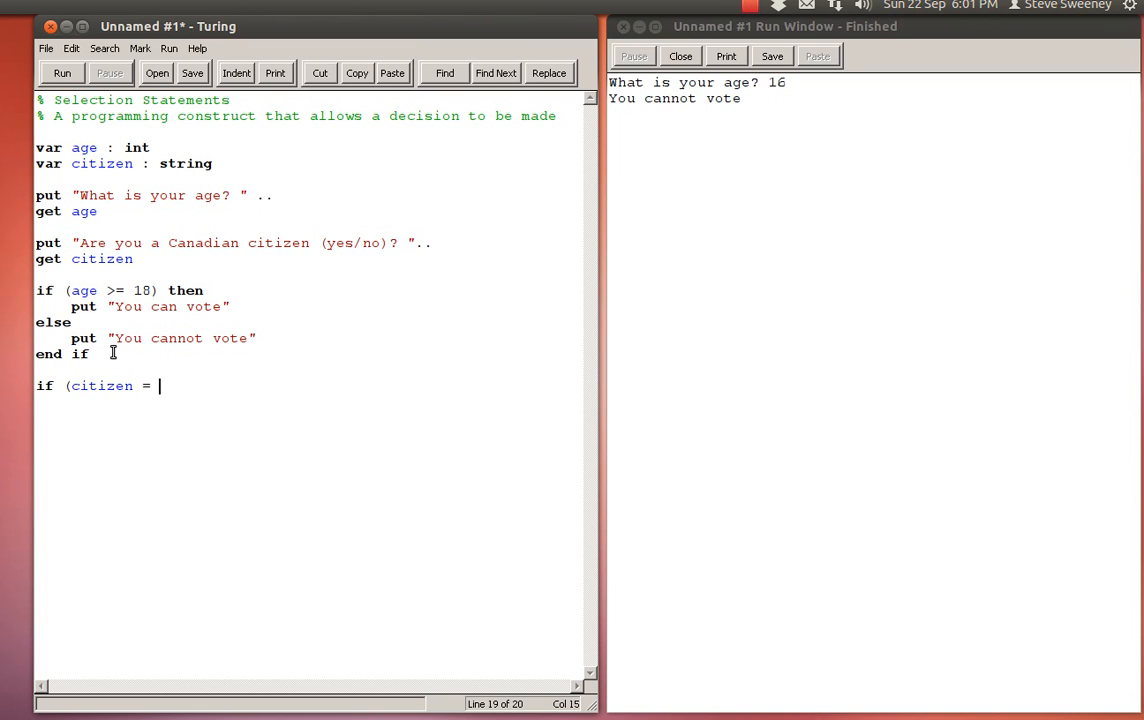
type("\"yes\") then")
type("pu")
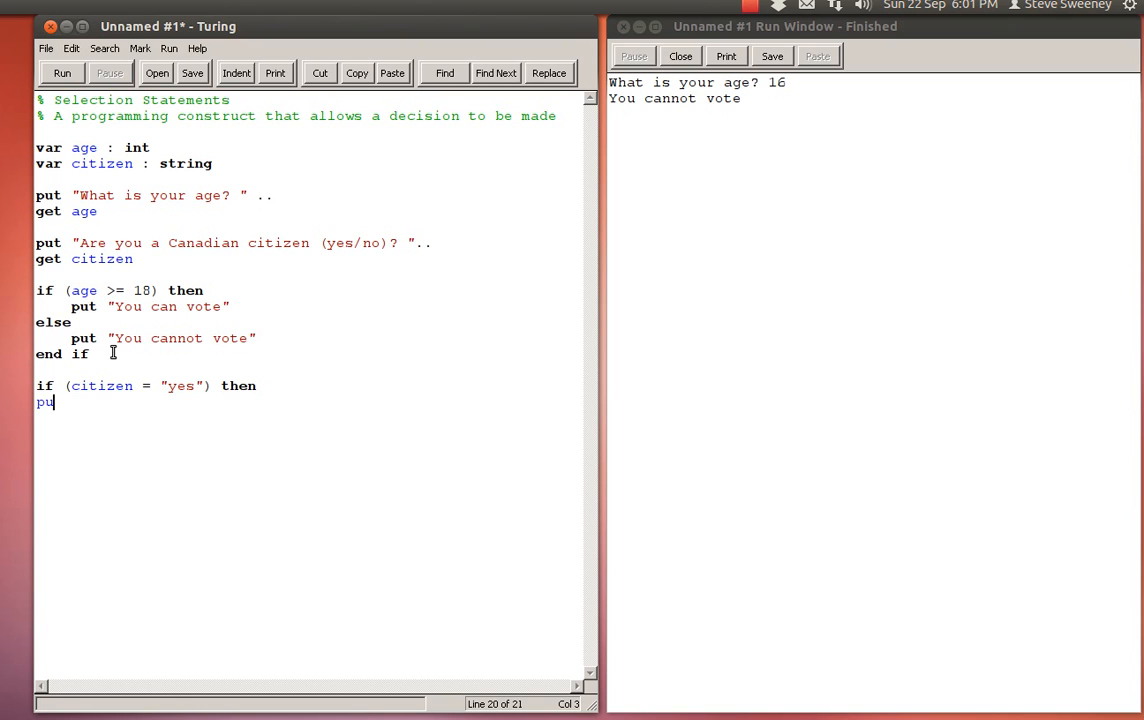
type("t \"You can vote")
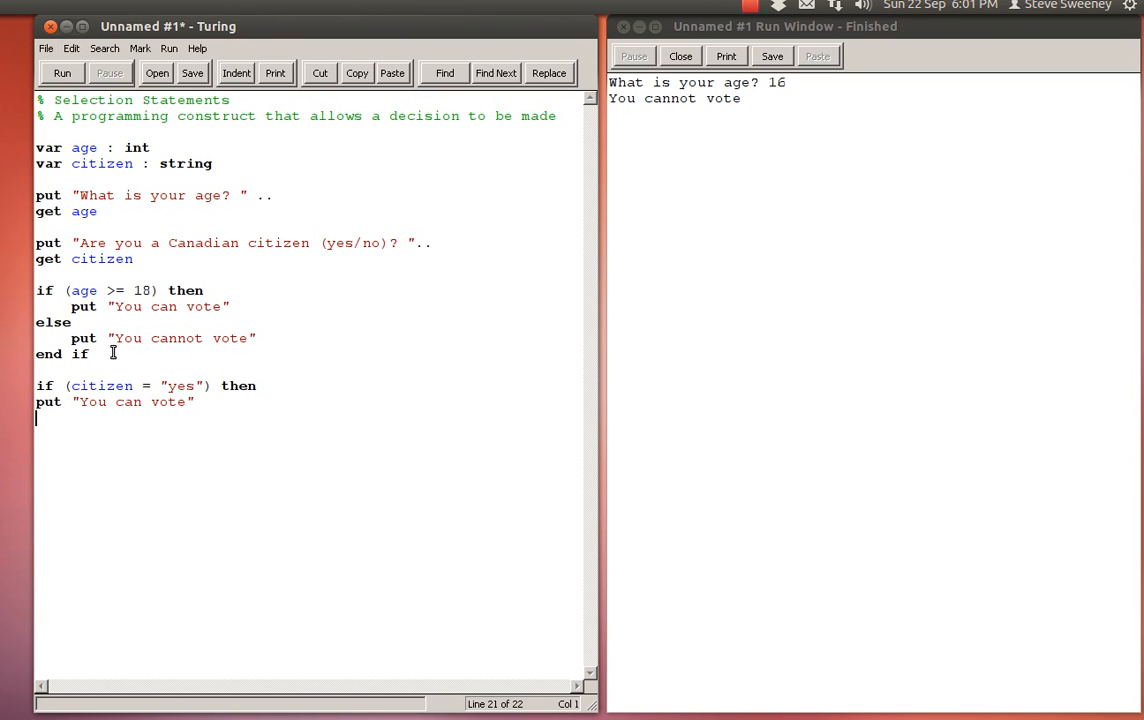
type("else")
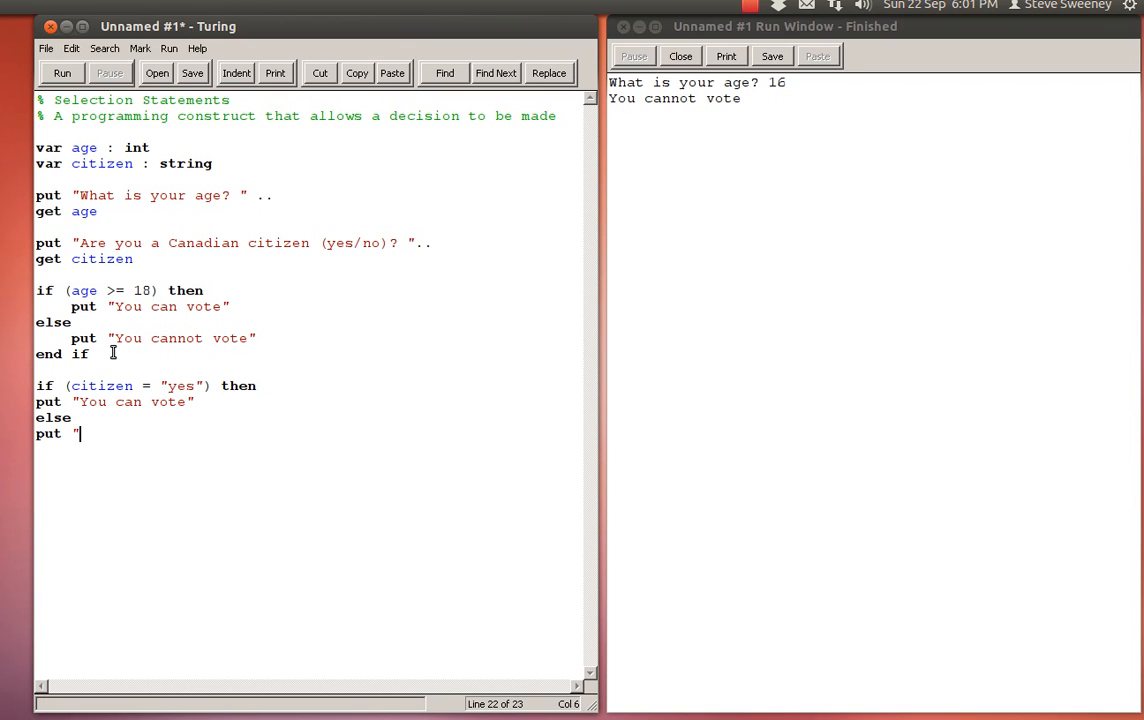
type("You cannot vote")
type("end if")
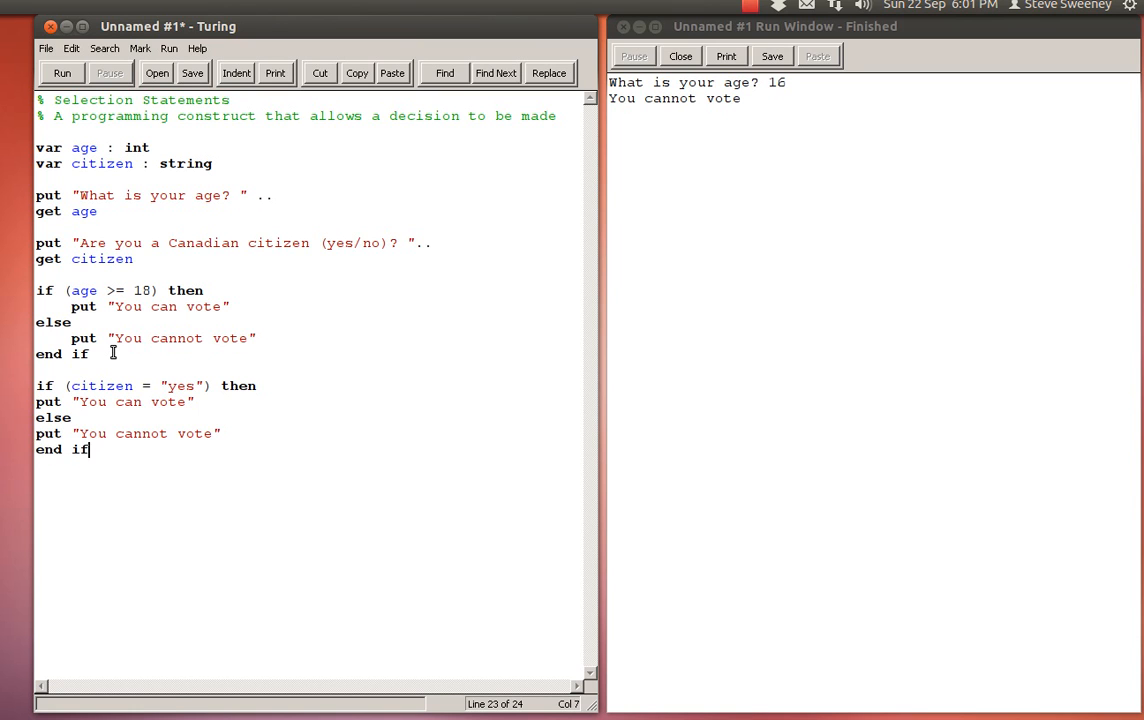
Auto-indent the code, then run it with age 21 and citizen answer no.
left_click(236, 73)
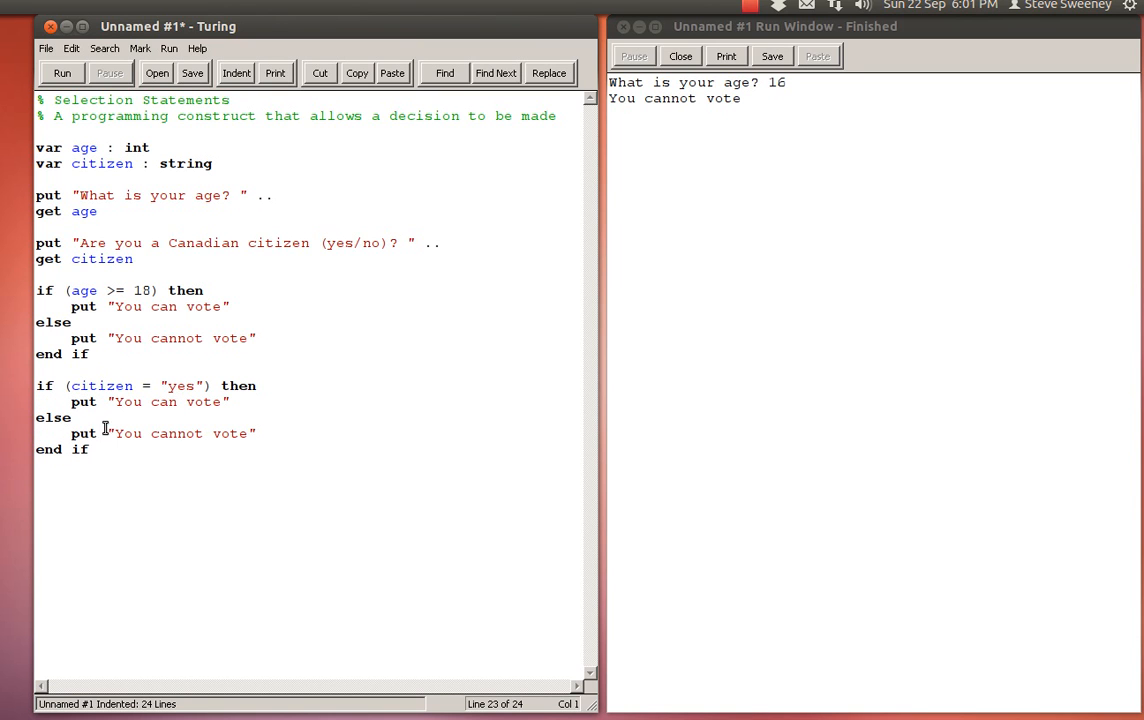
mouse_move(170, 312)
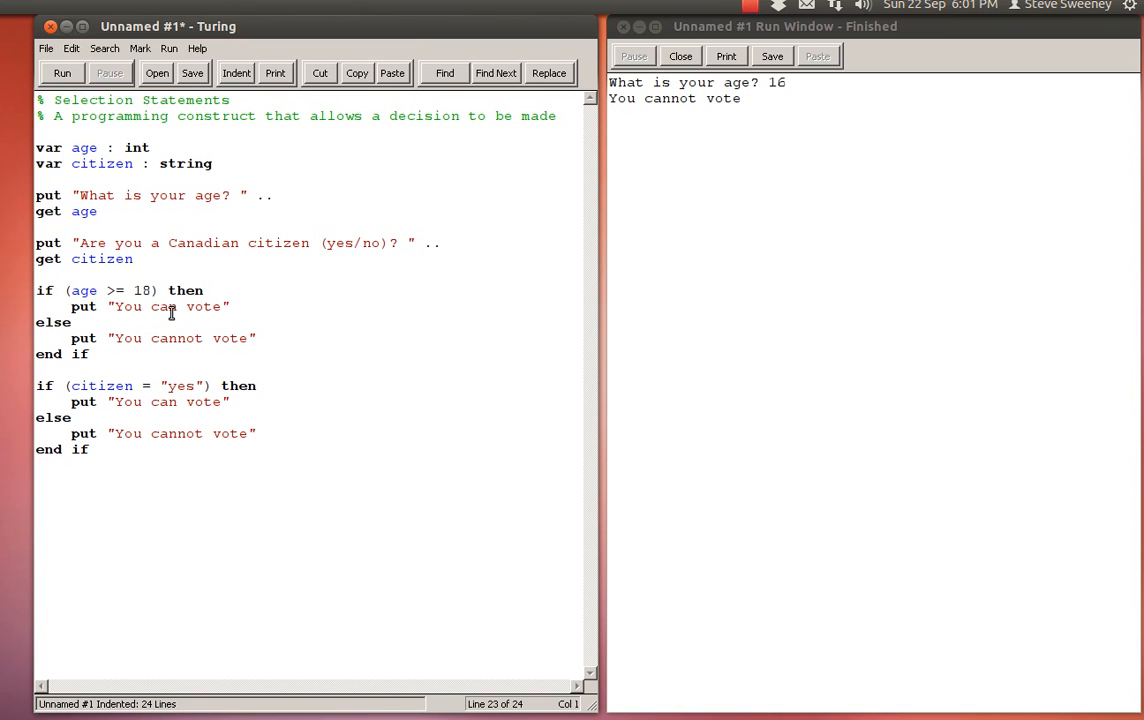
double_click(84, 290)
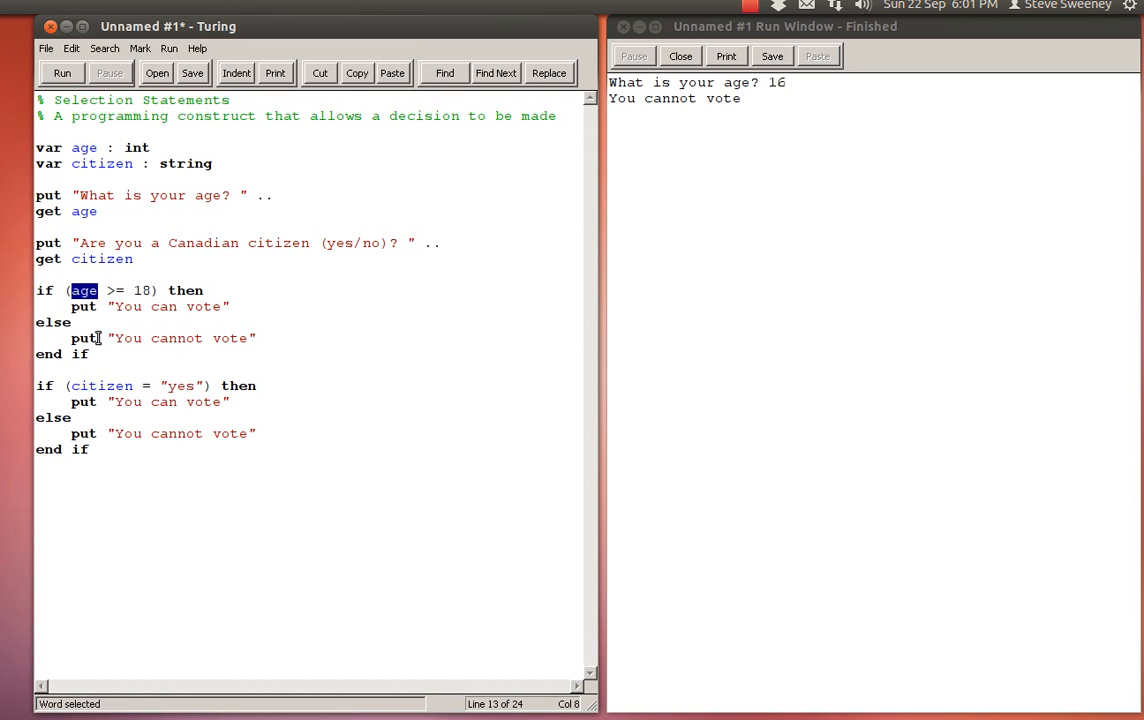
double_click(101, 385)
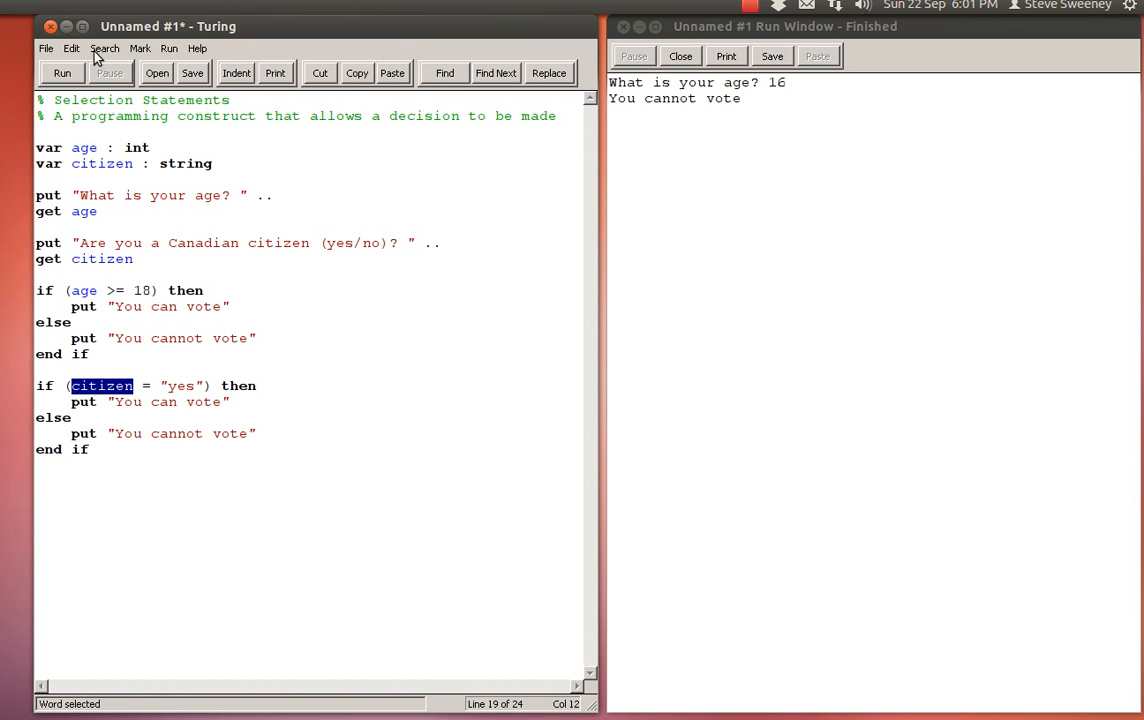
left_click(62, 72)
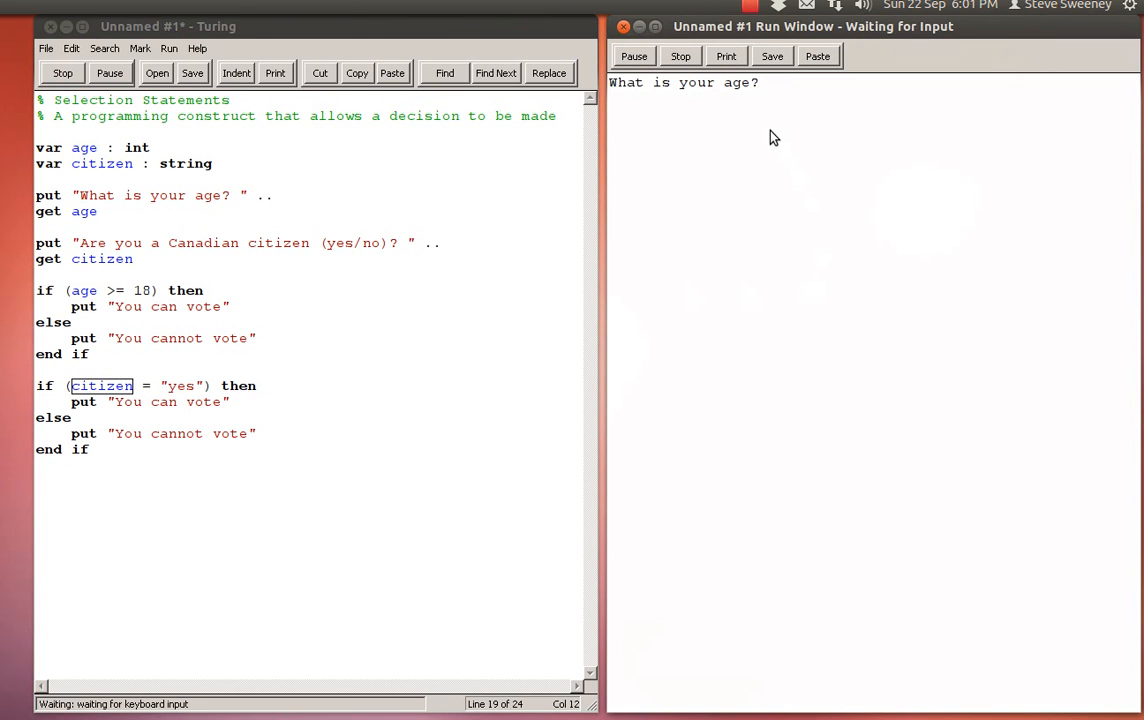
type("21")
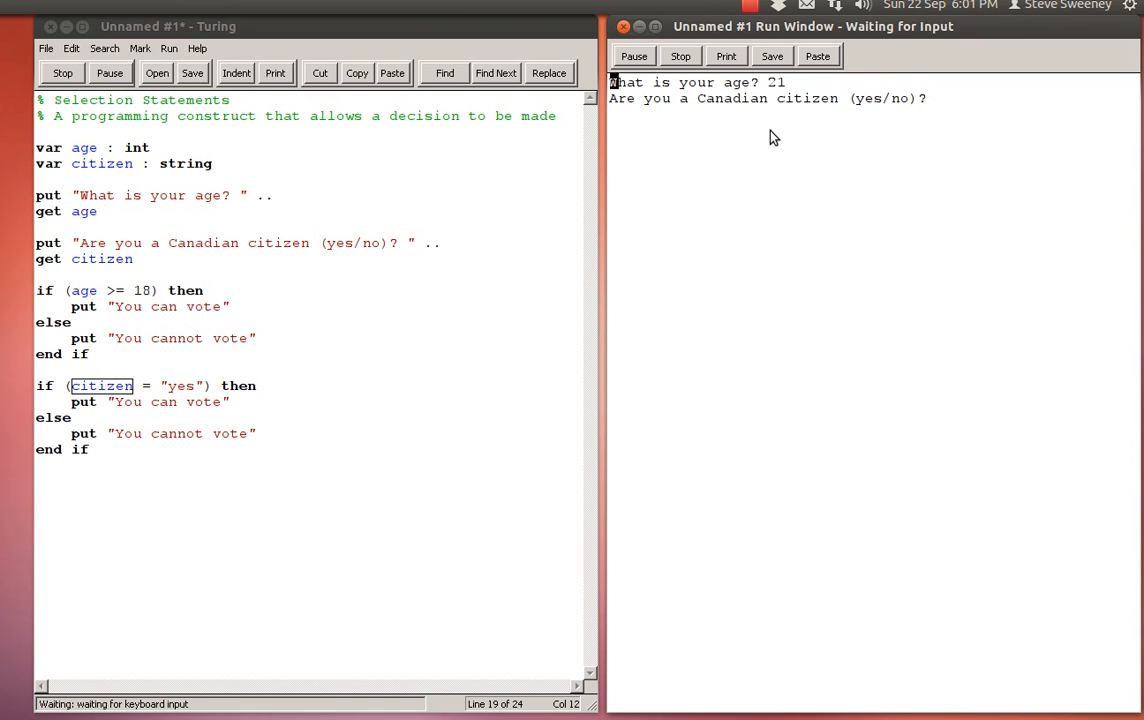
type("no")
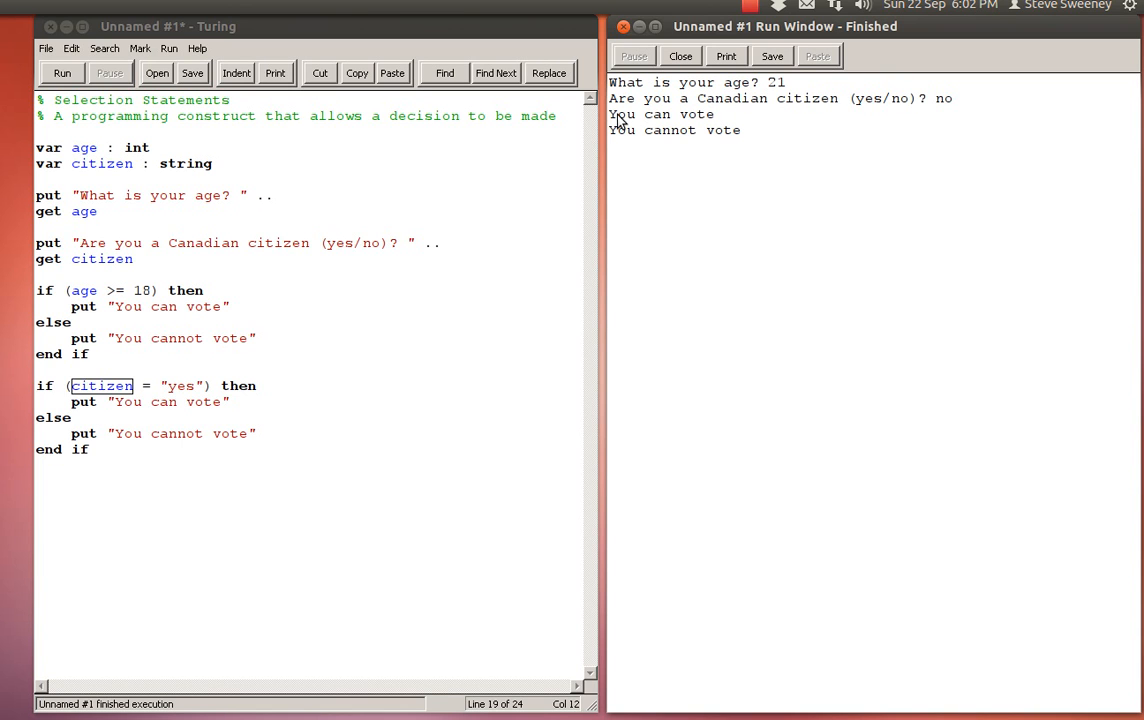
mouse_move(787, 140)
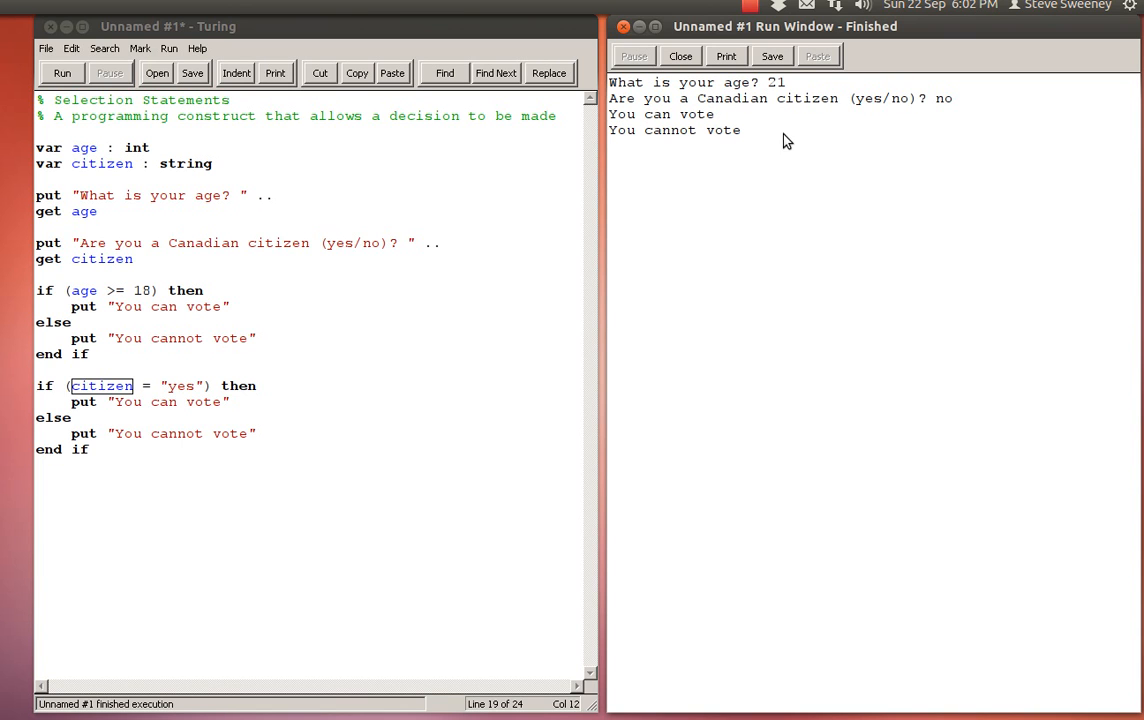
mouse_move(349, 388)
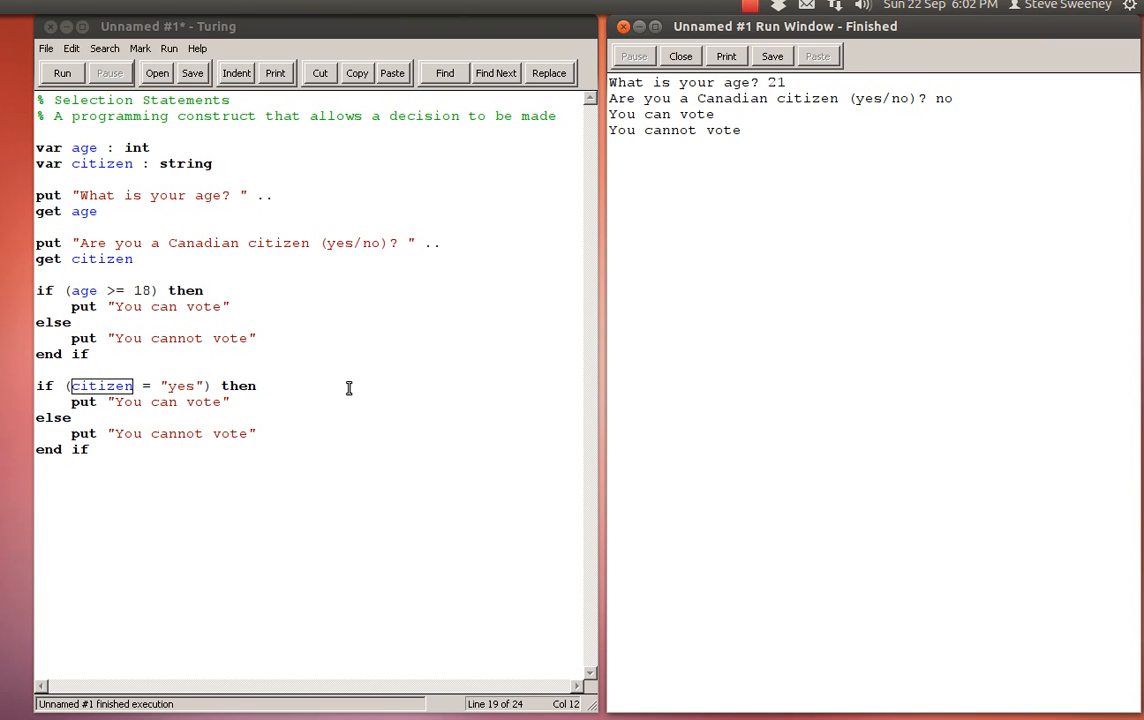
Select the citizen if block from if (citizen = "yes") through end if.
double_click(84, 290)
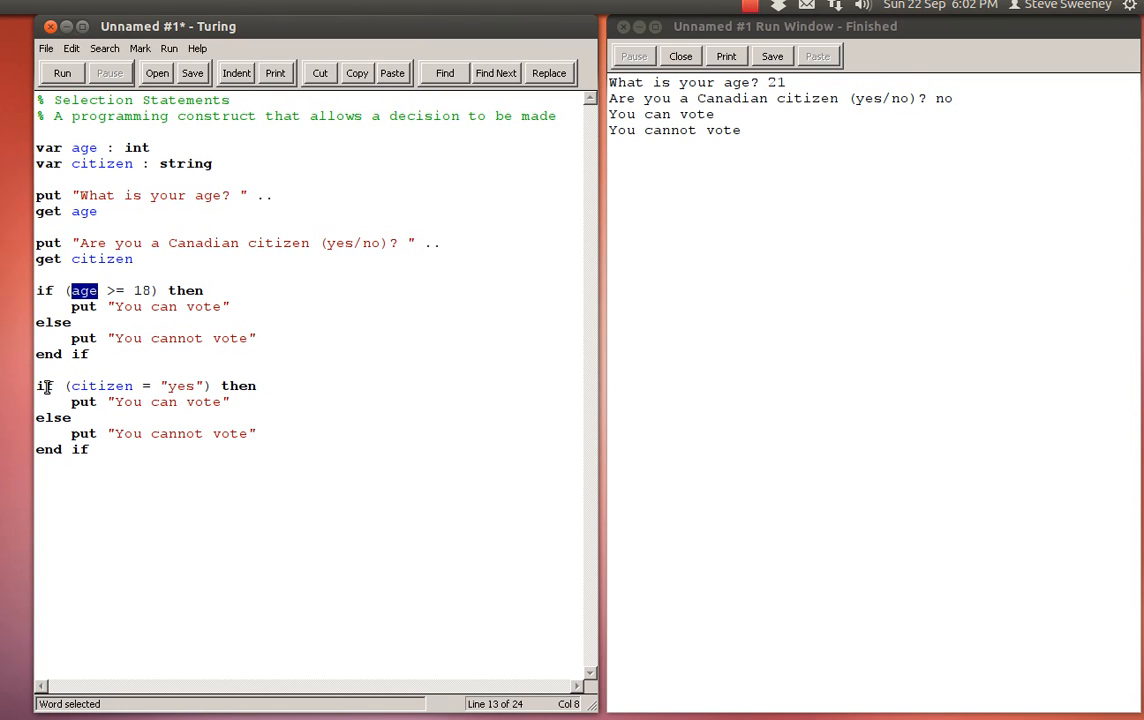
mouse_move(85, 450)
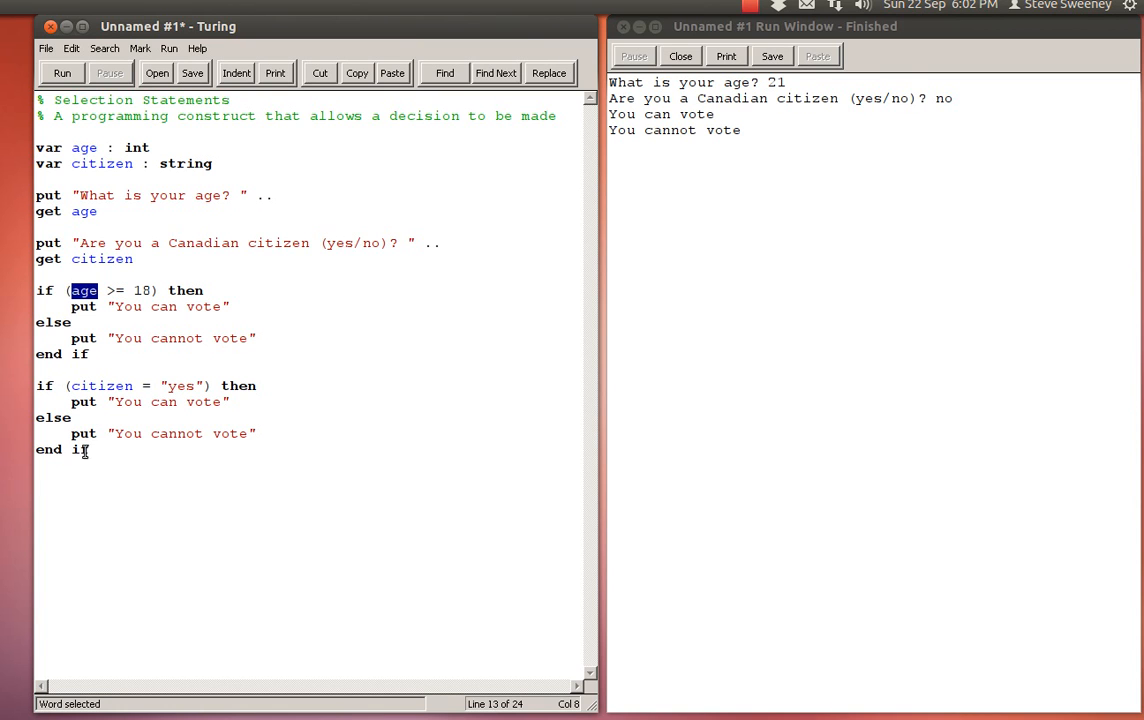
left_click_drag(37, 385, 87, 449)
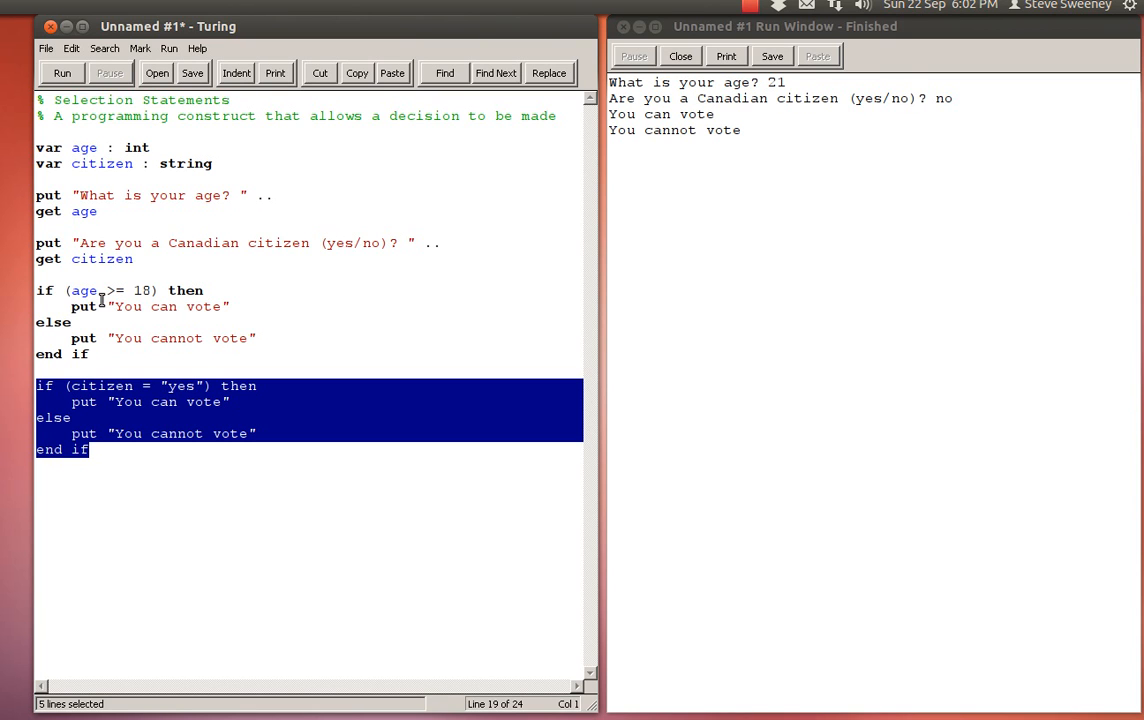
mouse_move(112, 450)
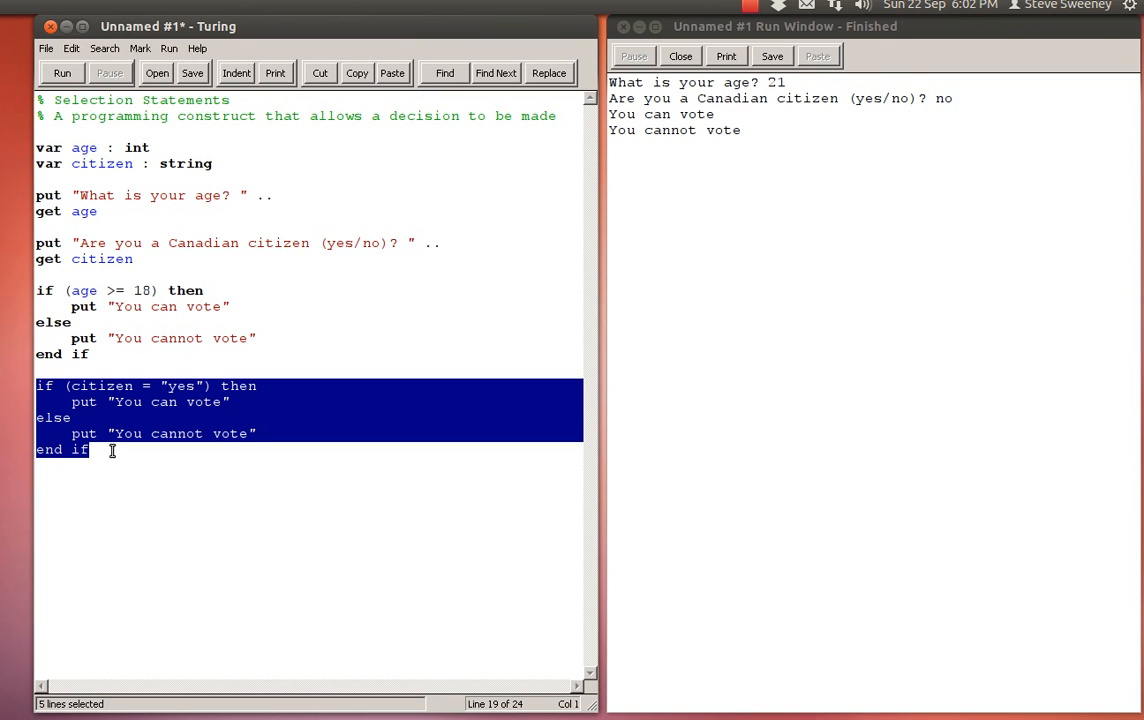
Cut the citizen block, paste it over put "You can vote", and re-indent.
key("ctrl+x")
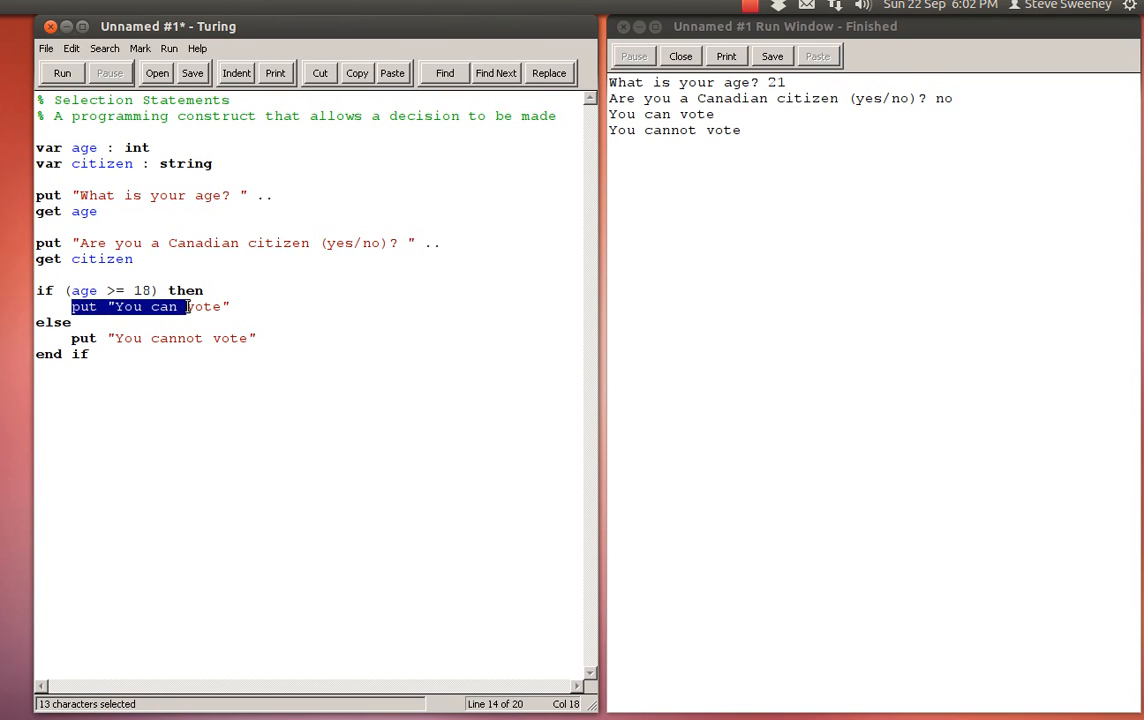
left_click_drag(185, 306, 229, 306)
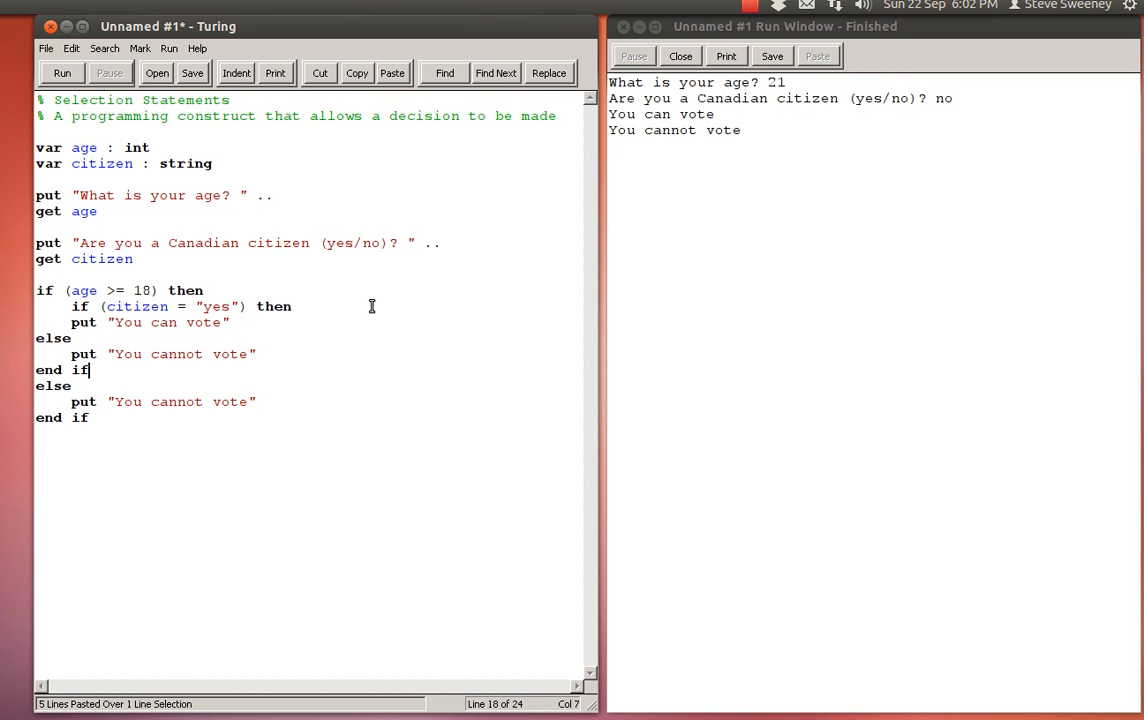
left_click(236, 72)
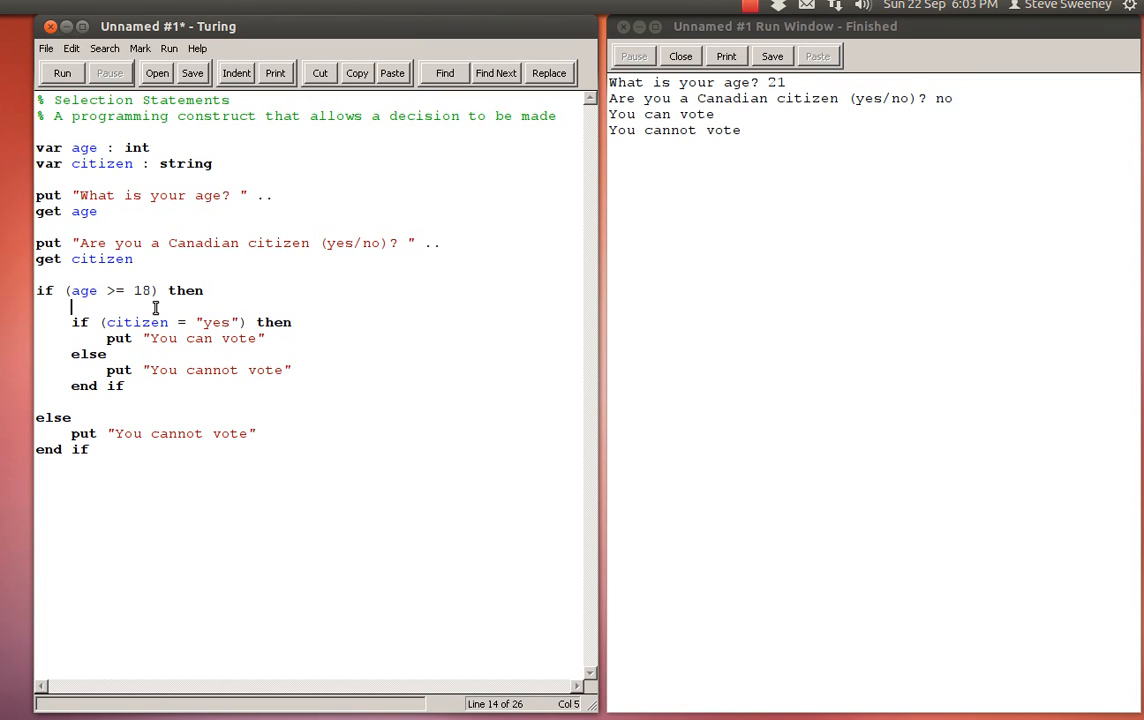
Add comments '% now check for citizenship' and '% age under 18, so citizenship does not matter'.
type("% now check for cit")
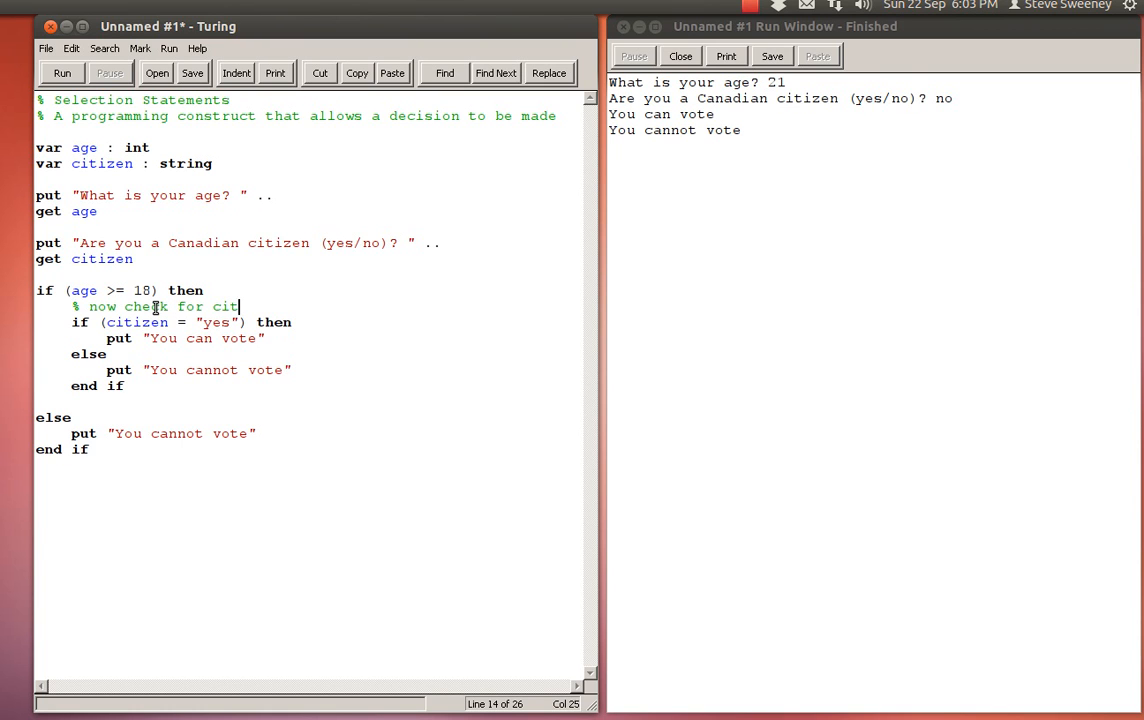
type("izenship")
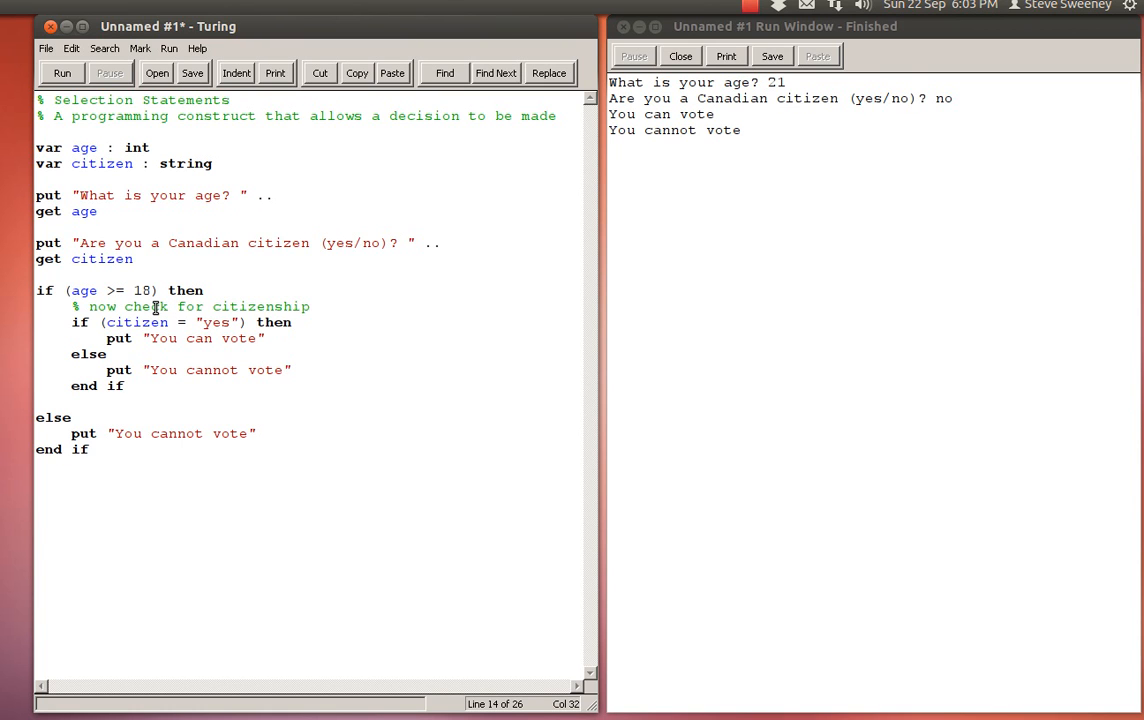
left_click(72, 417)
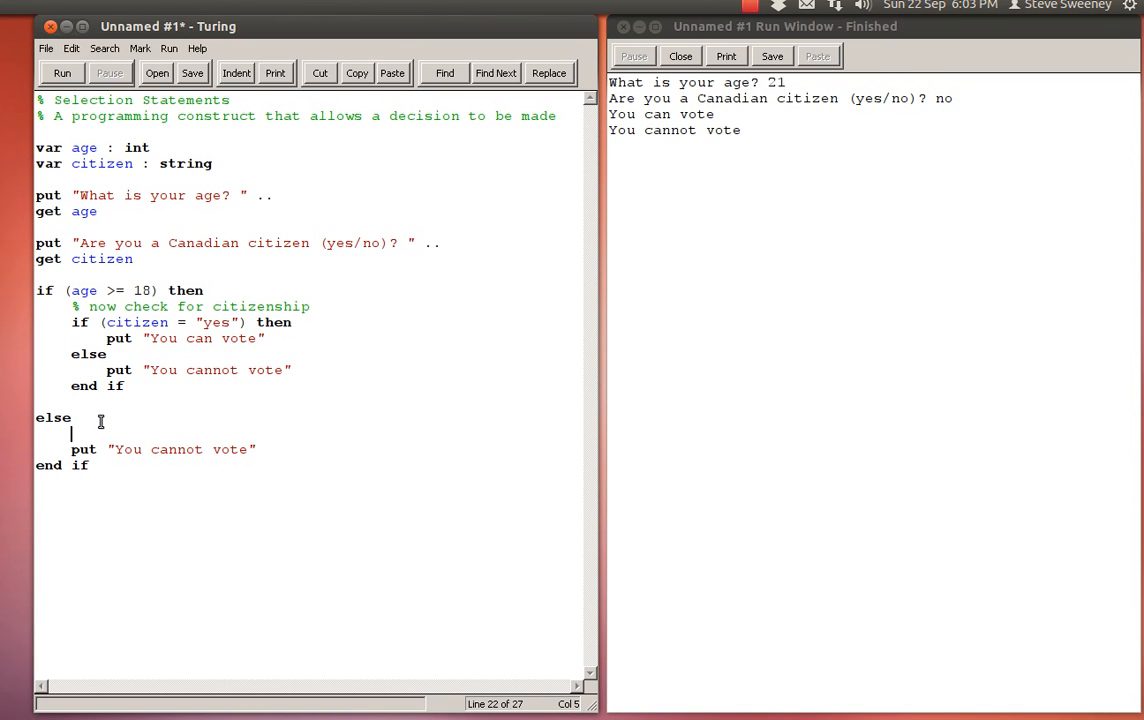
type("%")
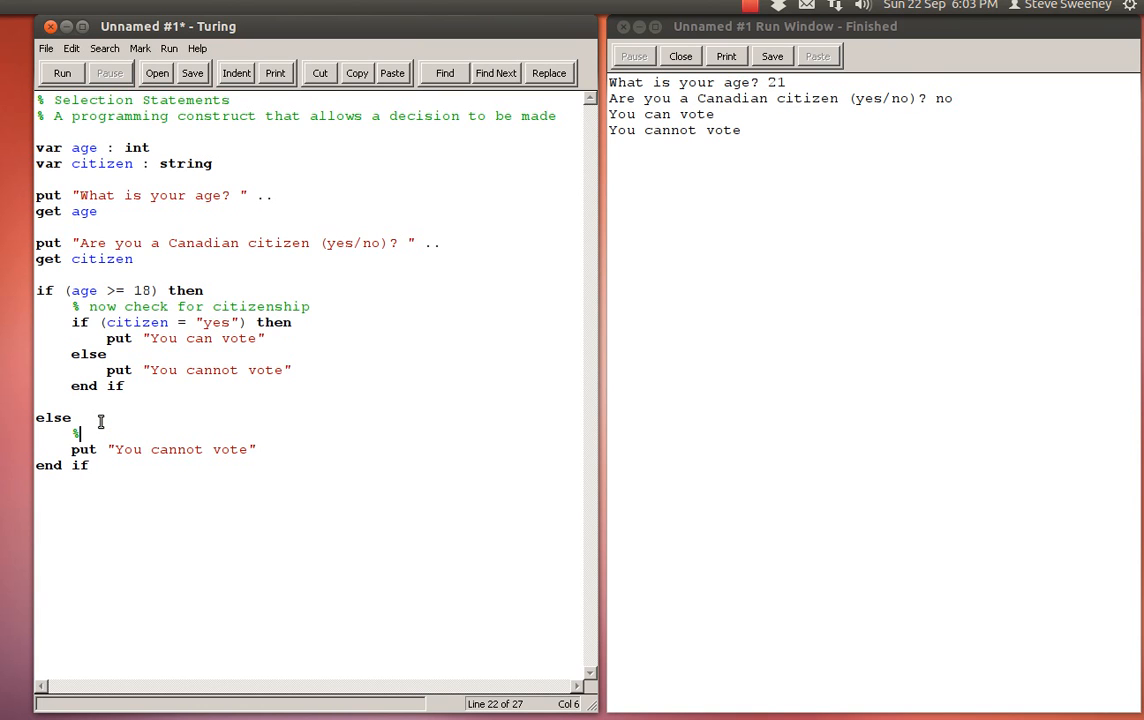
type("age under")
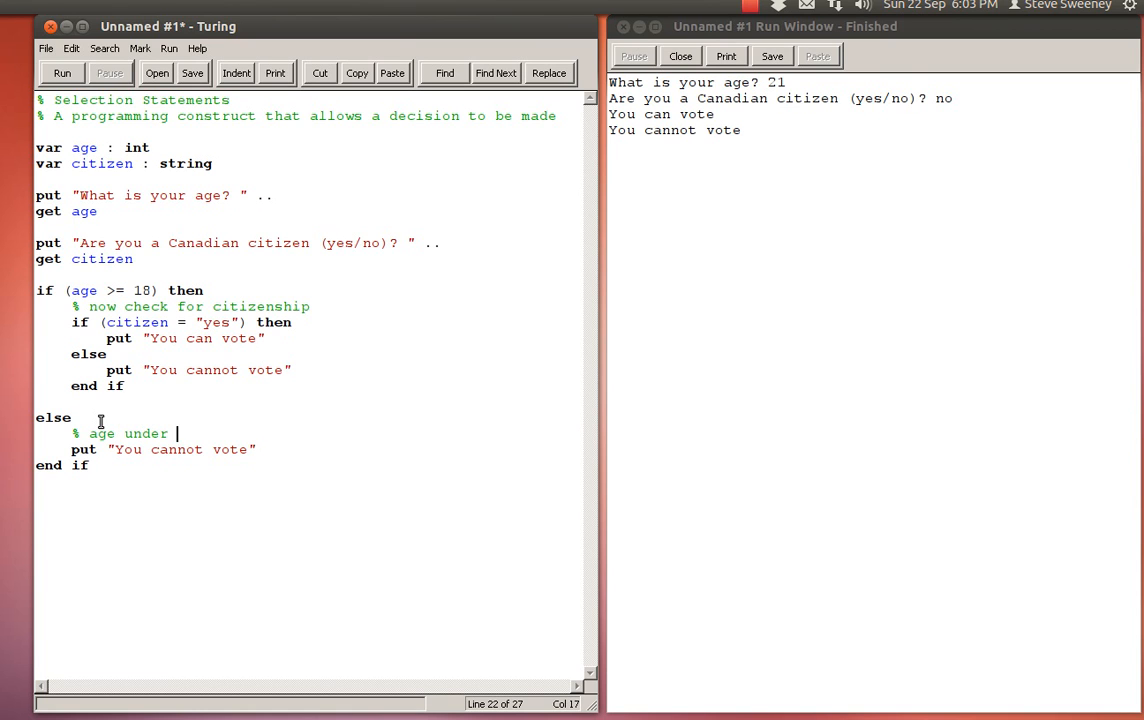
type("18")
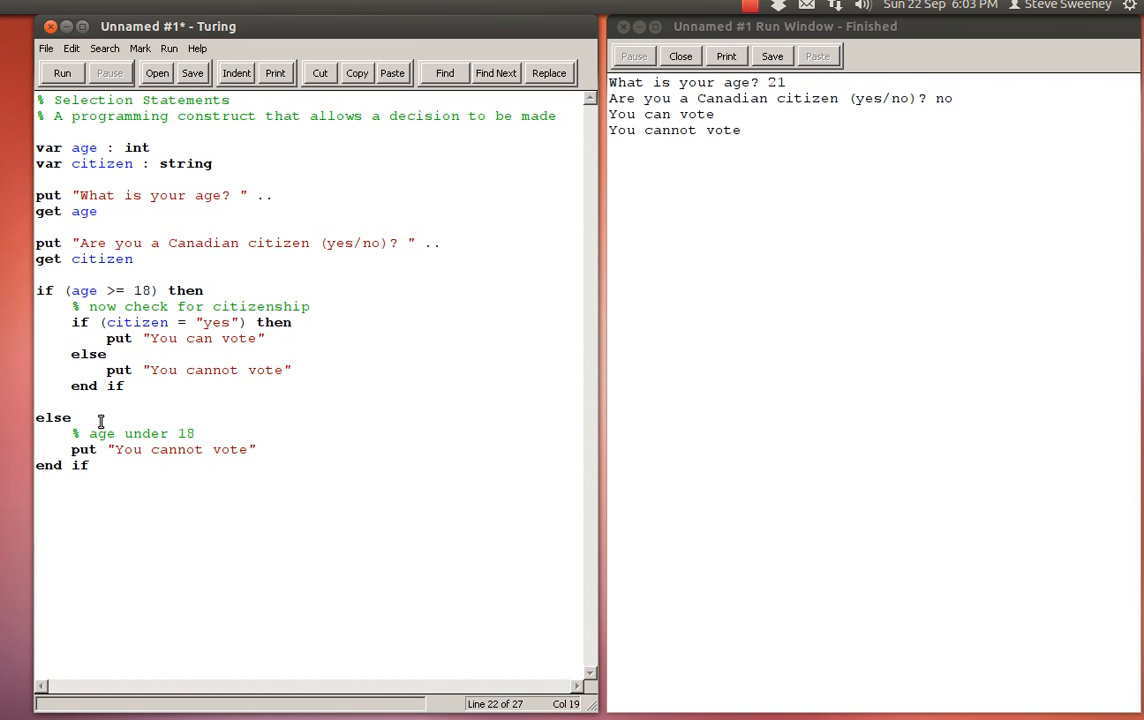
type(", so citizenship c")
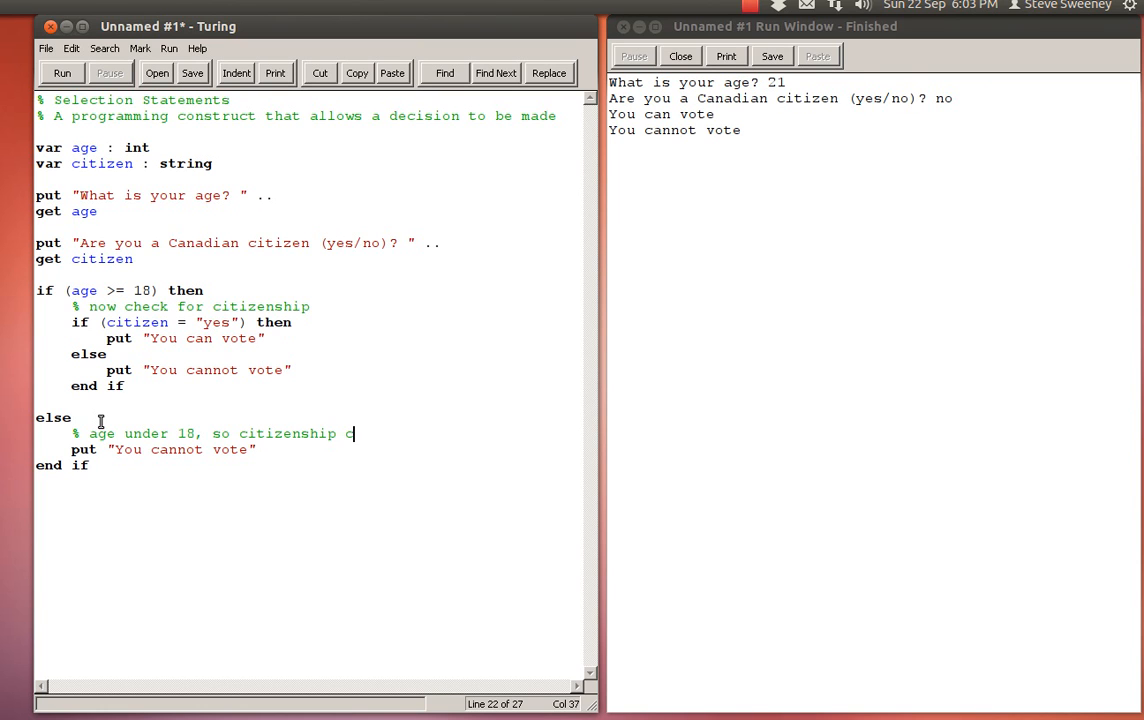
type("oes not matter")
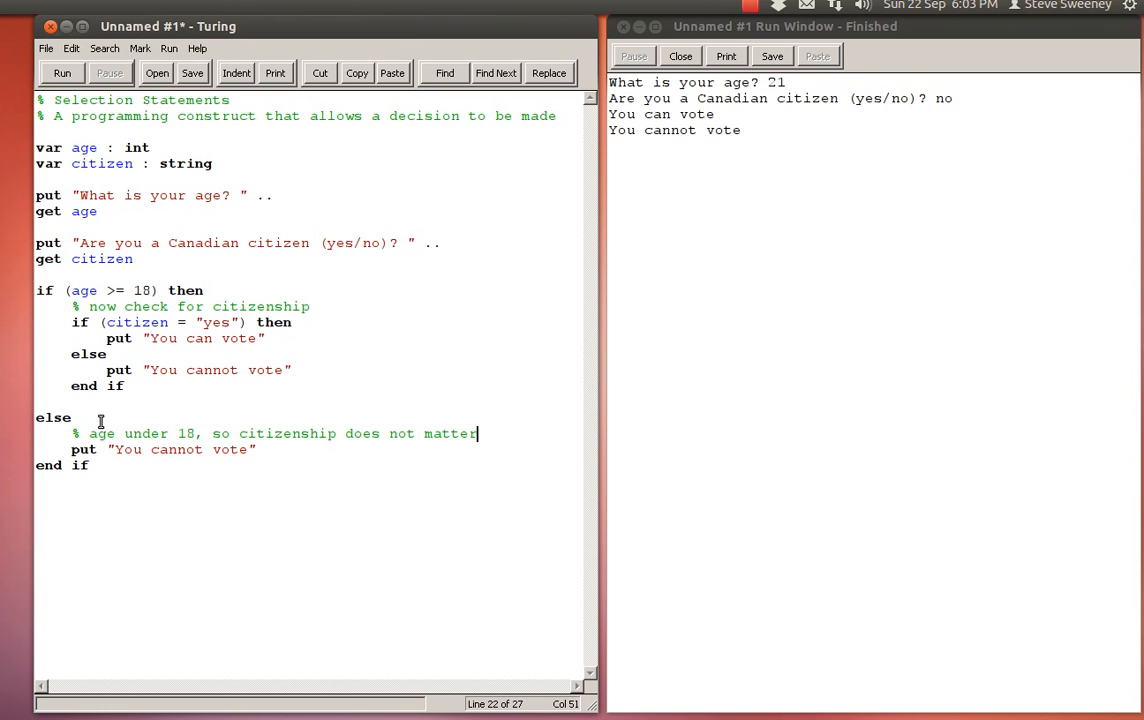
left_click(124, 322)
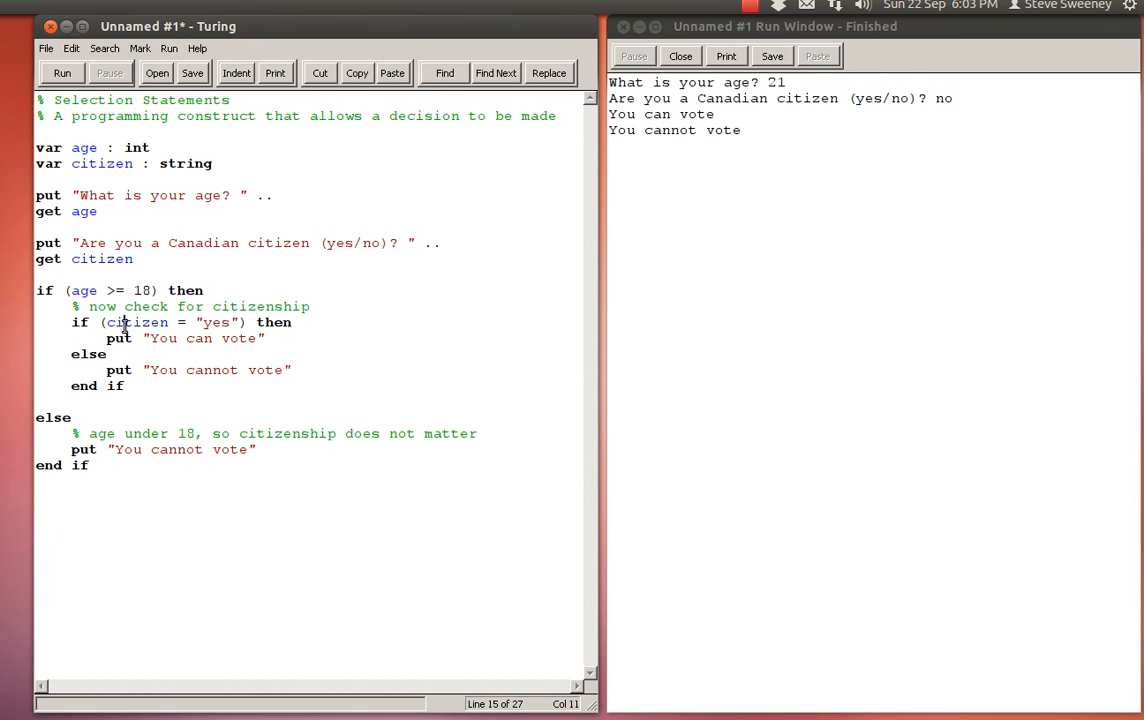
Highlight the citizen and age variables in the nested conditions.
double_click(137, 322)
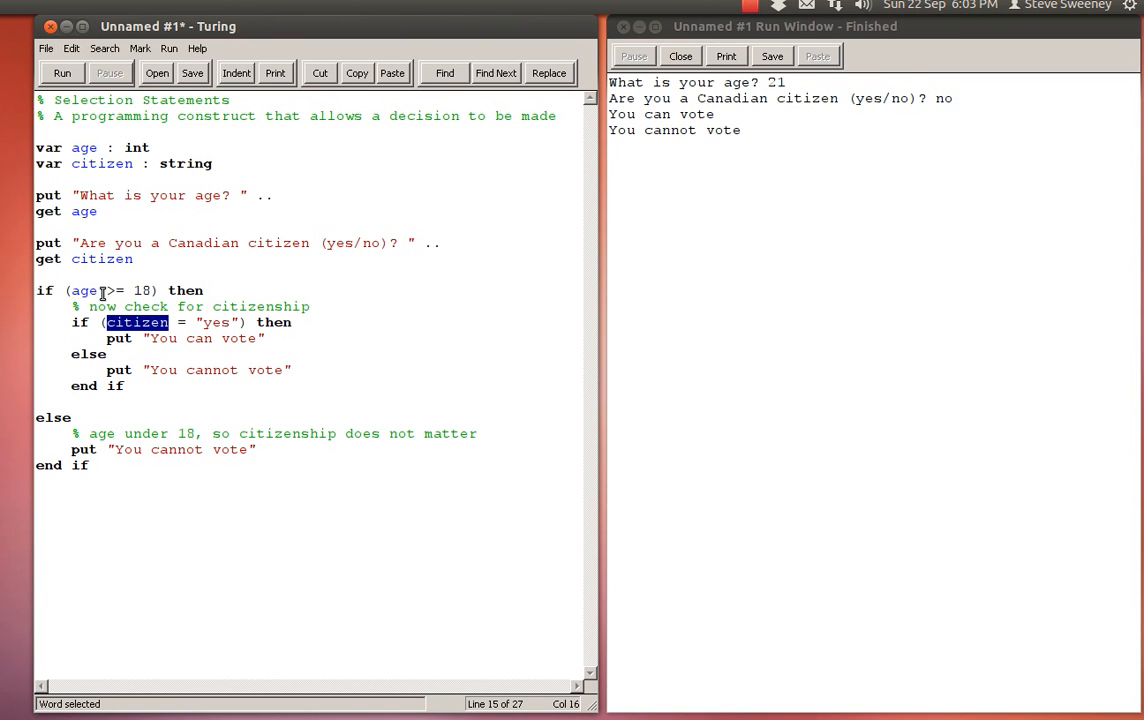
double_click(84, 290)
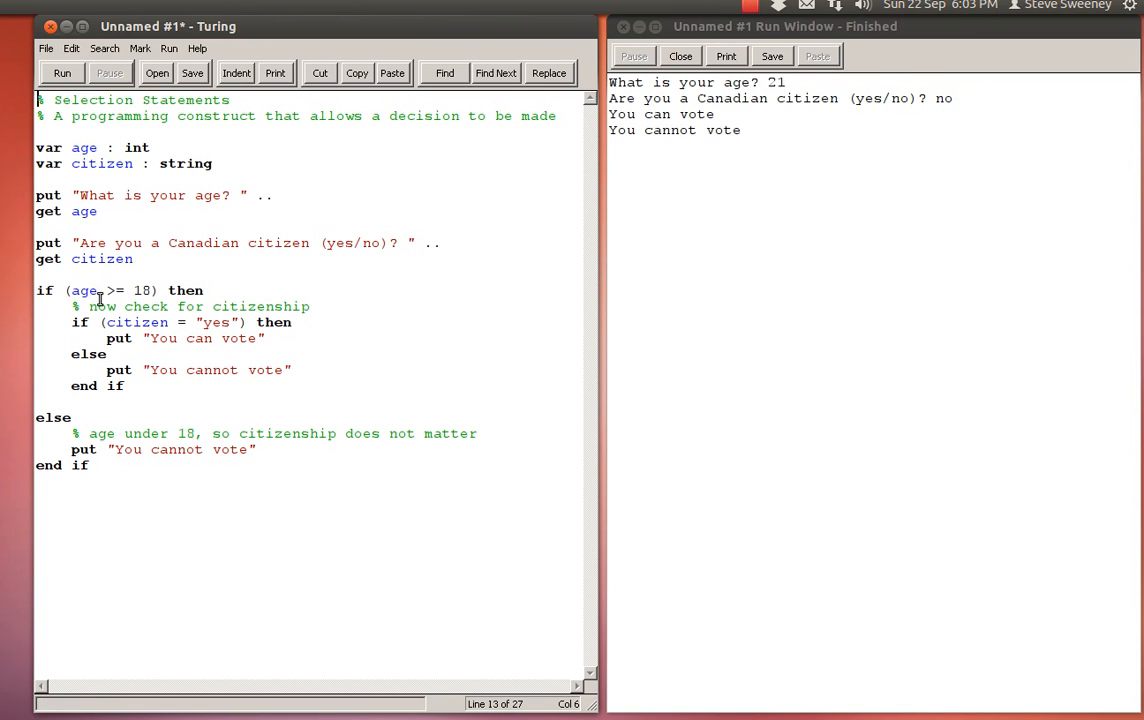
double_click(136, 322)
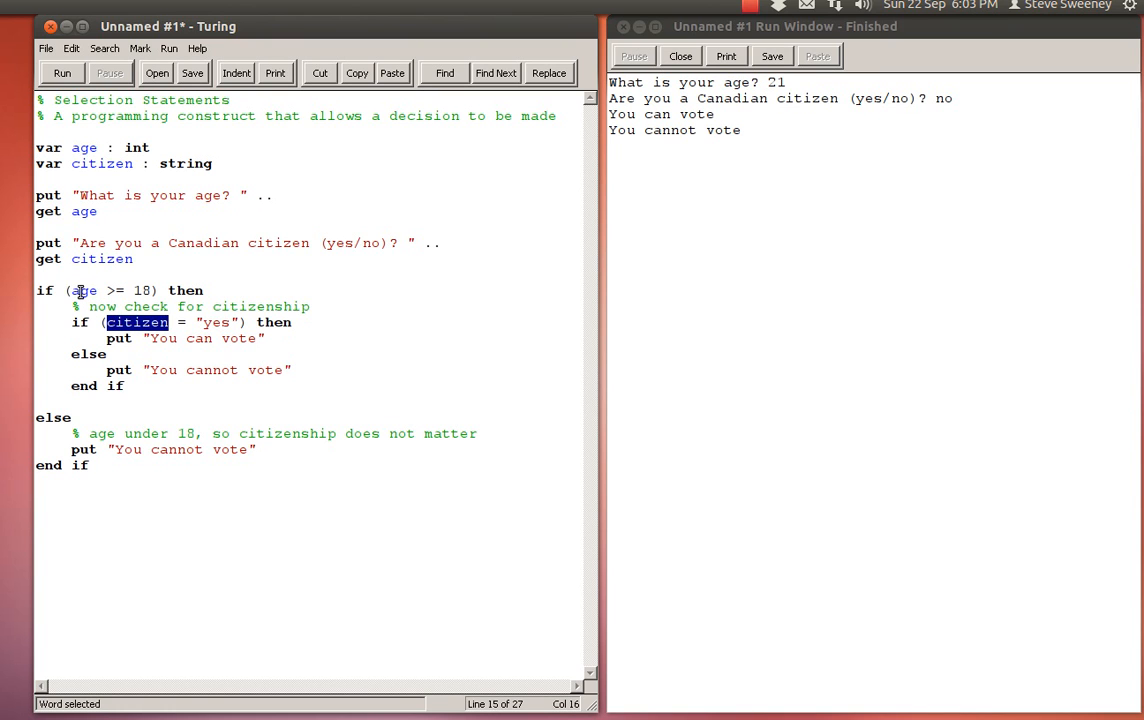
mouse_move(78, 290)
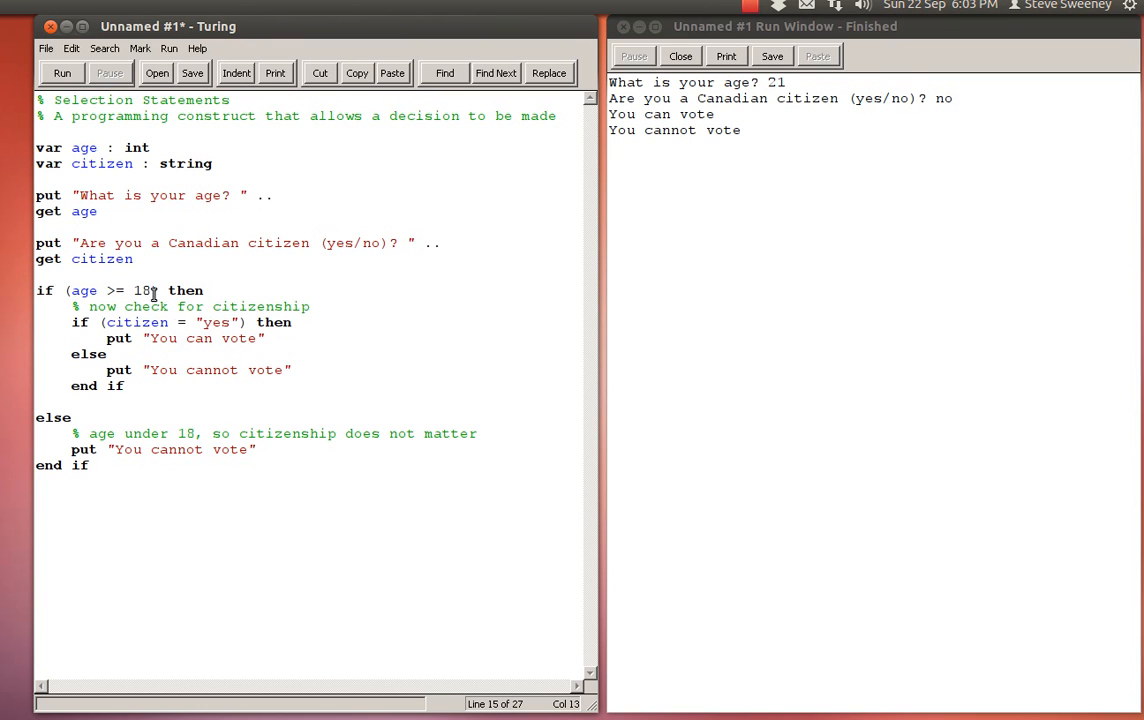
mouse_move(233, 349)
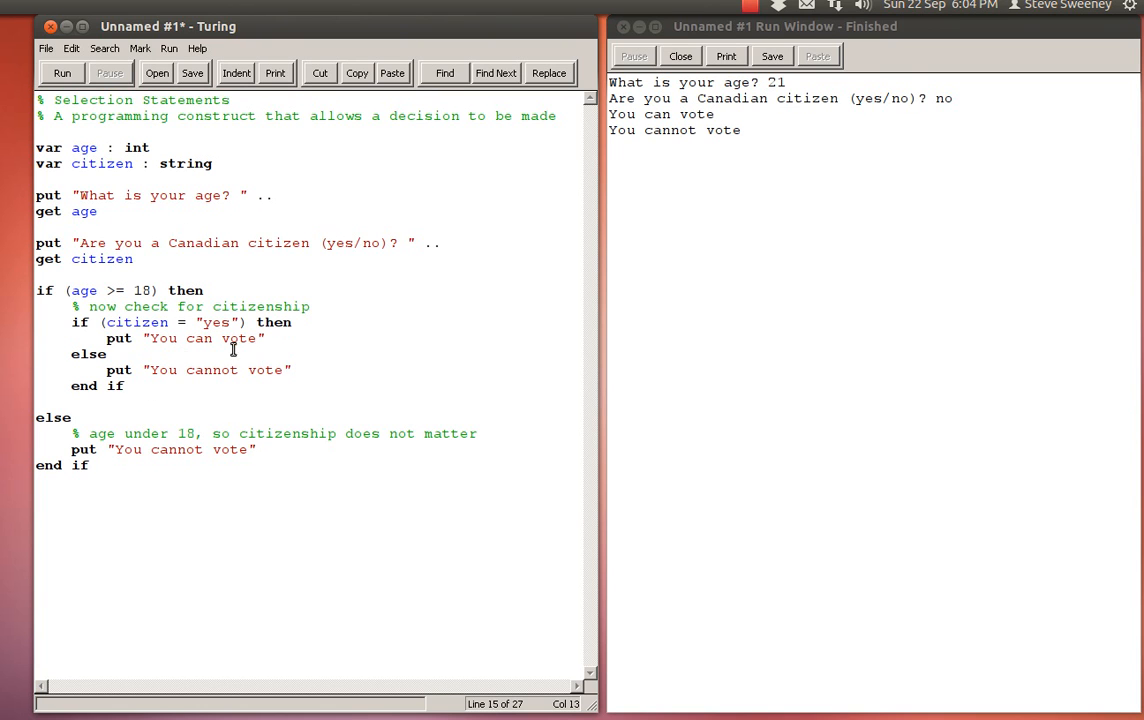
mouse_move(3, 290)
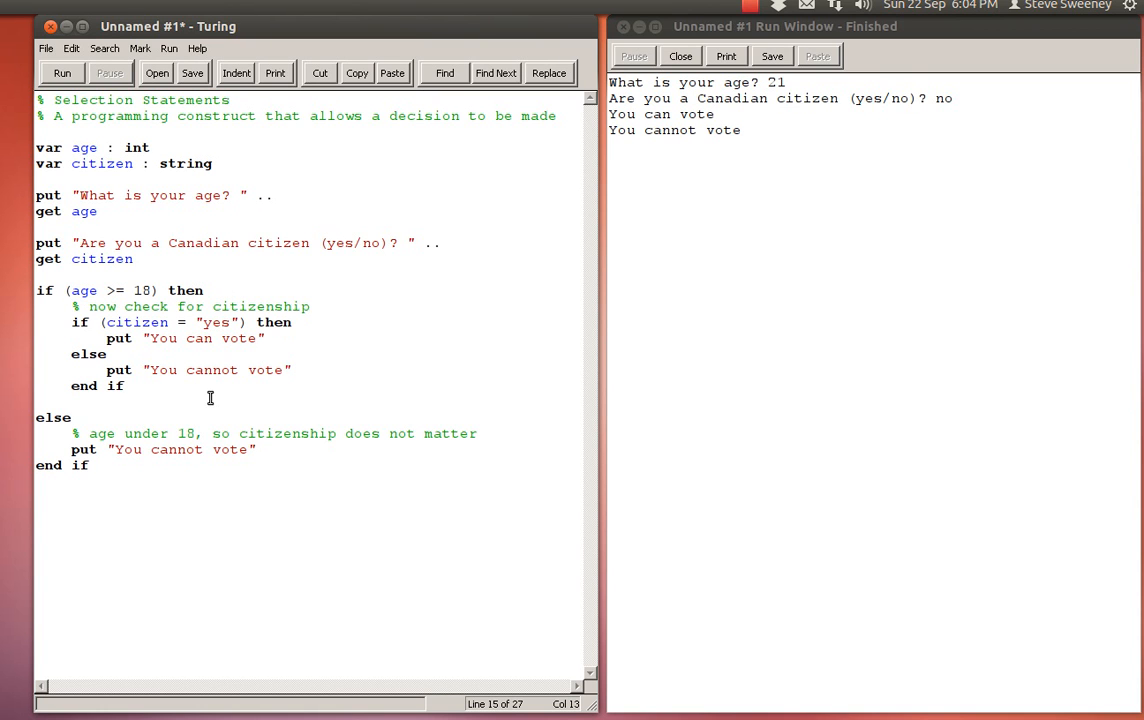
mouse_move(137, 333)
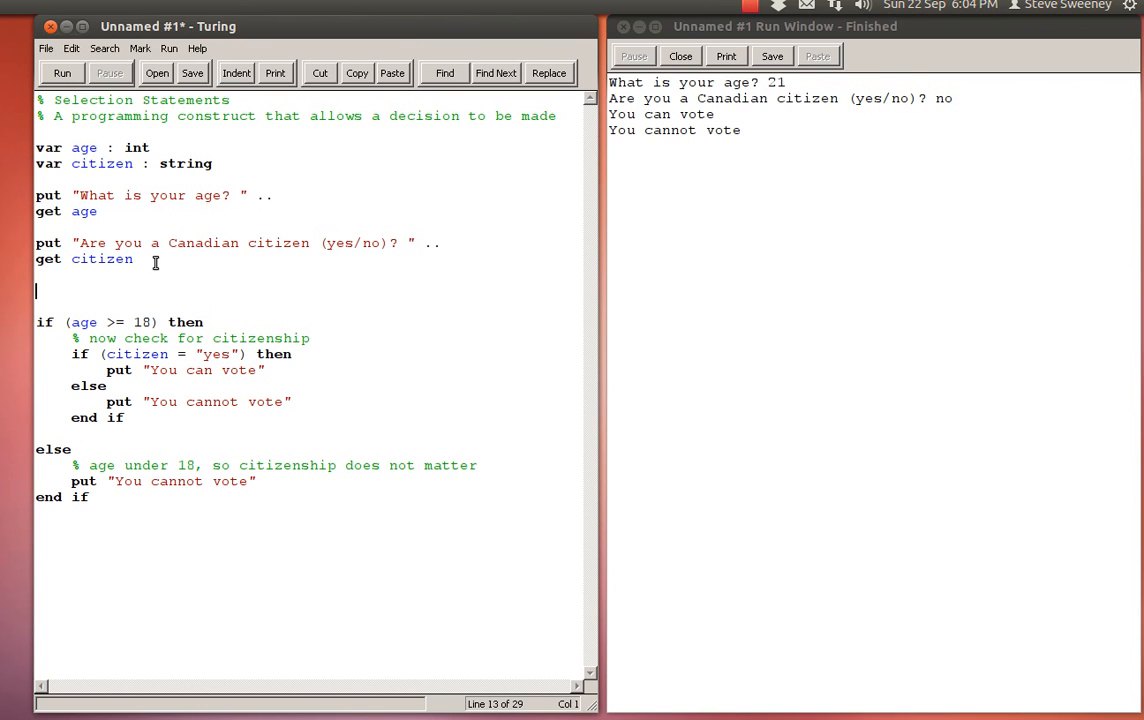
Add the prompt "What is your gender? (m/f)" with a .. continuation.
type("put \"What")
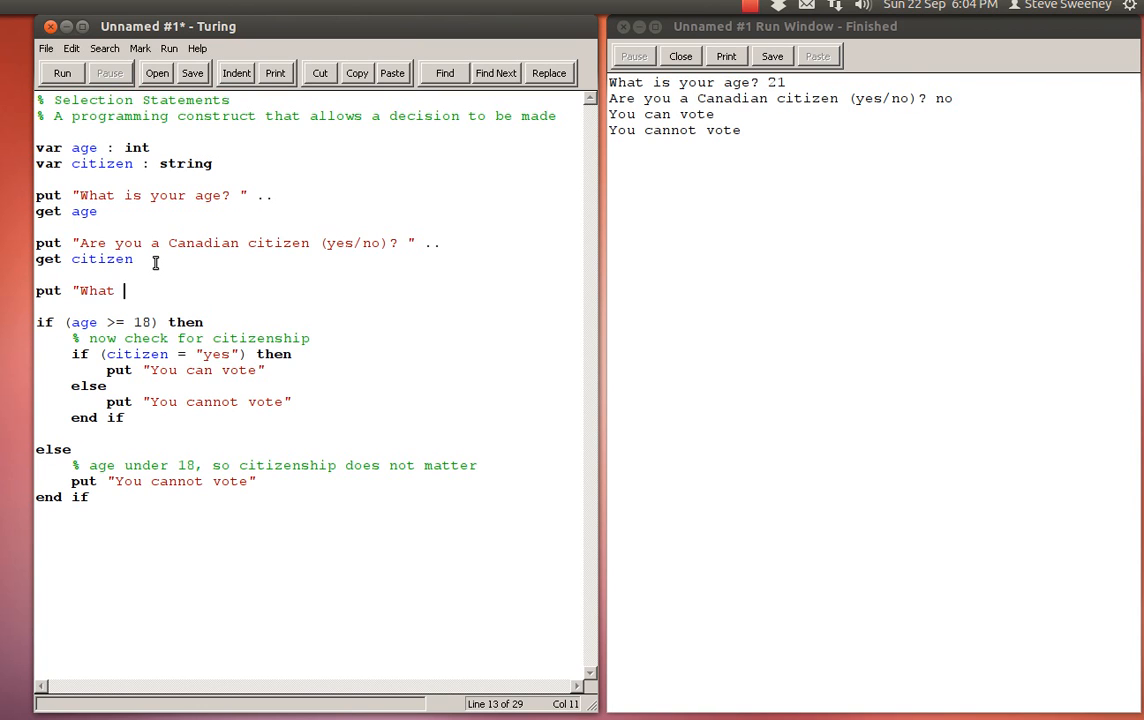
type("is your gend")
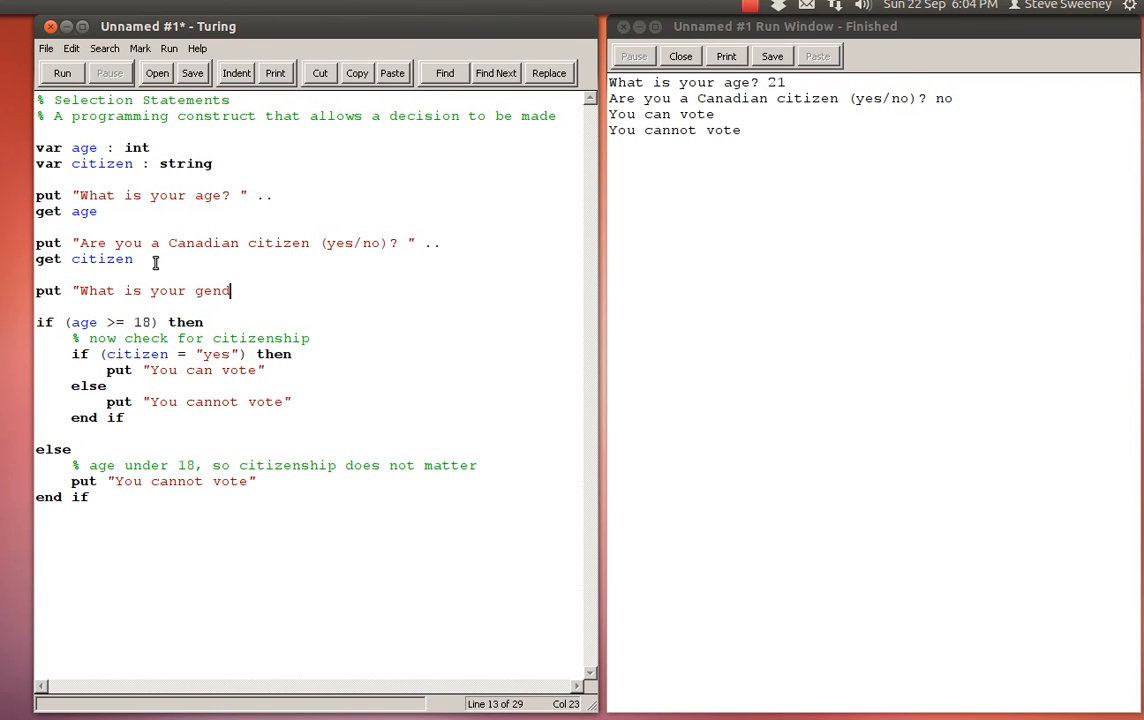
type("er?")
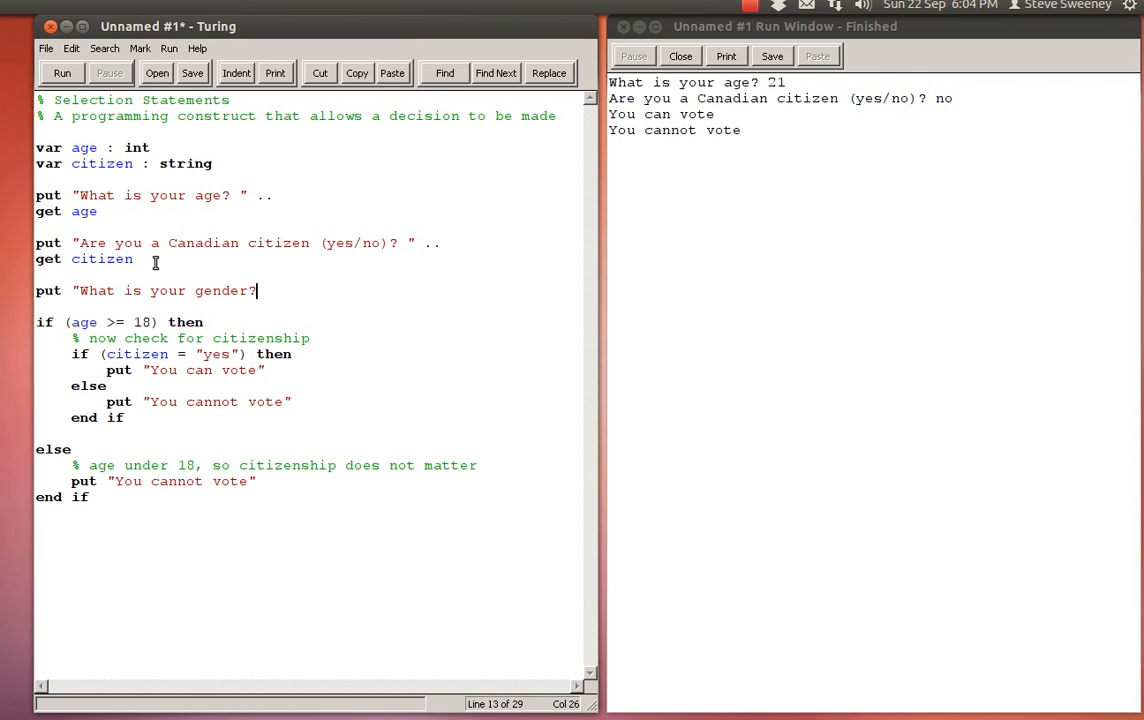
type("(male/")
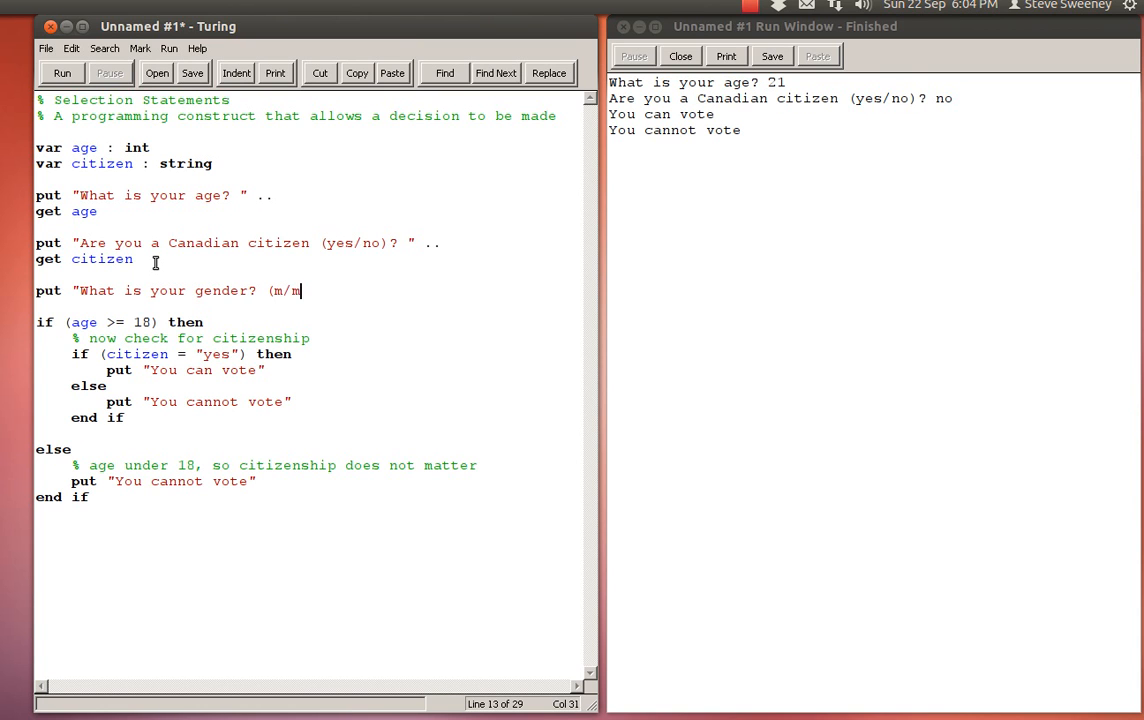
type("f)")
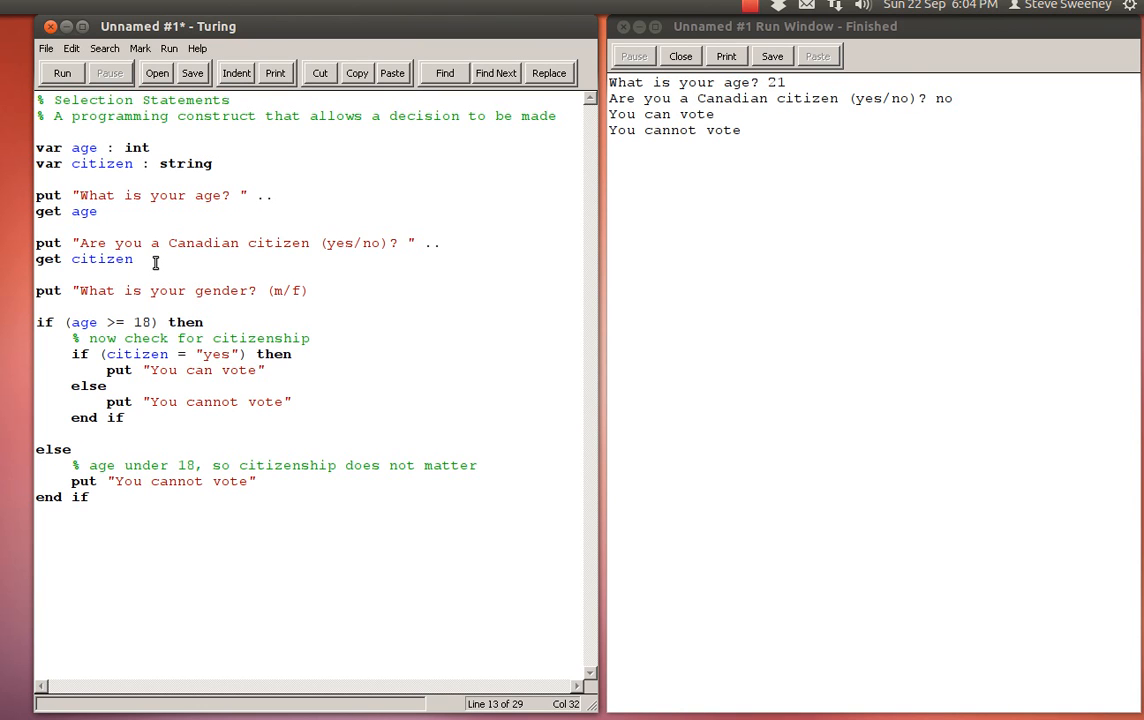
left_click(318, 290)
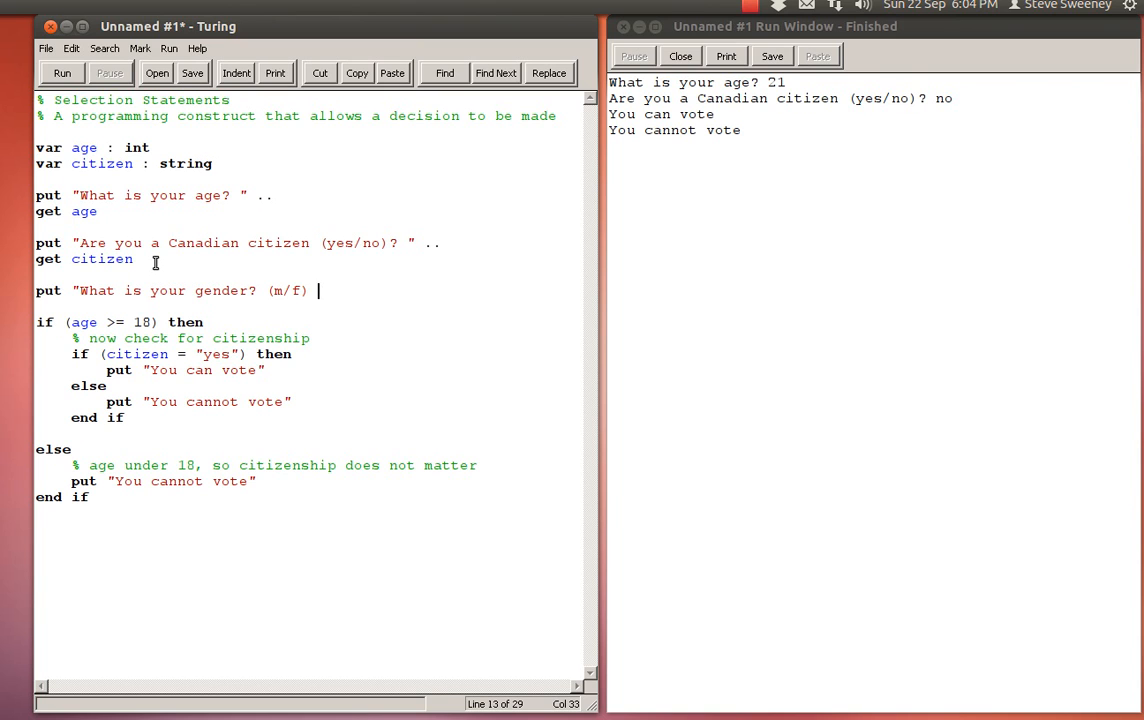
type("\"")
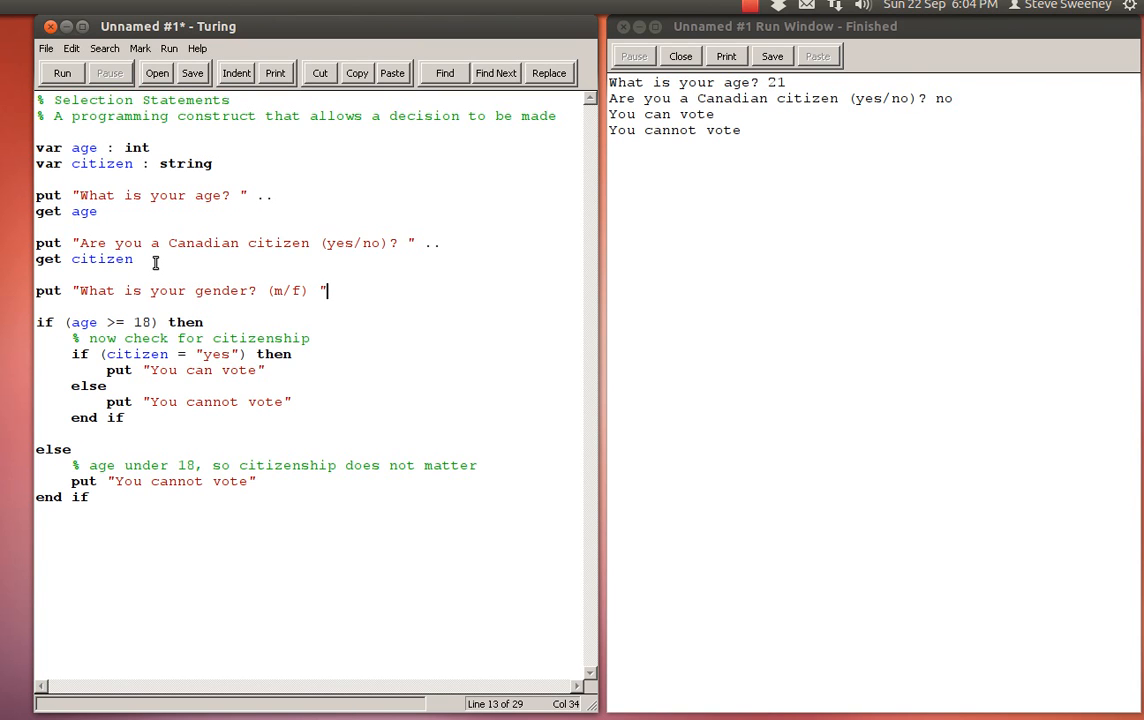
type("..")
type("get g")
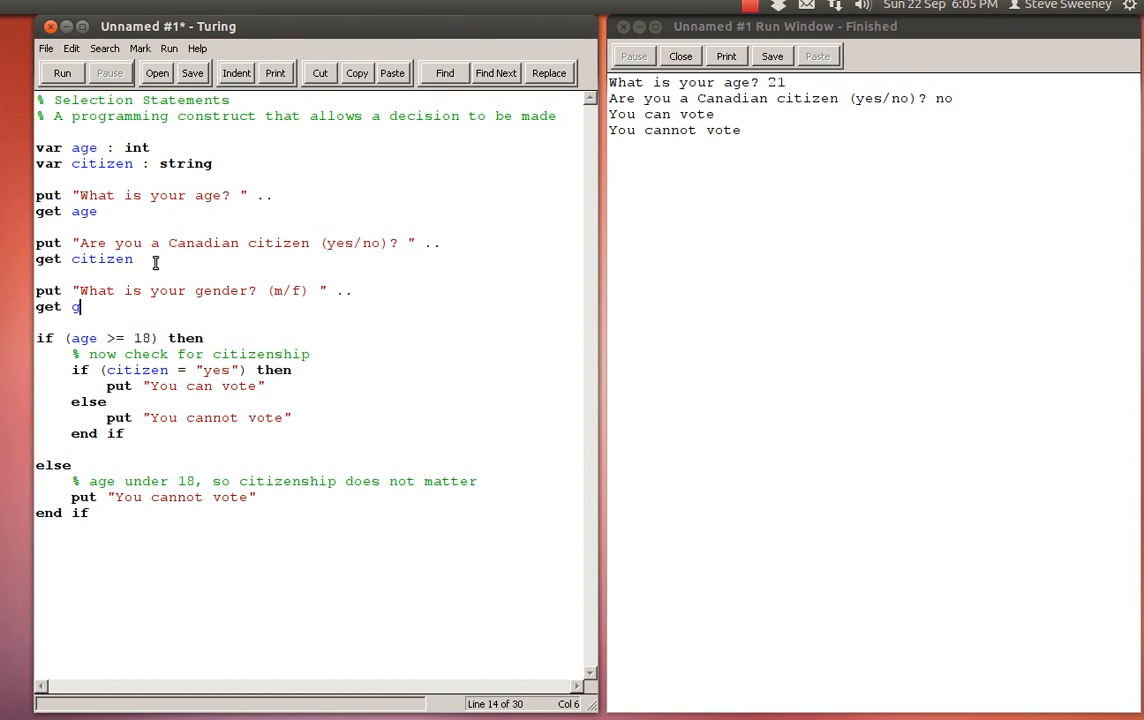
Read the reply with get gender and declare var gender : string.
type("ender")
type("var g")
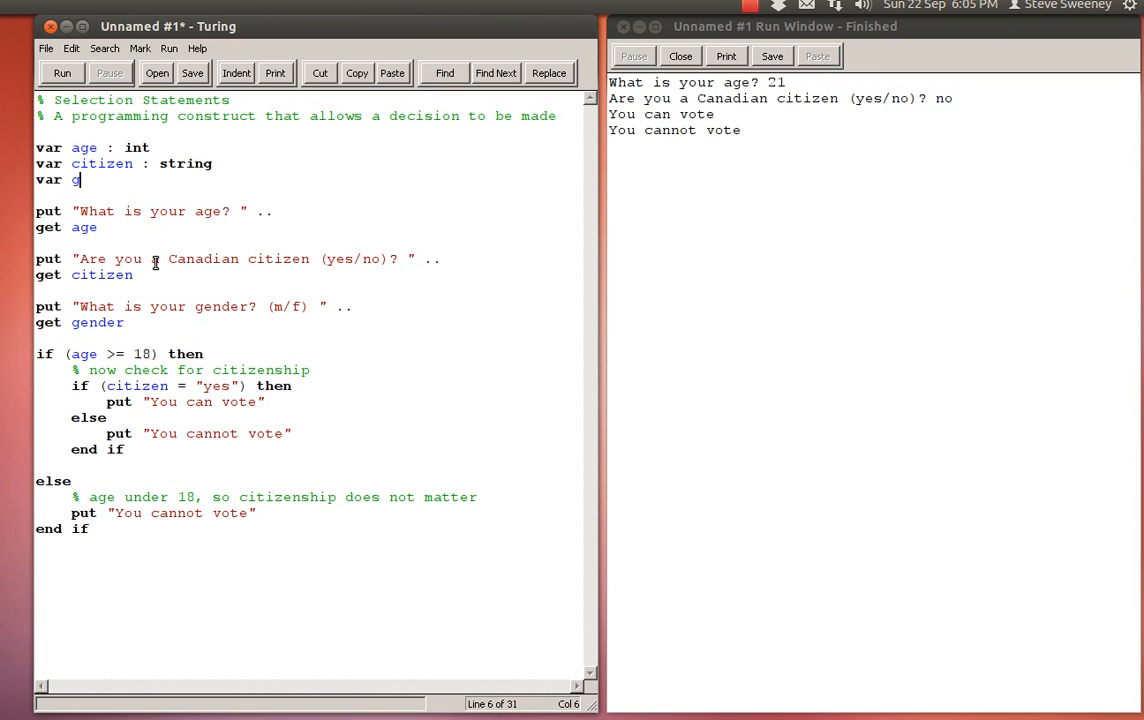
type("ender : s")
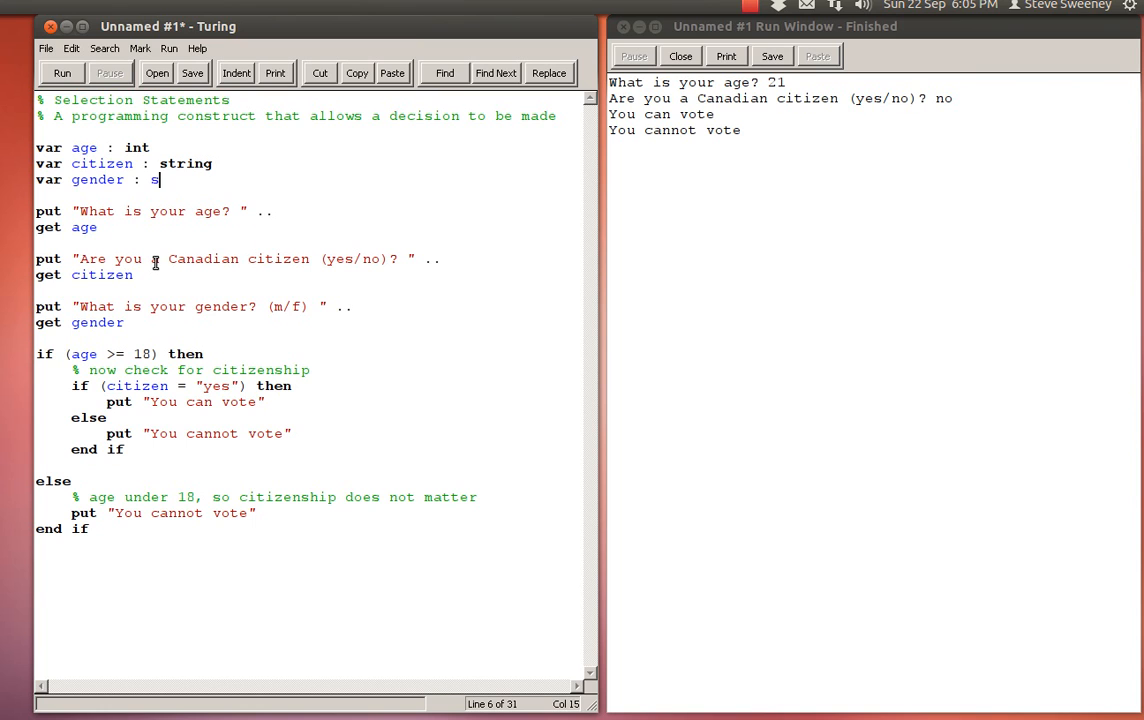
type("tring")
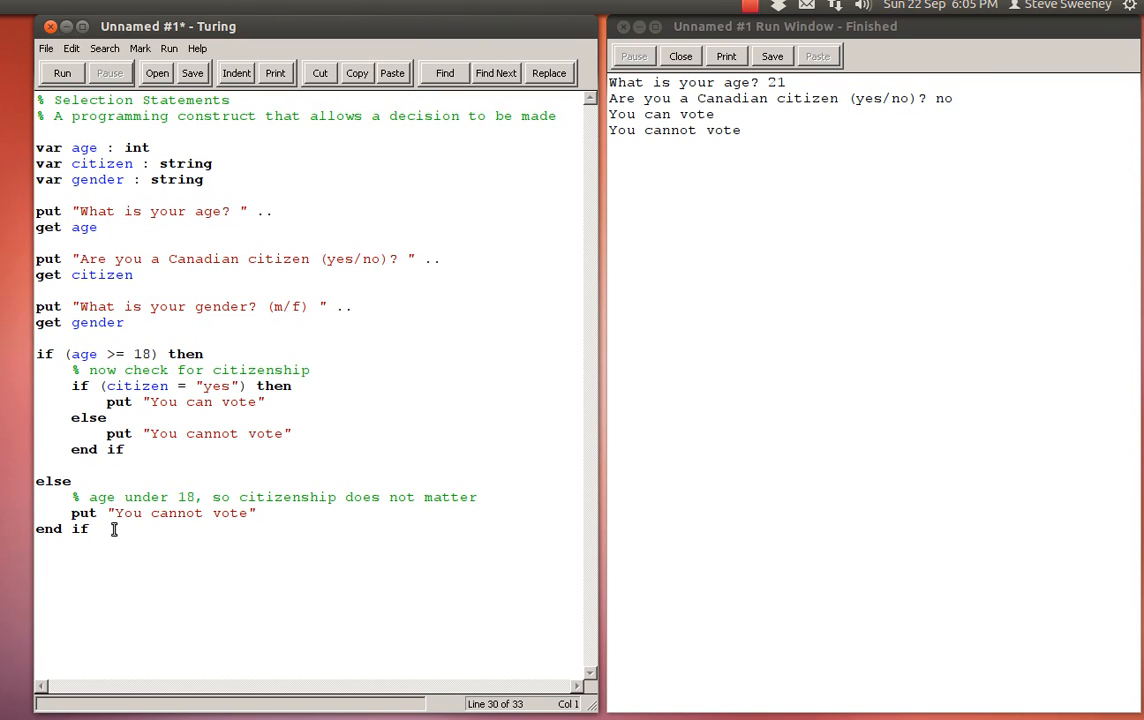
Type an if statement testing gender = "m" after the age block.
type("if (")
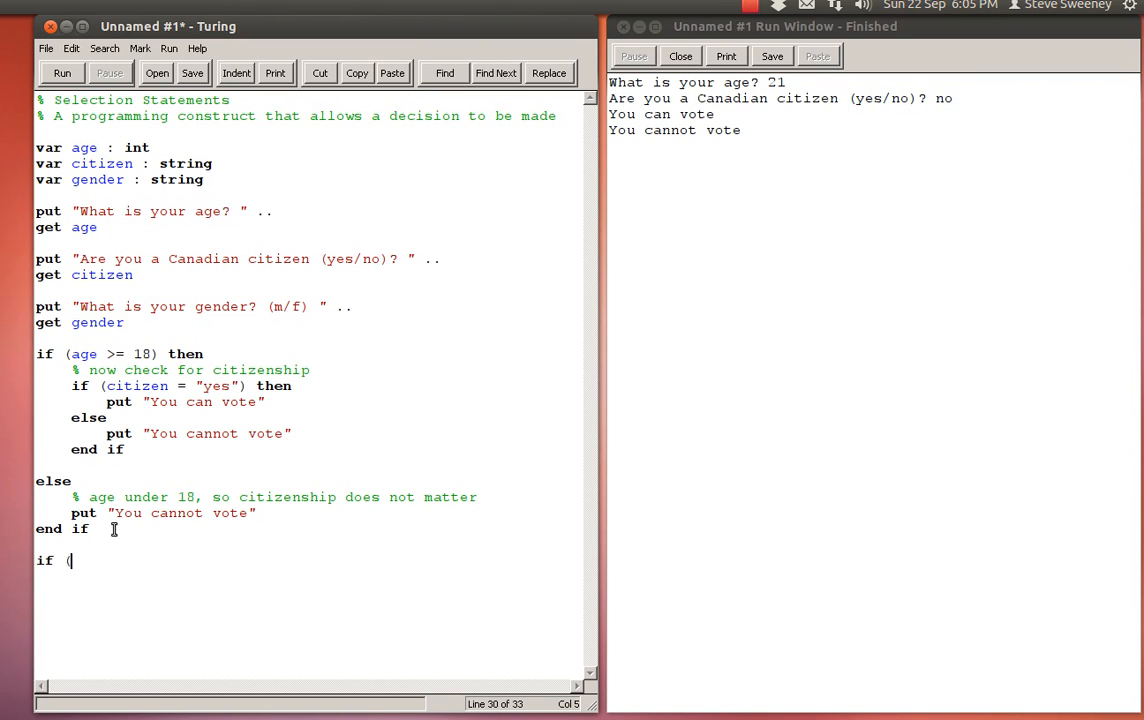
type("gender =")
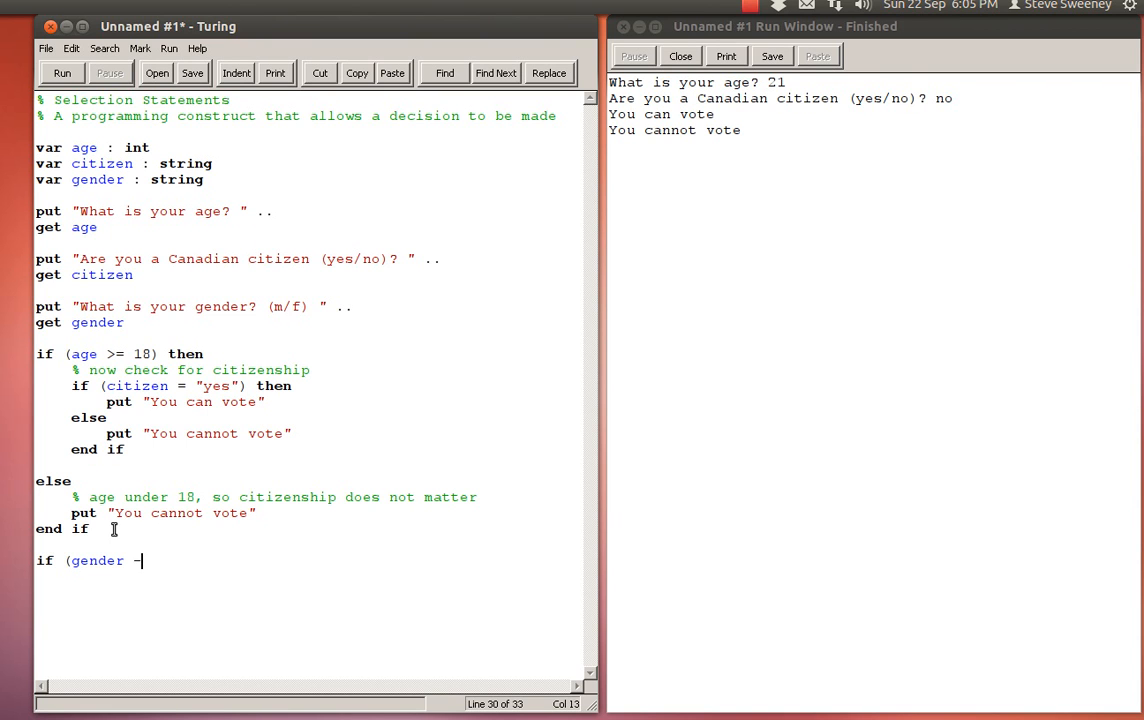
key("BackSpace")
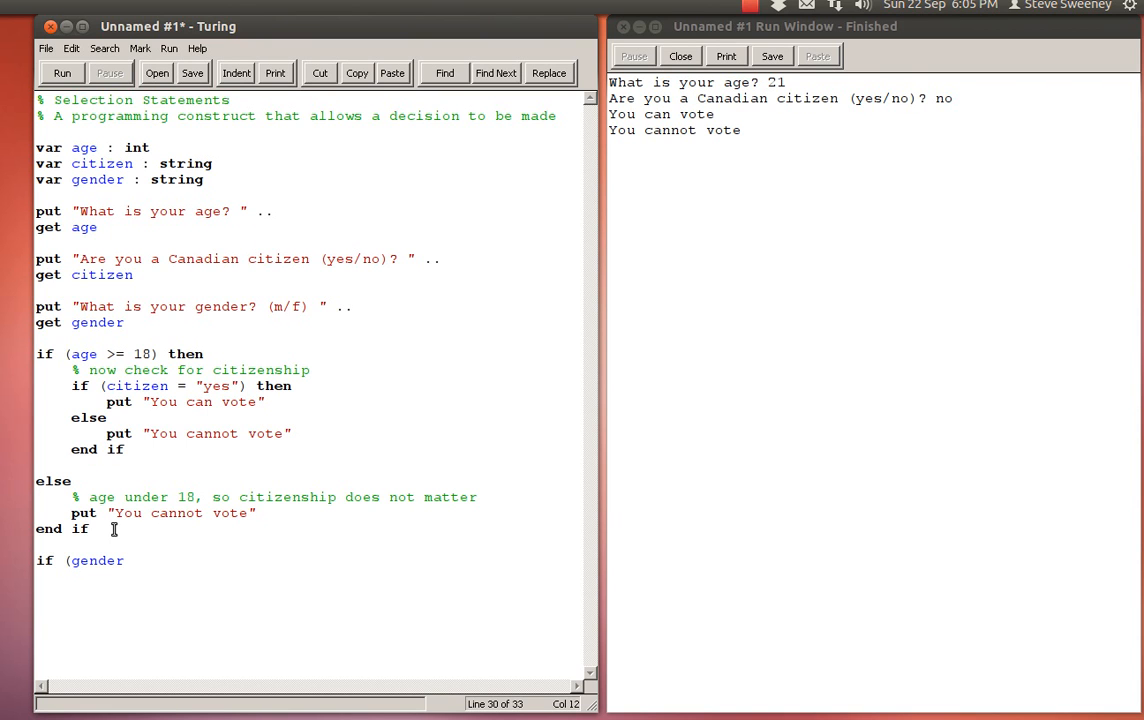
type("= \"m")
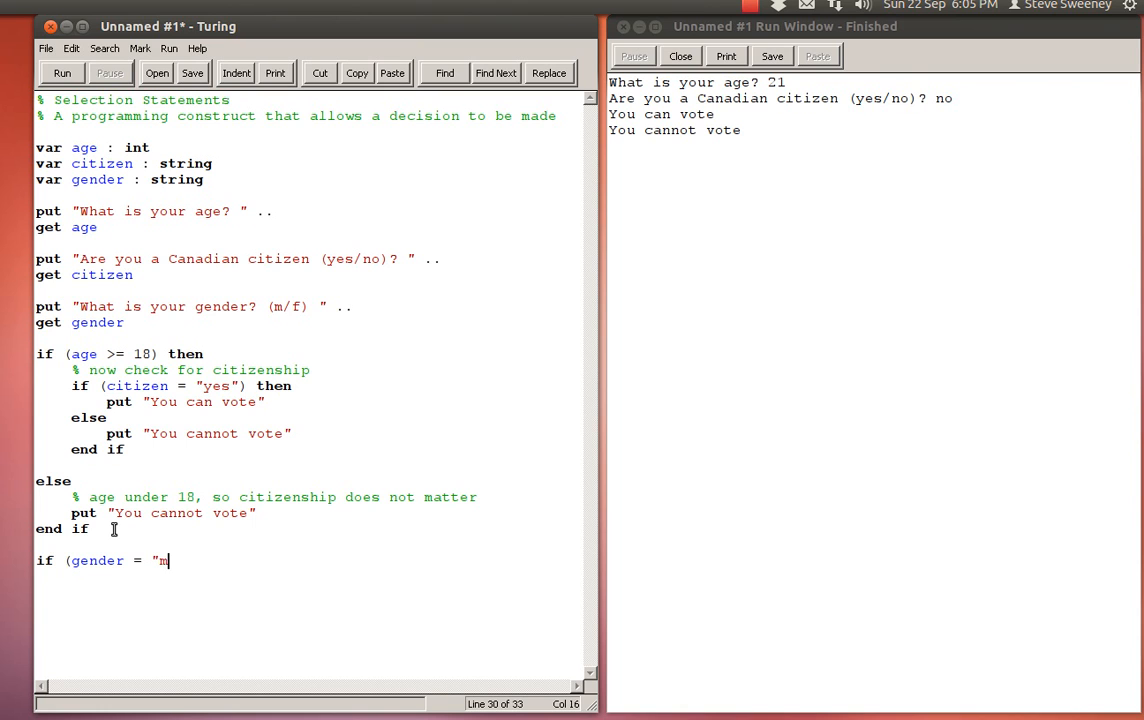
type("\") then")
type("put \"")
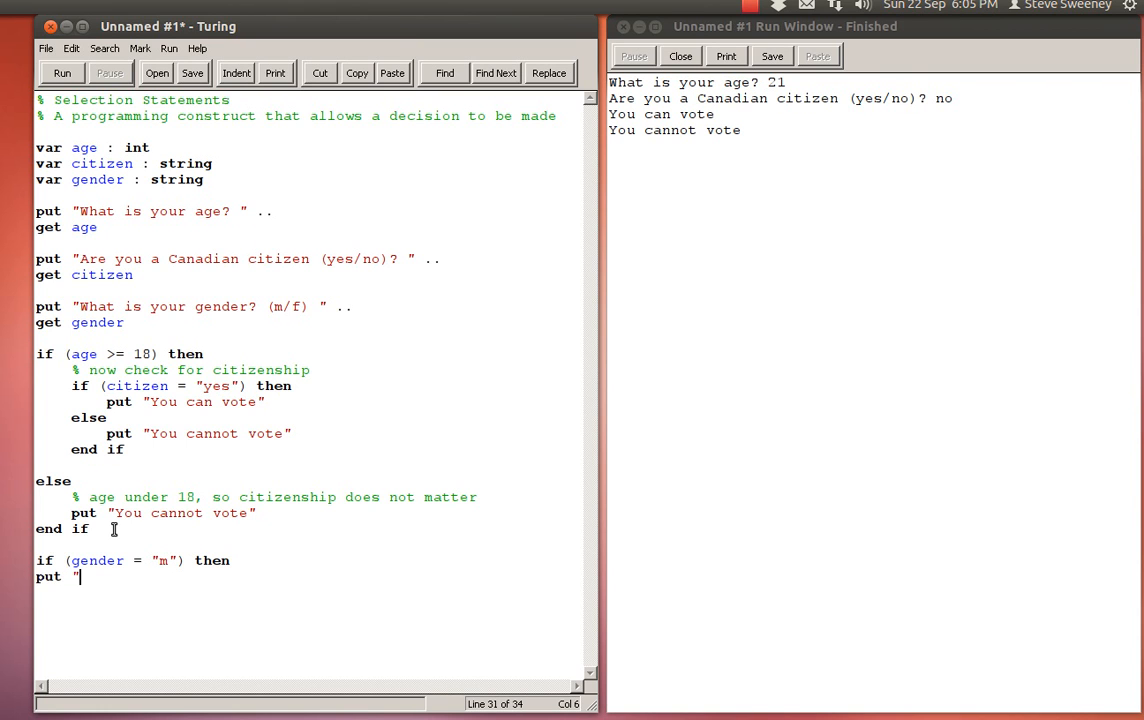
Add the "You can vote" and else "You cannot vote" lines, highlighting the age and citizen conditions.
type("You can vote\"")
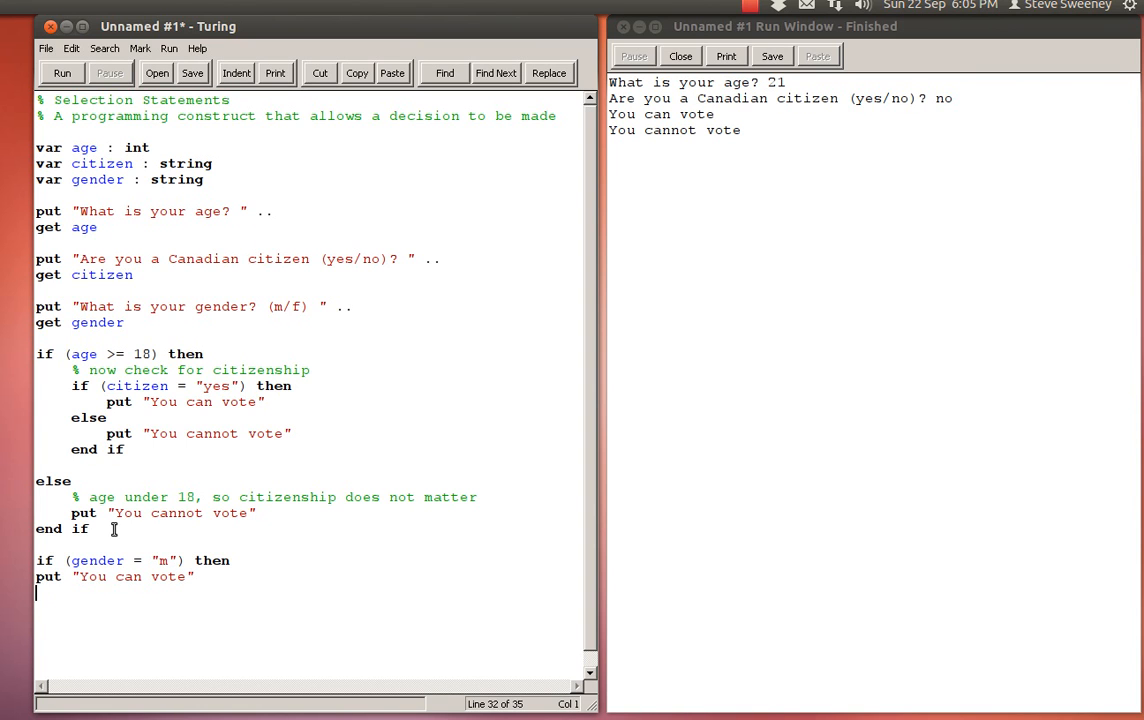
type("else")
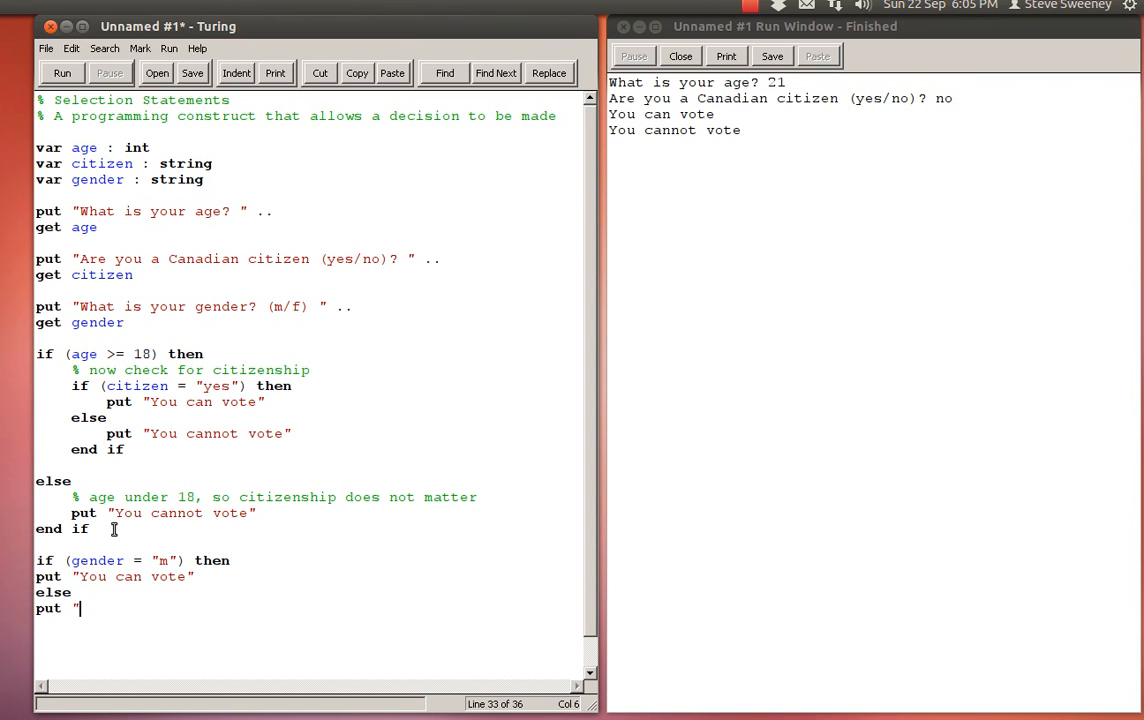
type("You cannot vote\"")
type("end if")
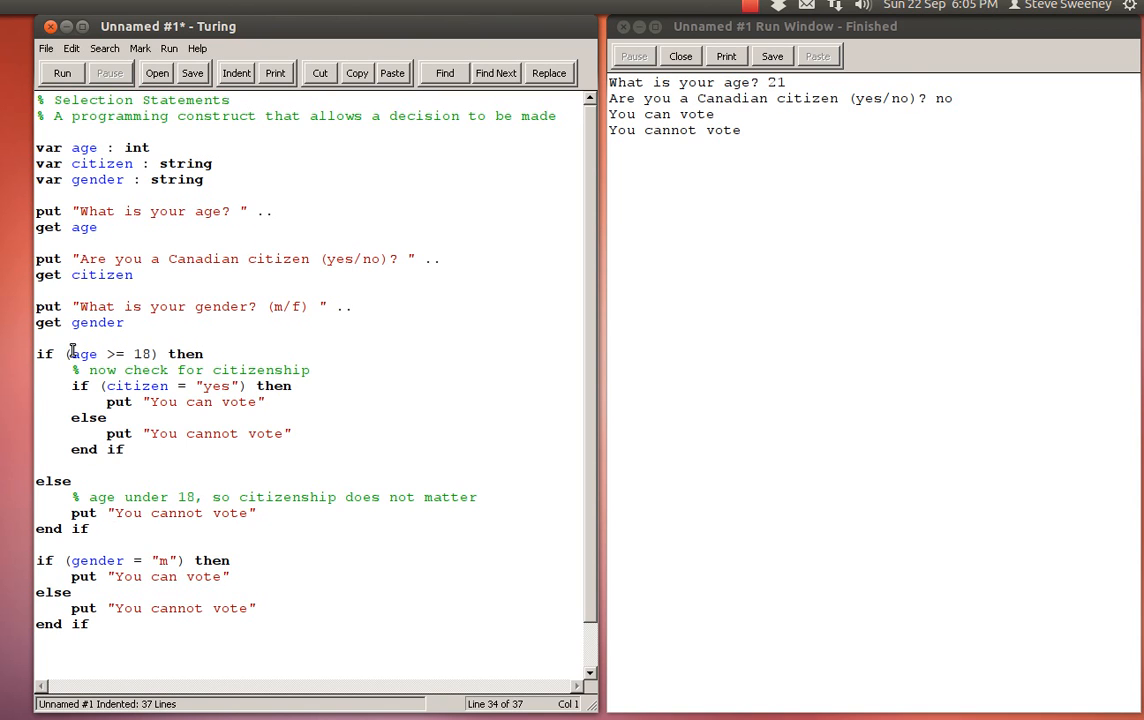
double_click(84, 353)
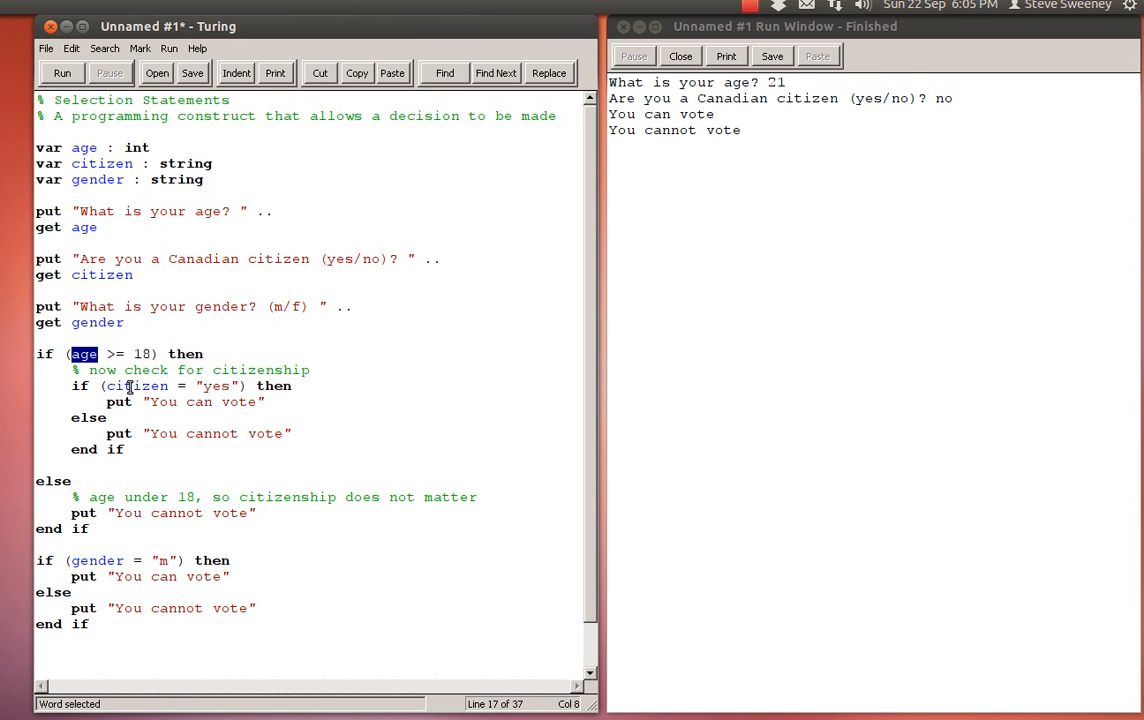
double_click(137, 386)
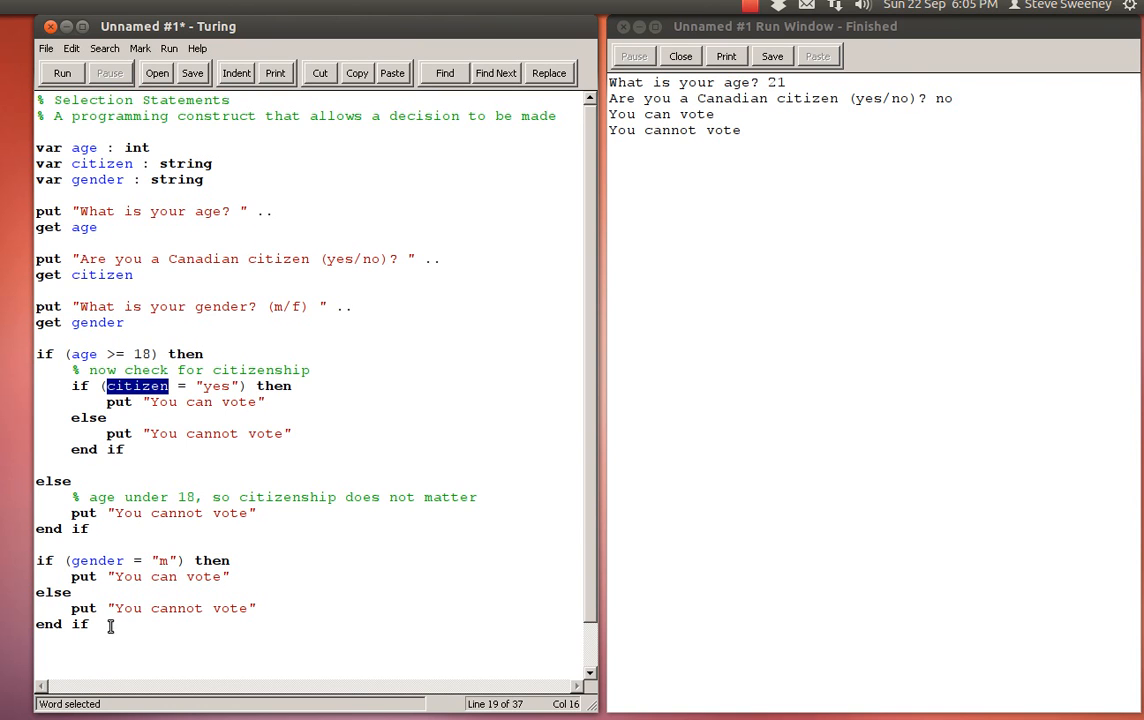
Move the gender if-else block over the citizen branch's "You can vote" line and re-indent.
left_click_drag(44, 560, 87, 624)
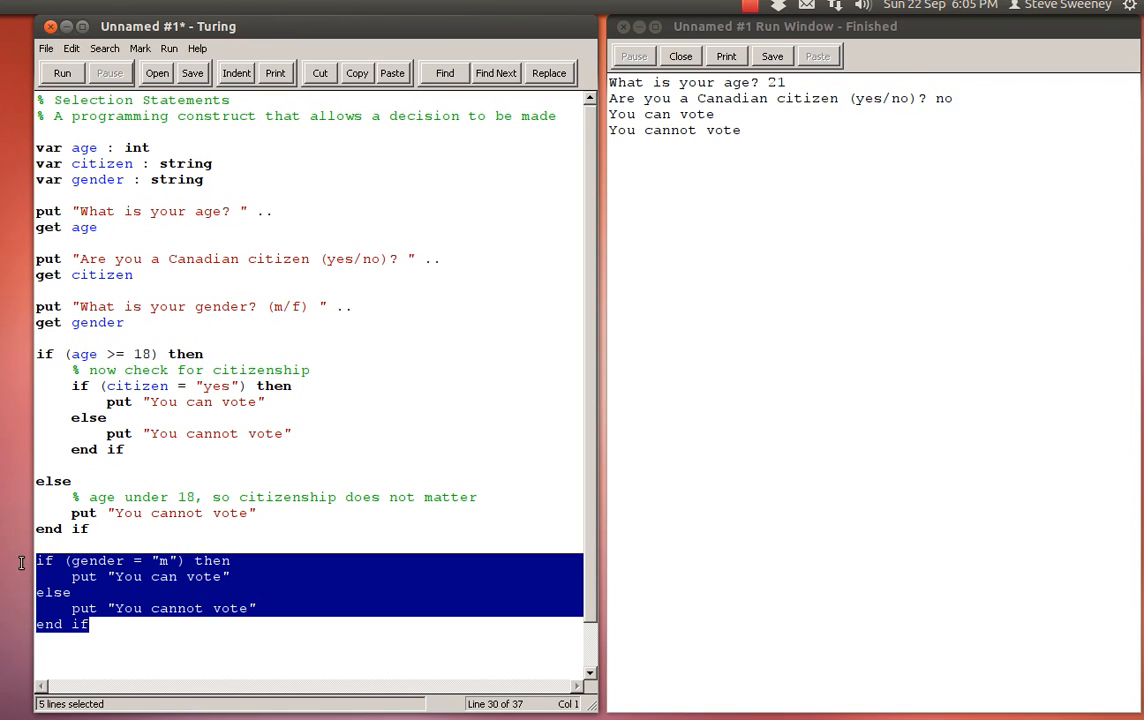
key("ctrl+x")
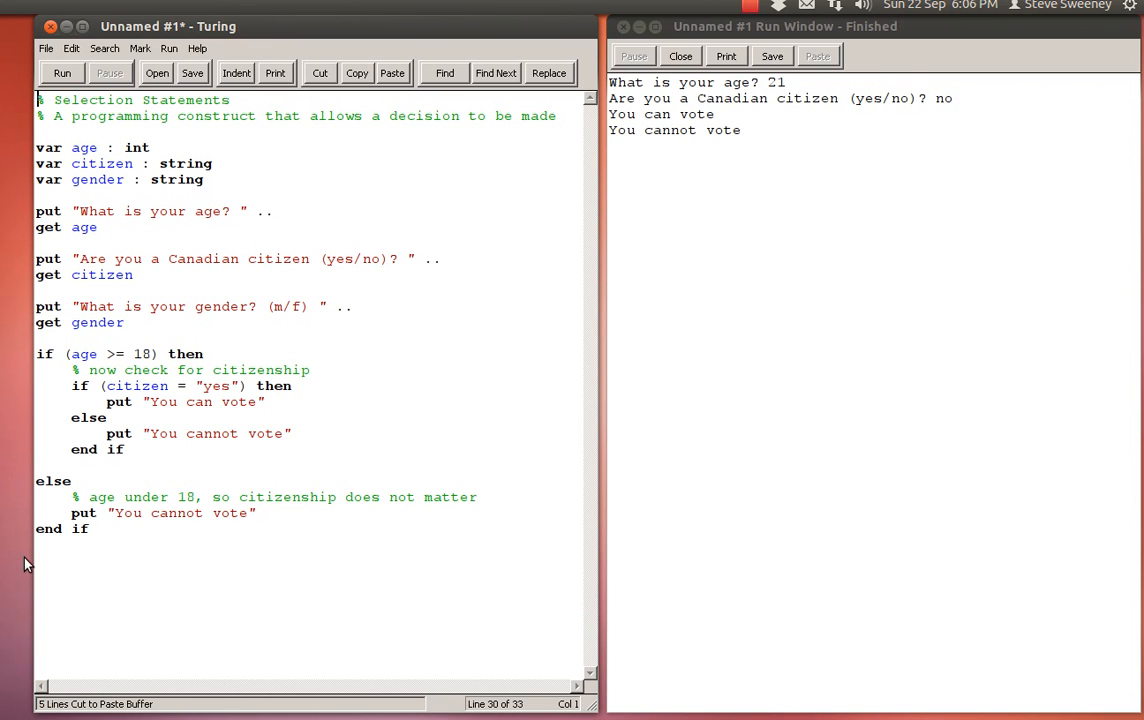
mouse_move(110, 396)
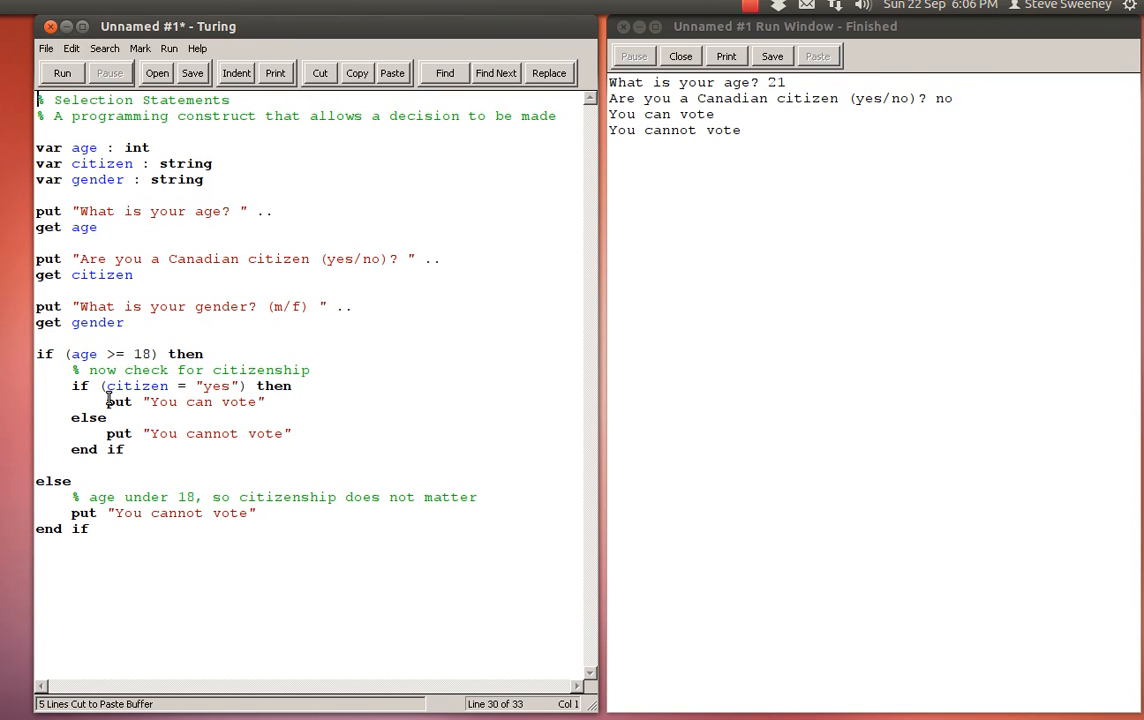
left_click_drag(107, 401, 265, 401)
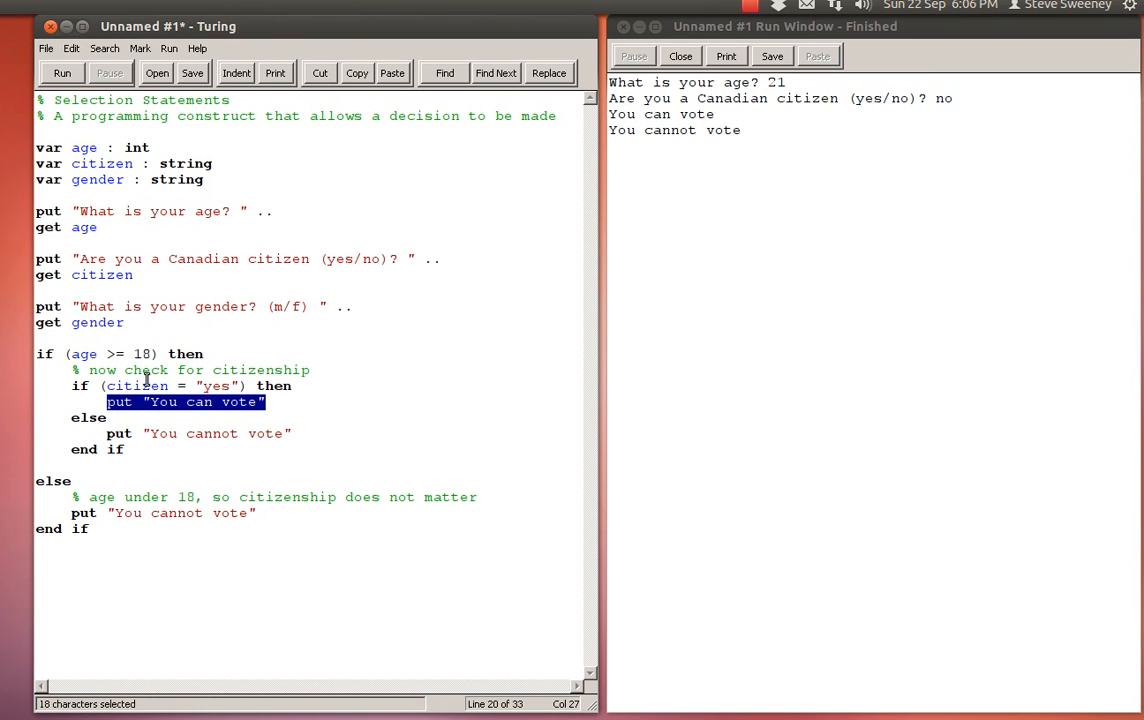
mouse_move(235, 387)
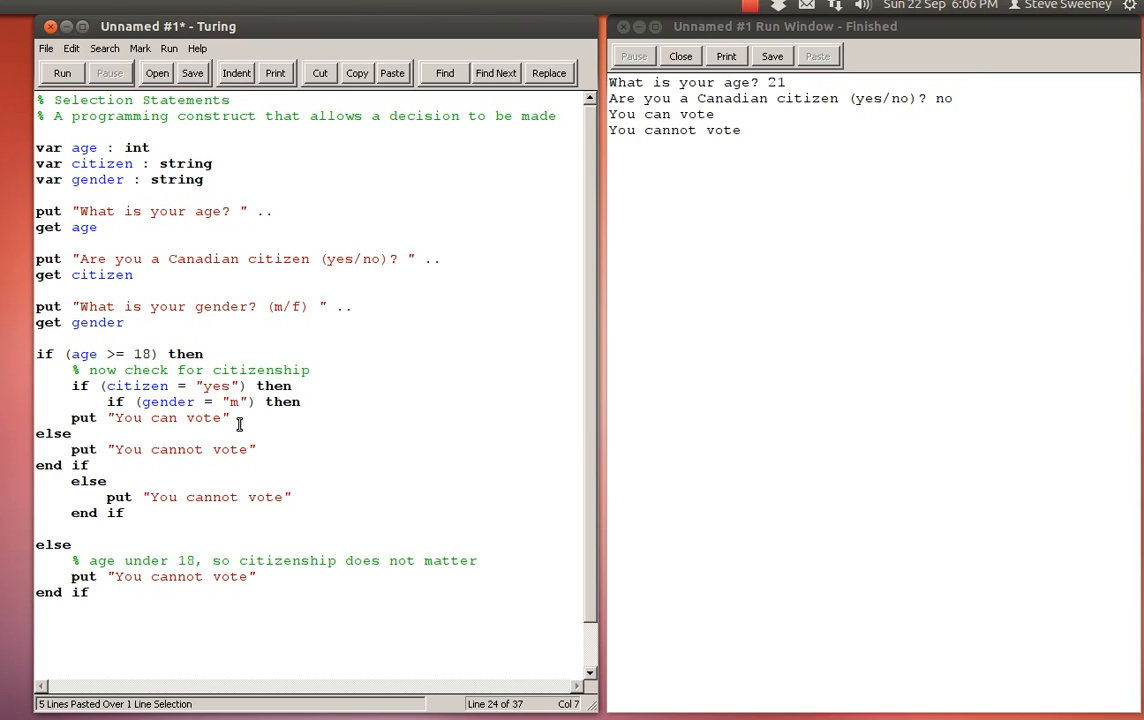
left_click(236, 72)
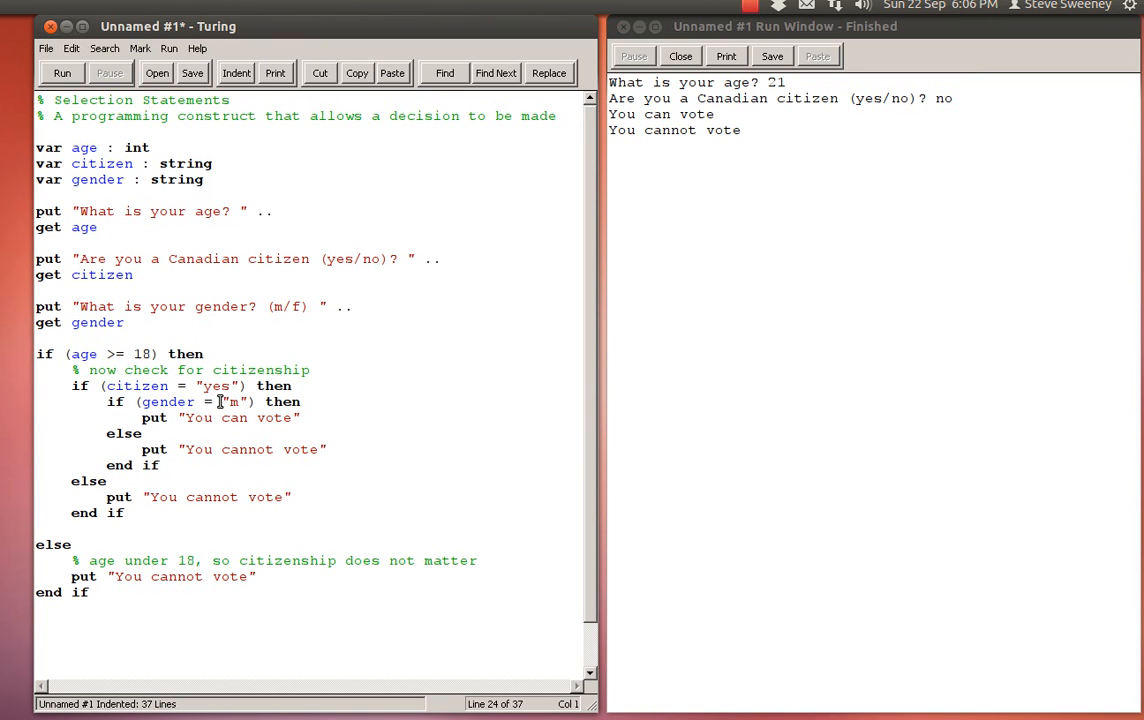
mouse_move(133, 408)
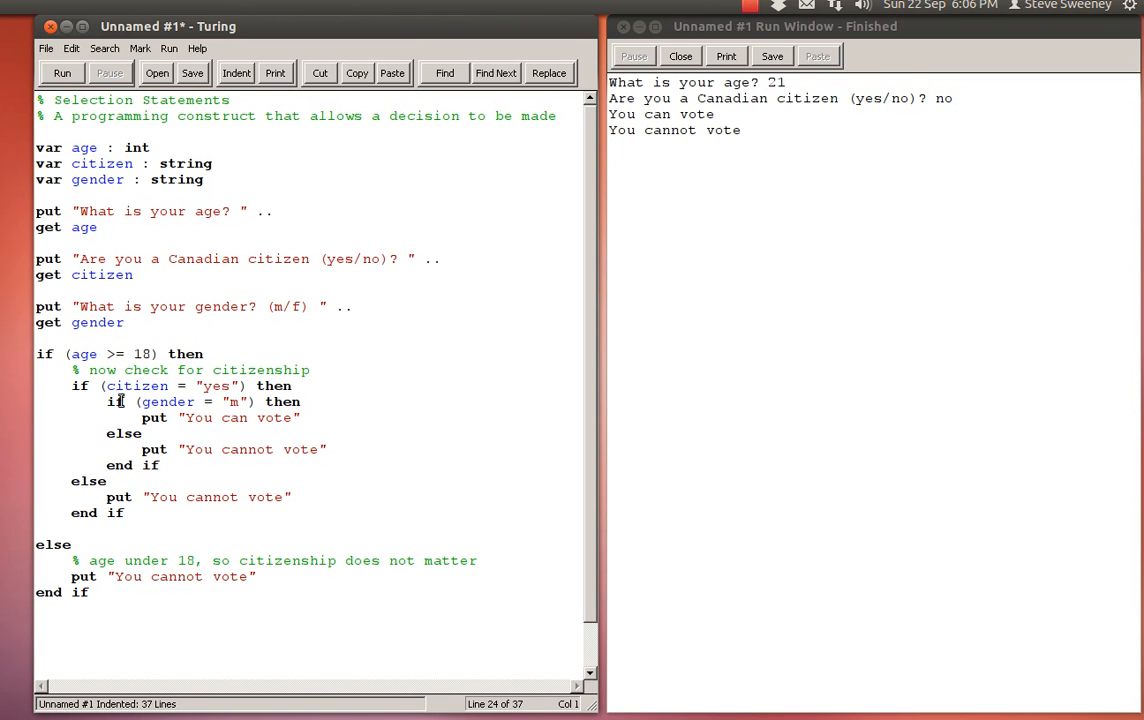
mouse_move(236, 405)
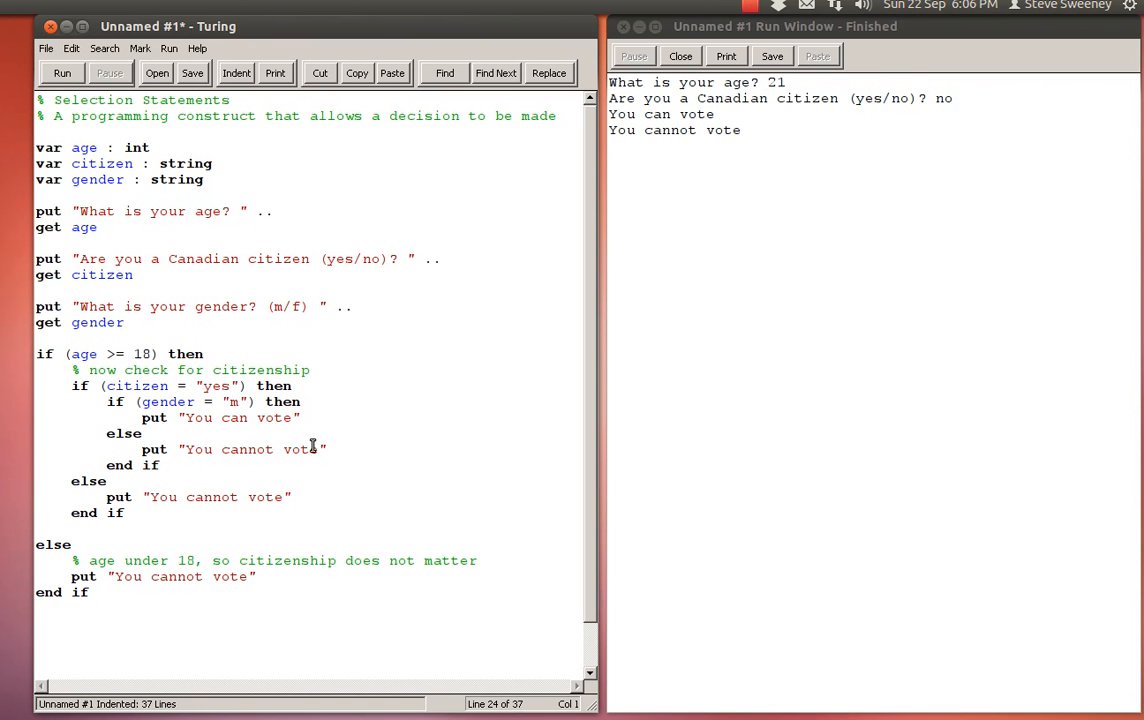
mouse_move(162, 371)
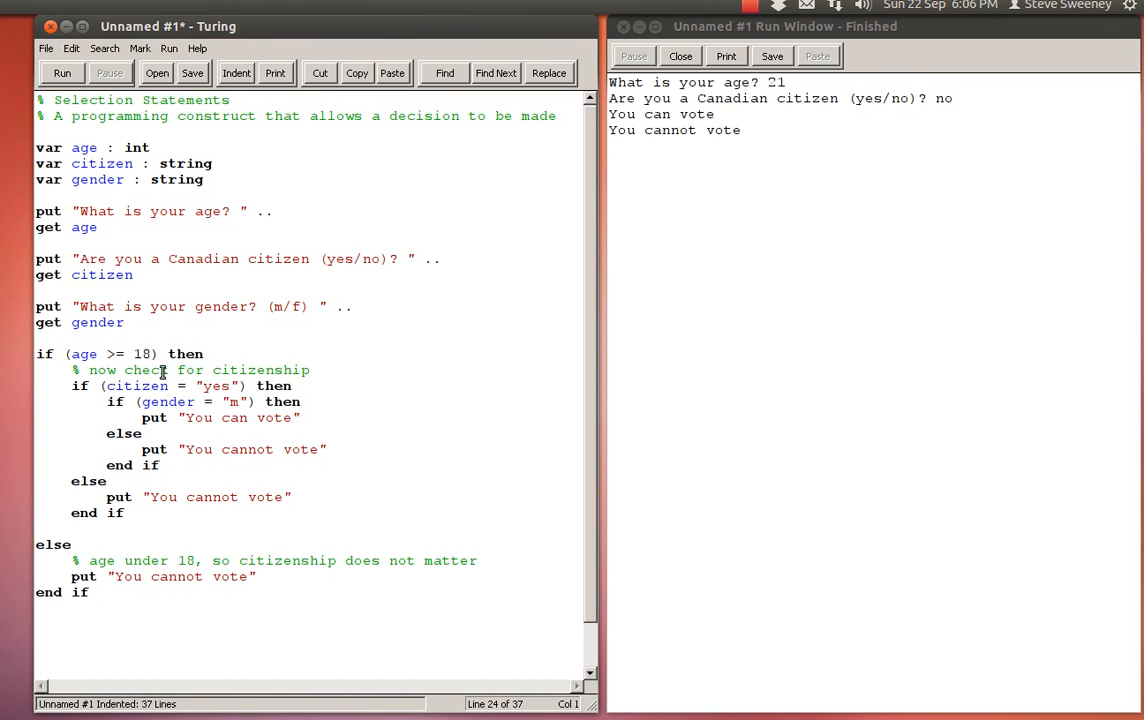
mouse_move(73, 457)
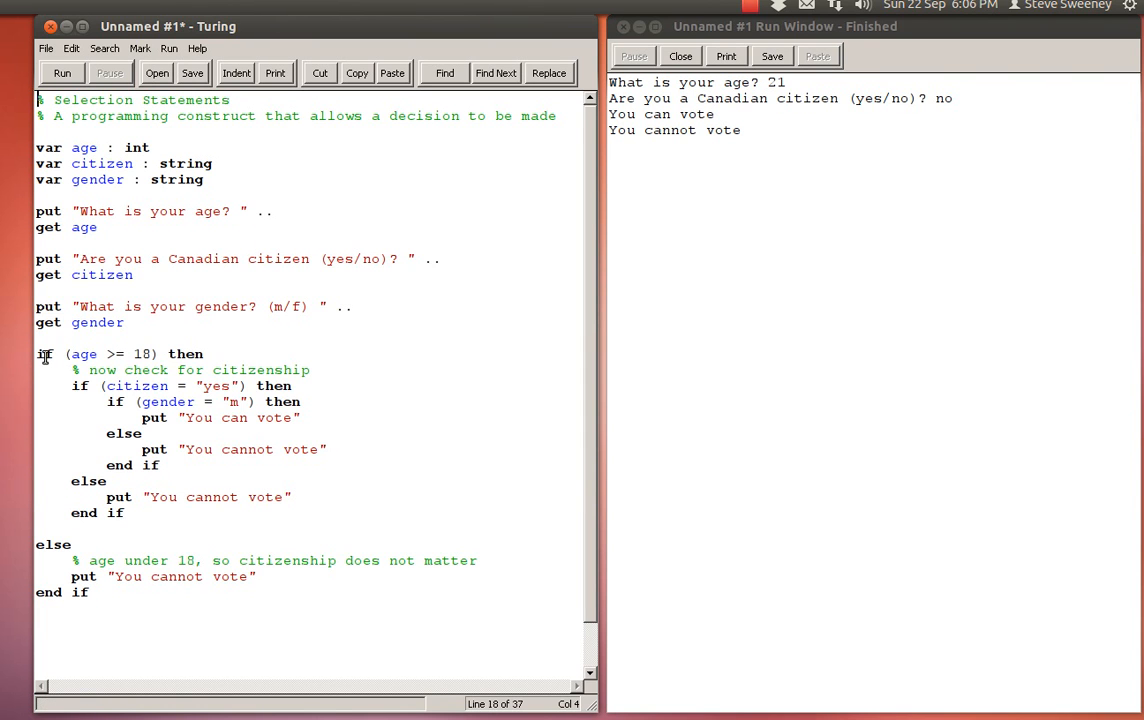
double_click(80, 385)
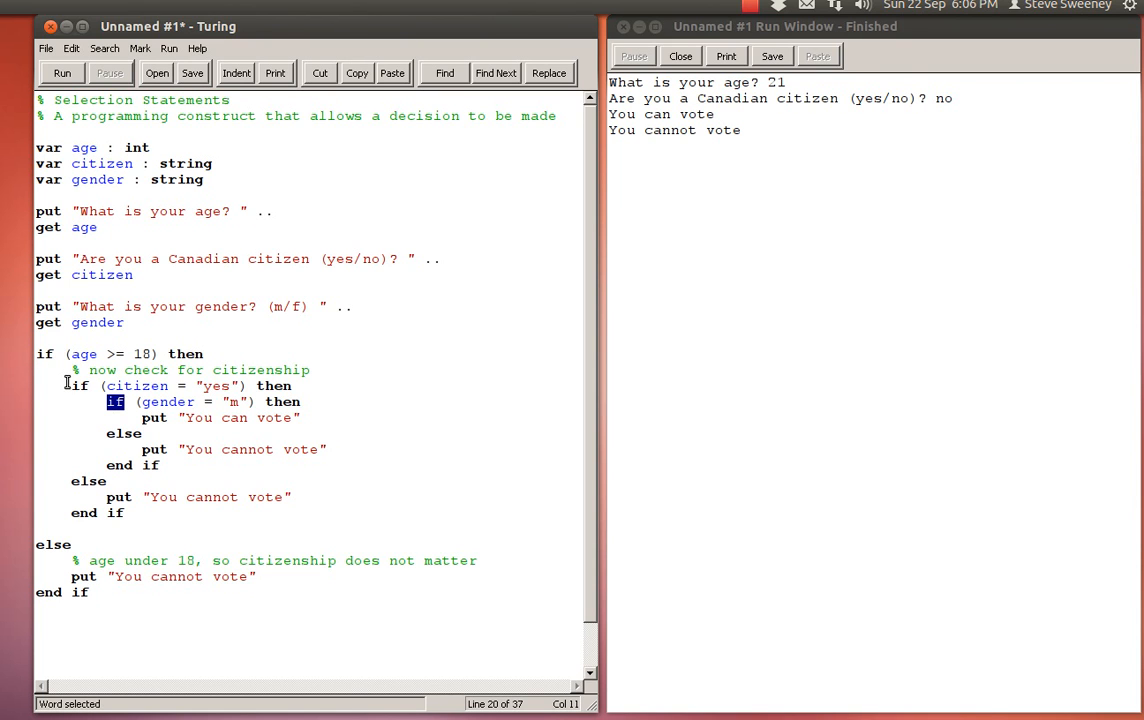
mouse_move(71, 425)
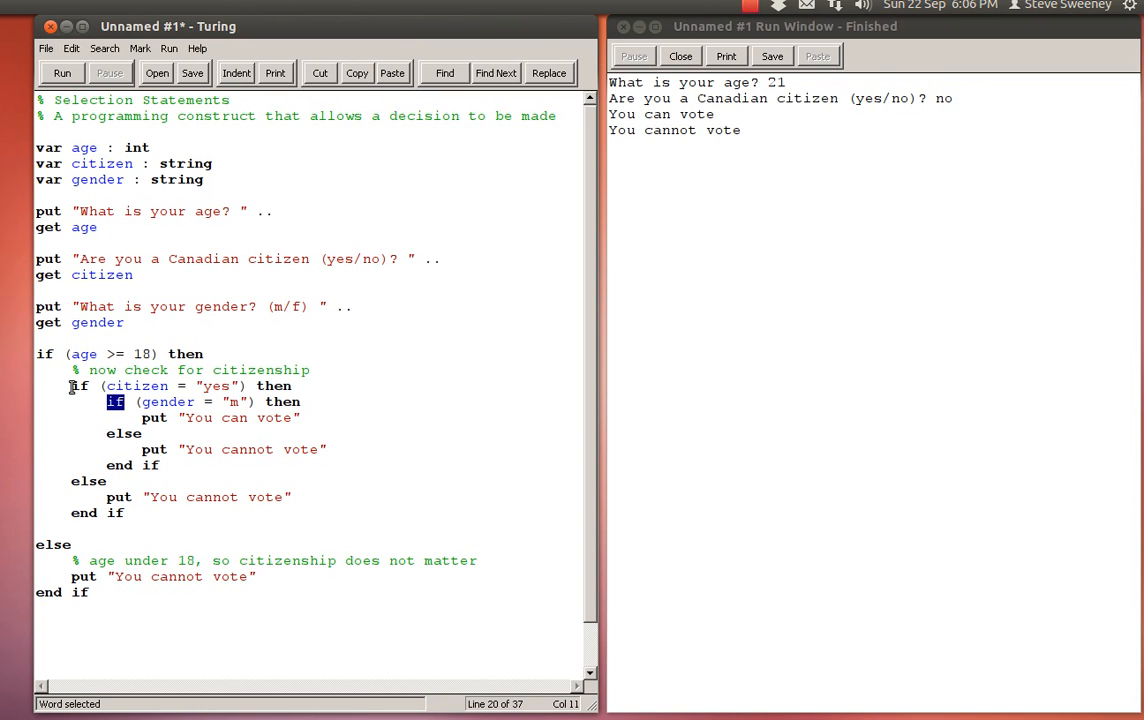
mouse_move(89, 459)
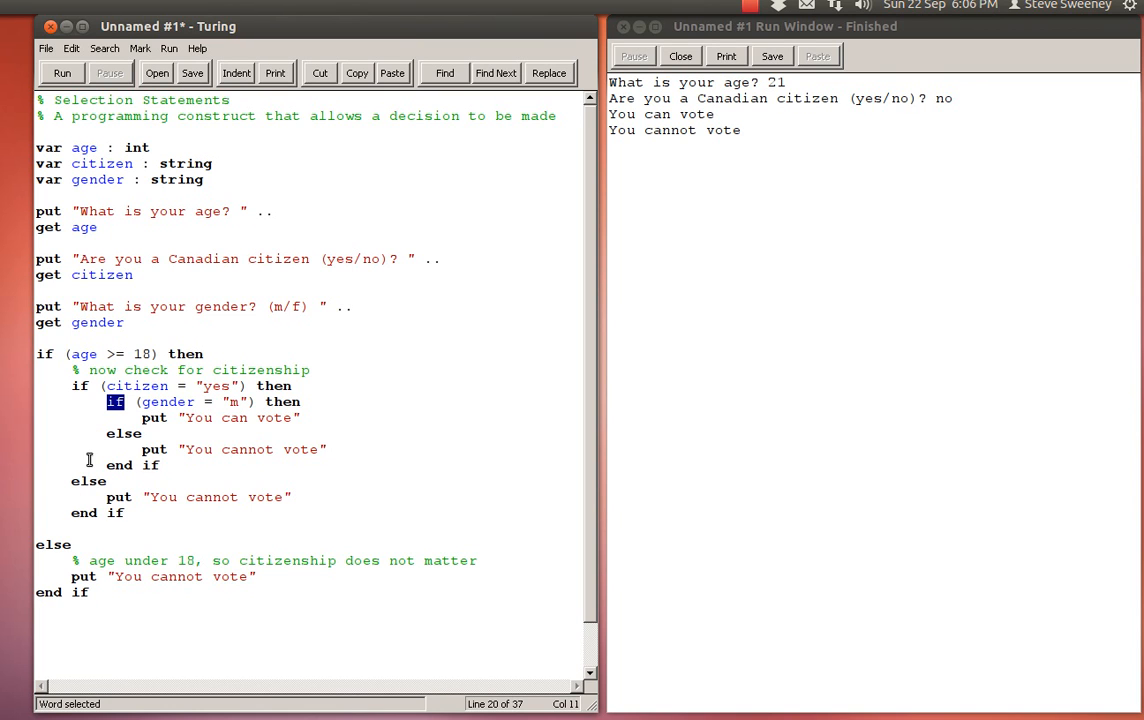
mouse_move(110, 433)
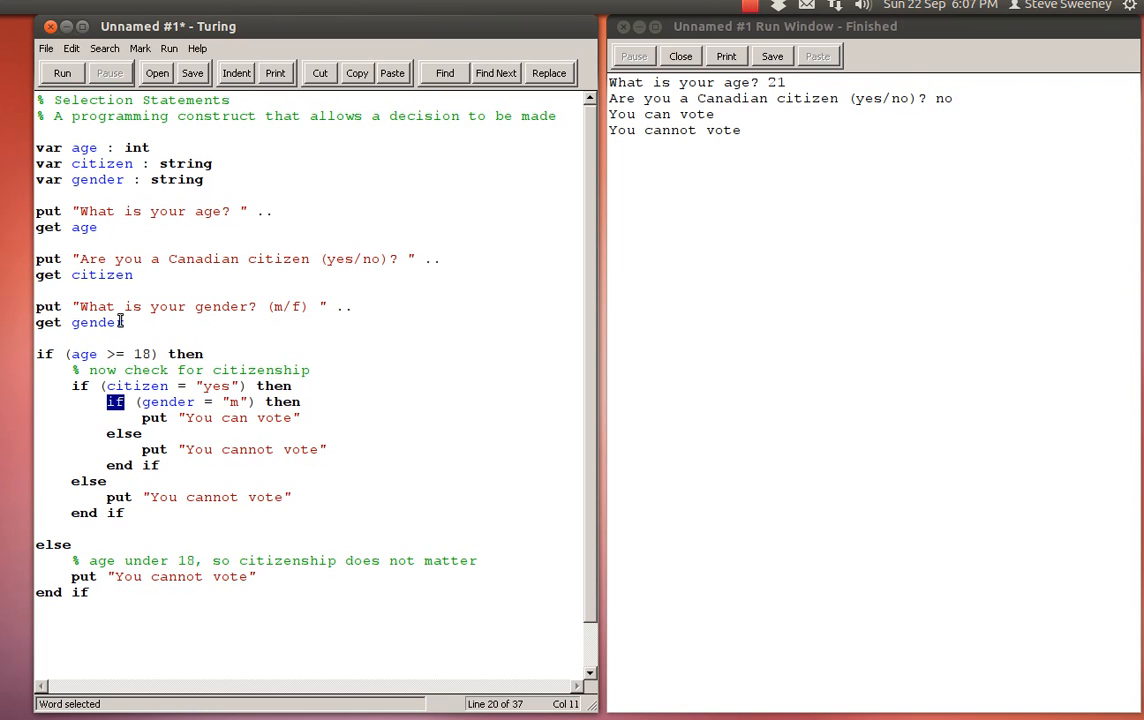
mouse_move(178, 368)
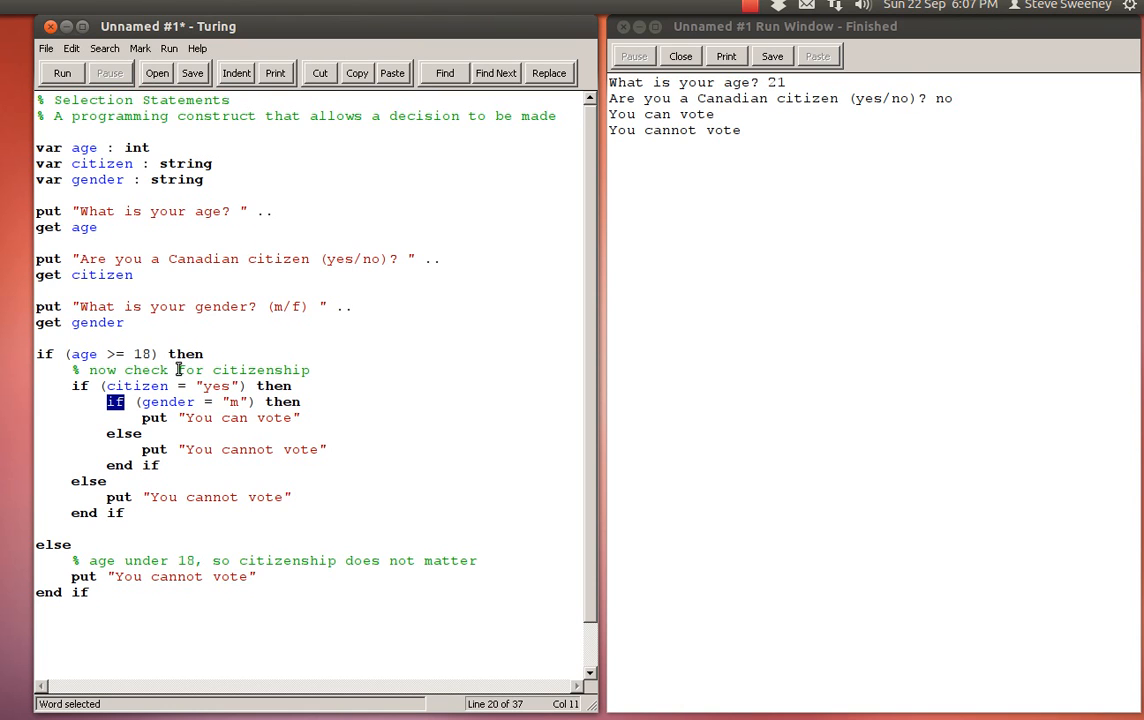
mouse_move(218, 422)
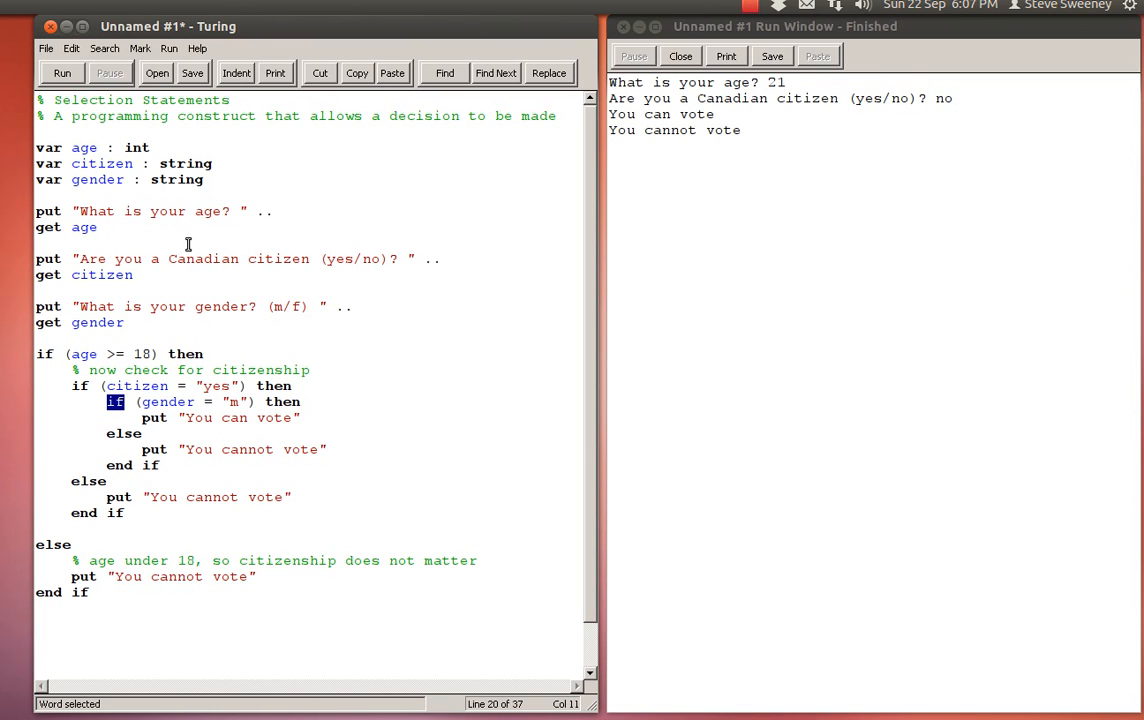
mouse_move(311, 337)
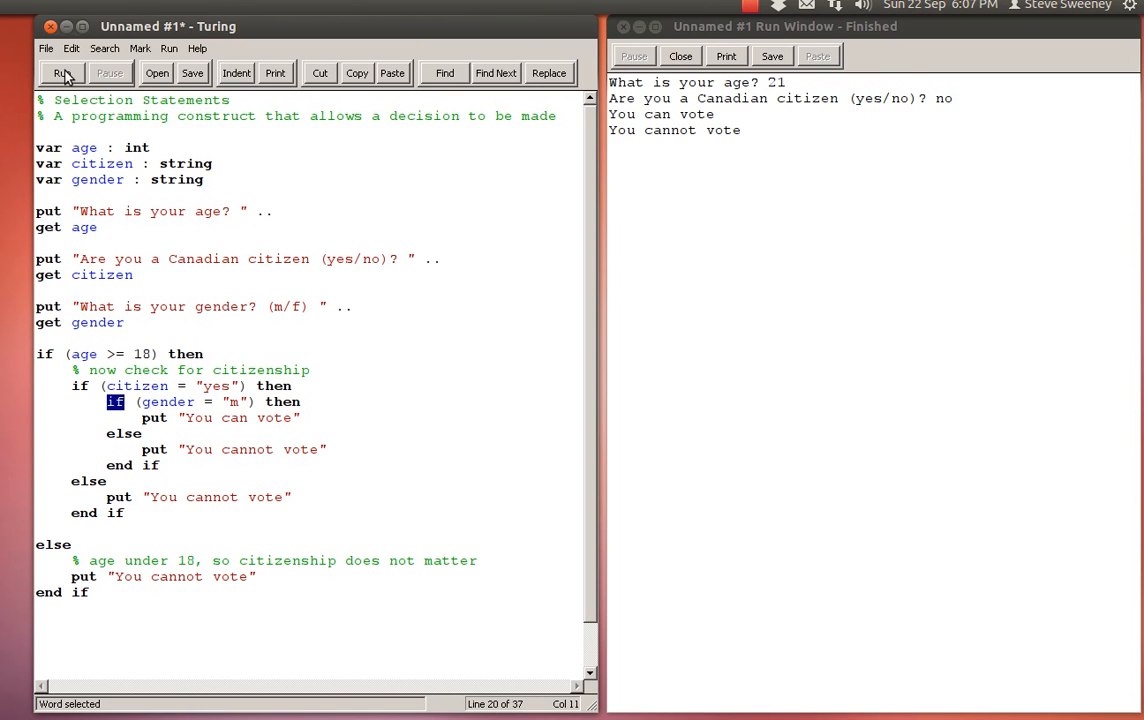
Run the program twice with age 21 and citizen yes, entering gender m then f.
left_click(62, 72)
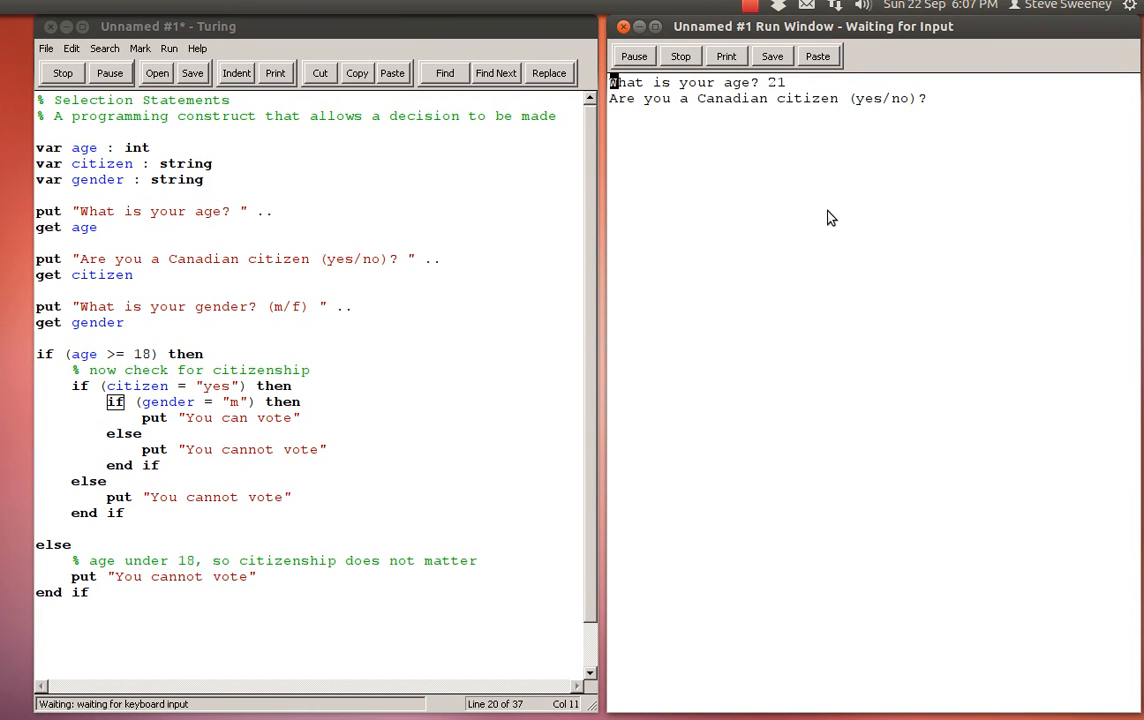
type("yes")
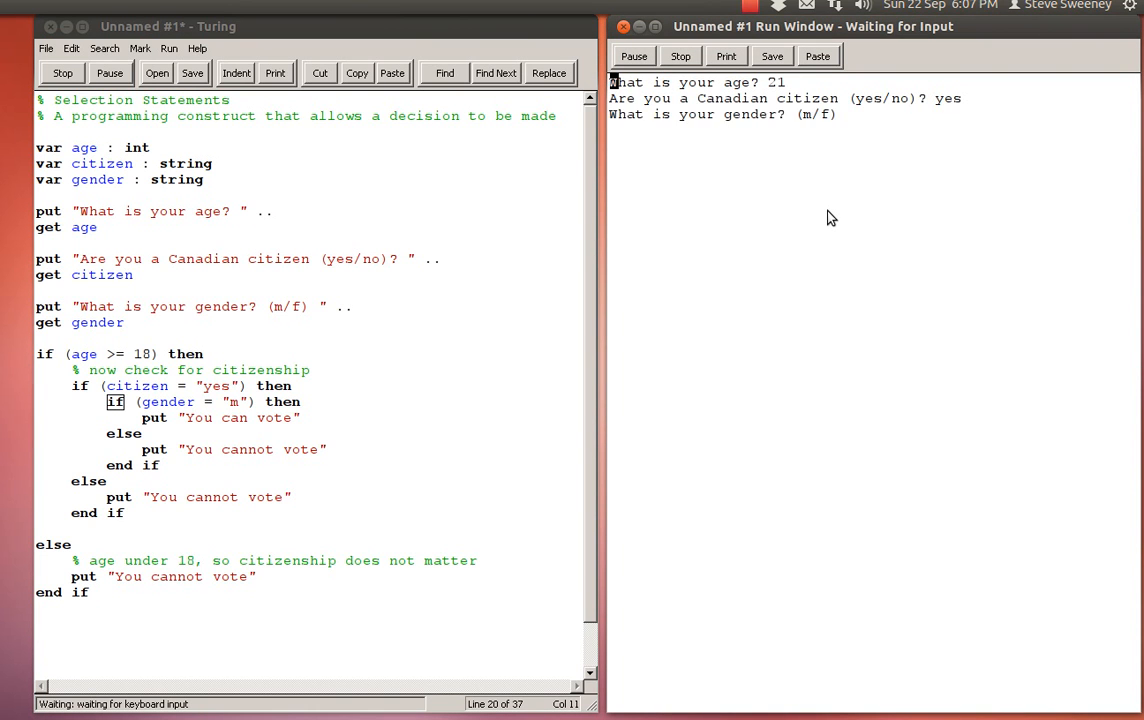
type("m")
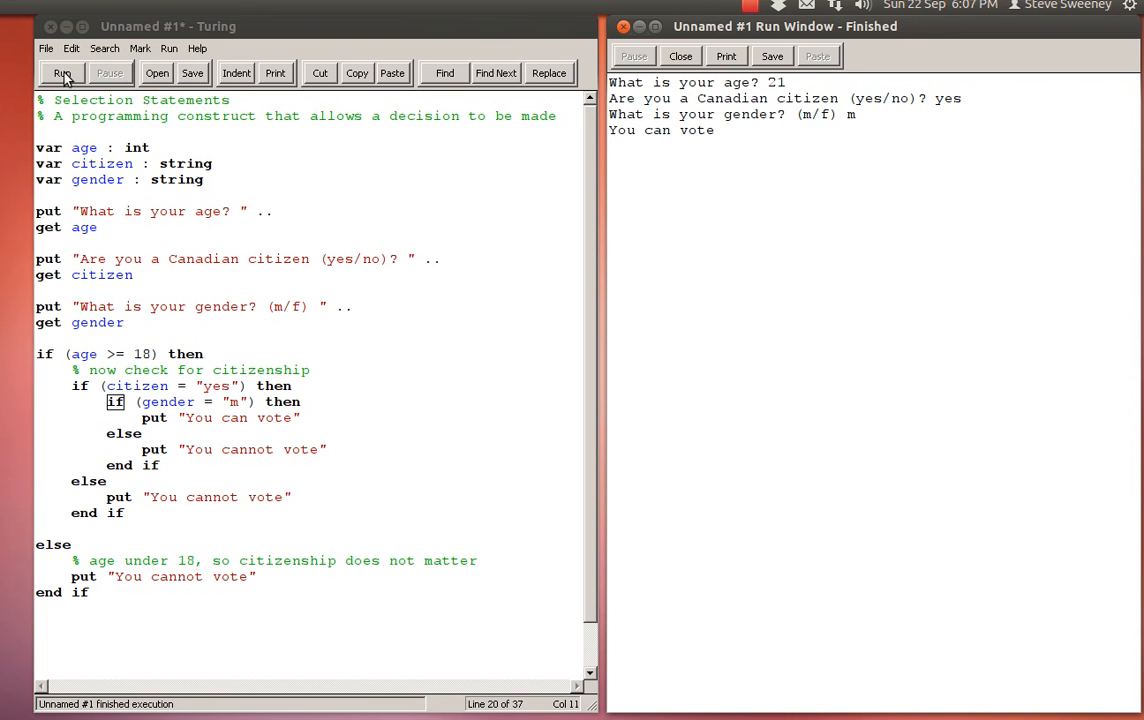
left_click(62, 73)
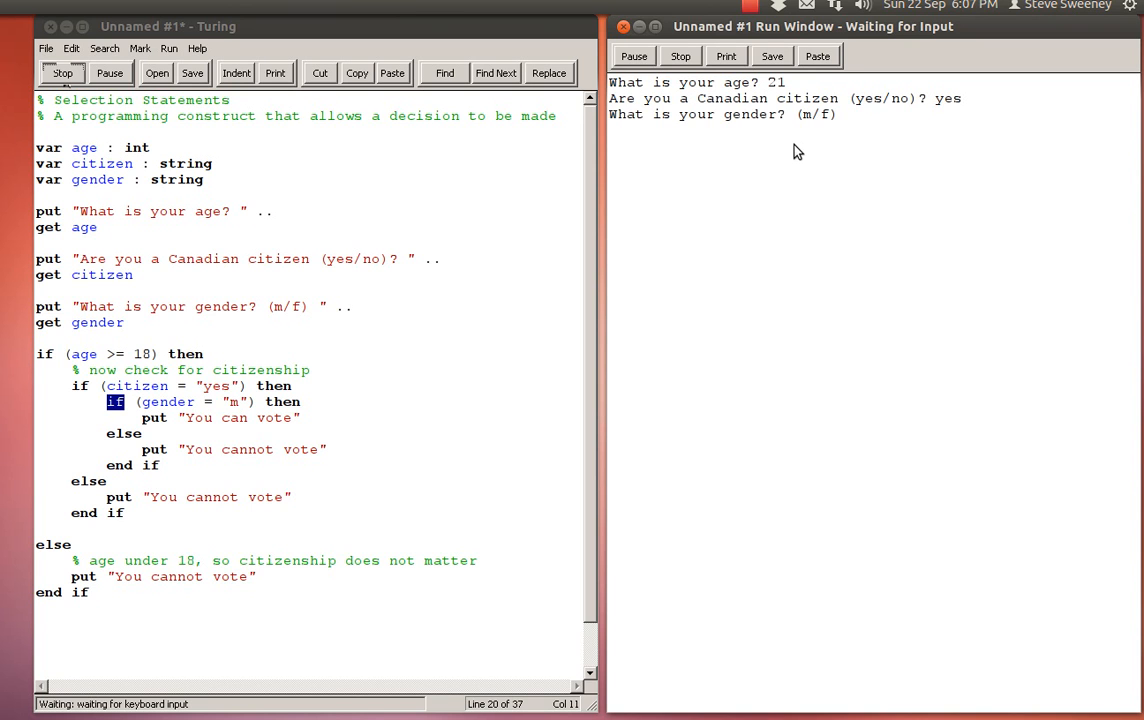
type("f")
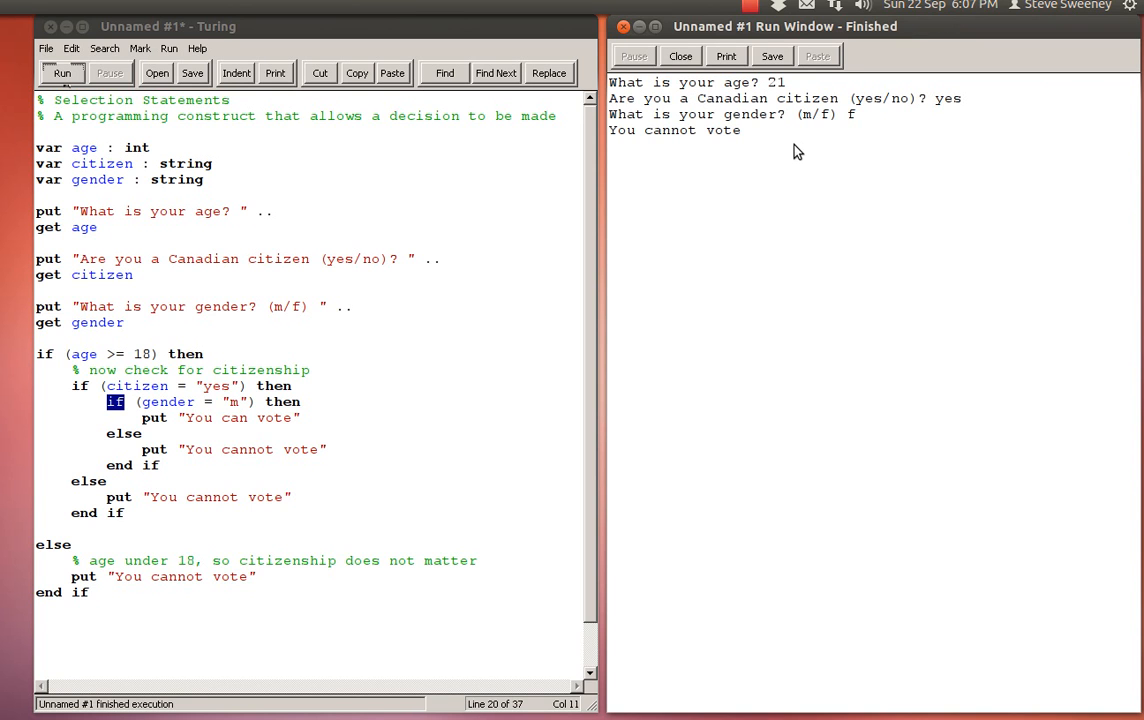
mouse_move(824, 158)
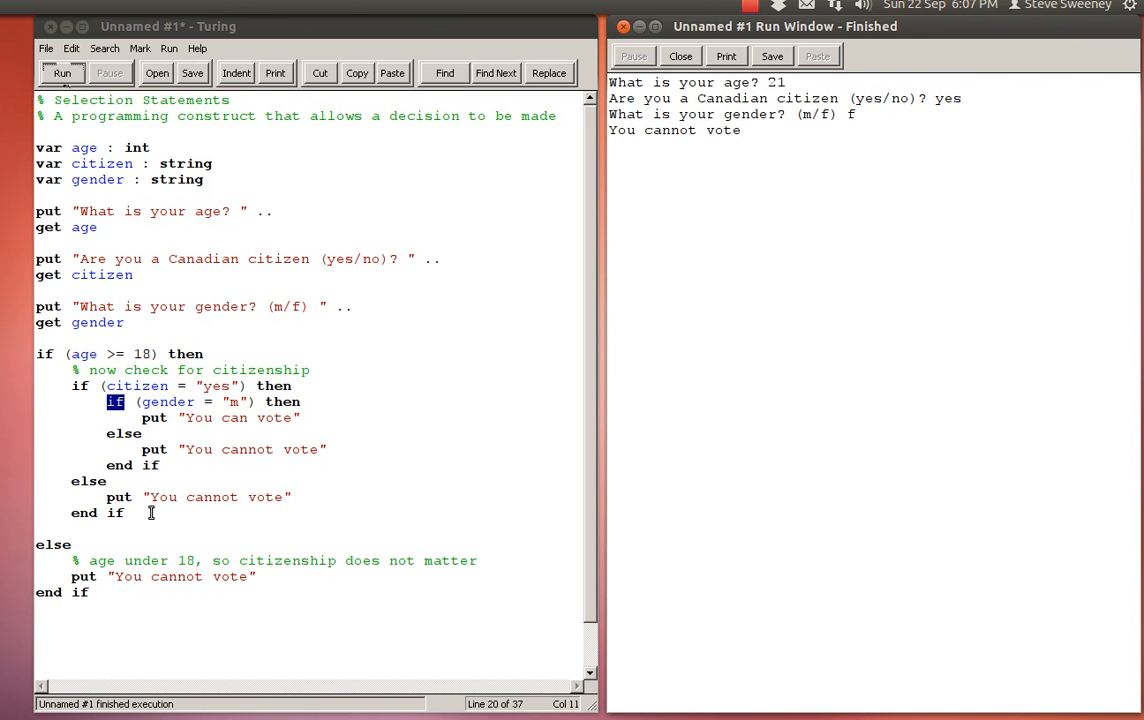
mouse_move(241, 442)
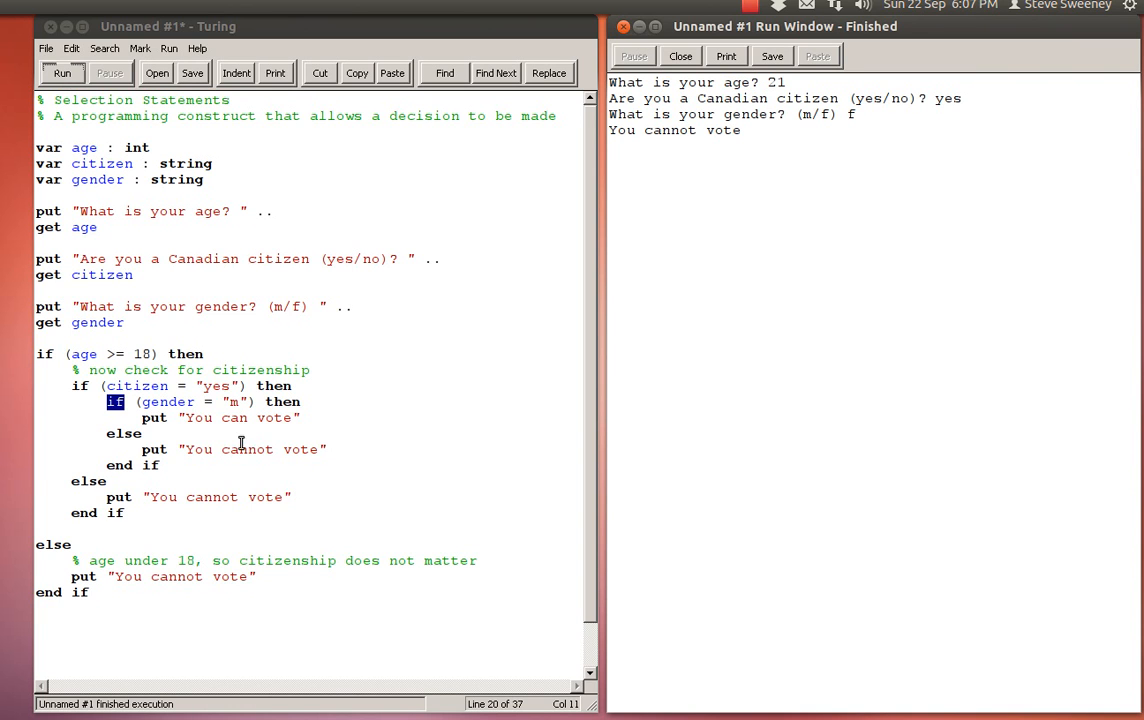